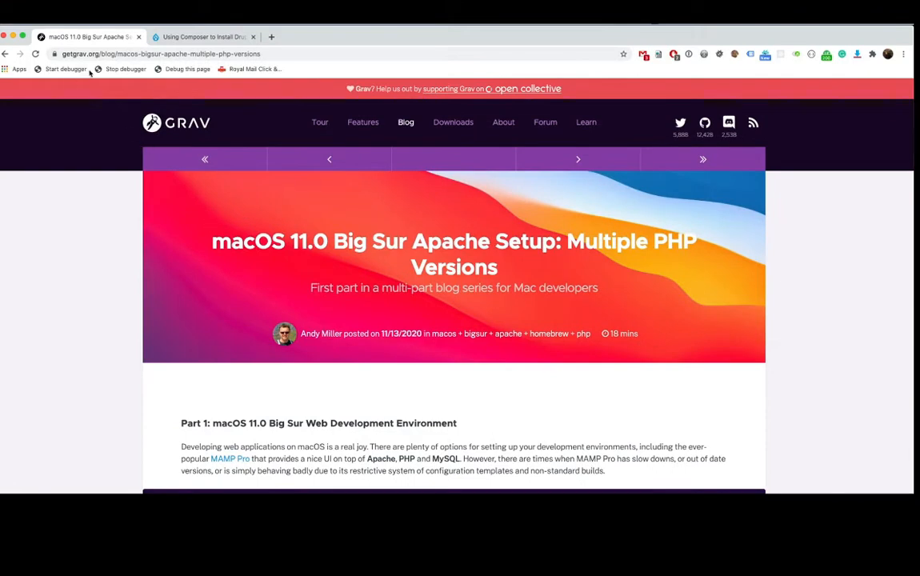
Locate the Drupal 8/9 'Create a project' command on drupal.org and select my_site_name_dir
scroll(down, 3)
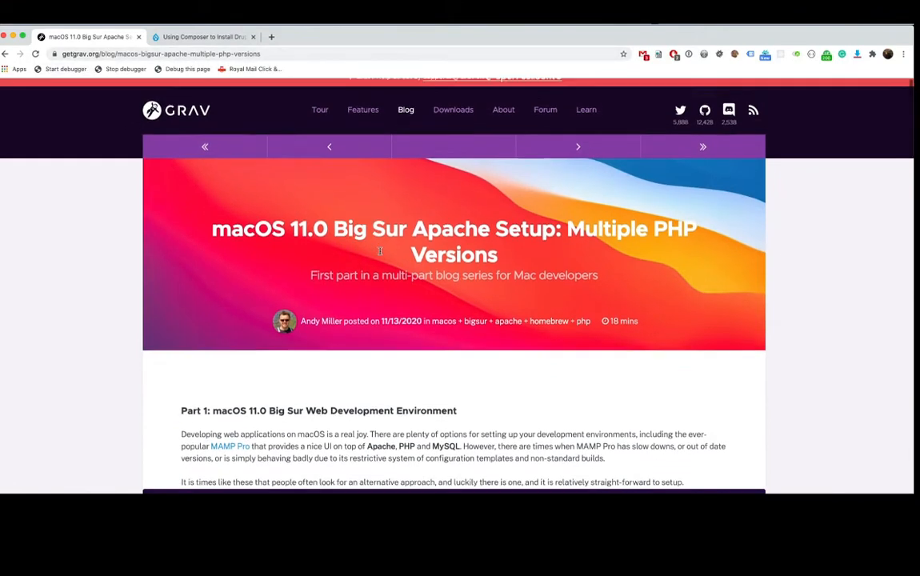
scroll(down, 3)
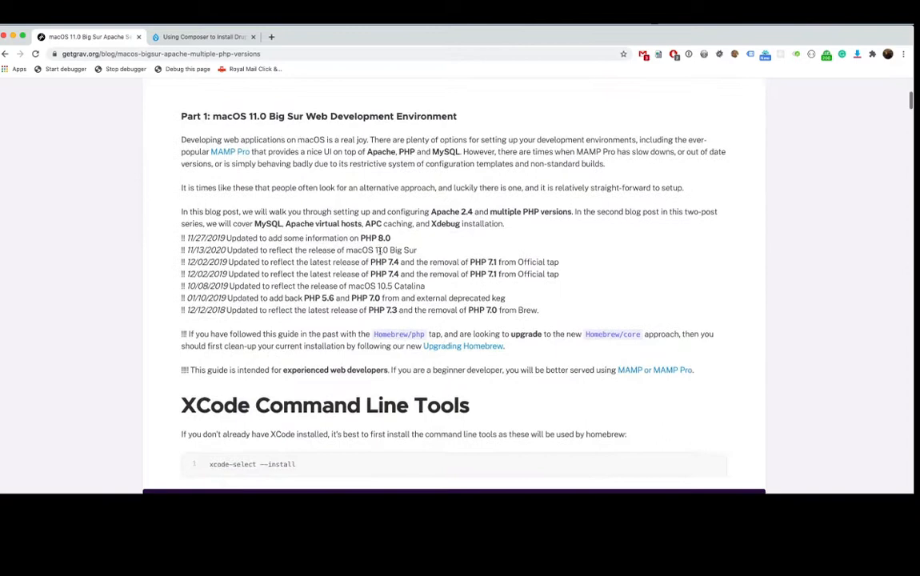
scroll(down, 3)
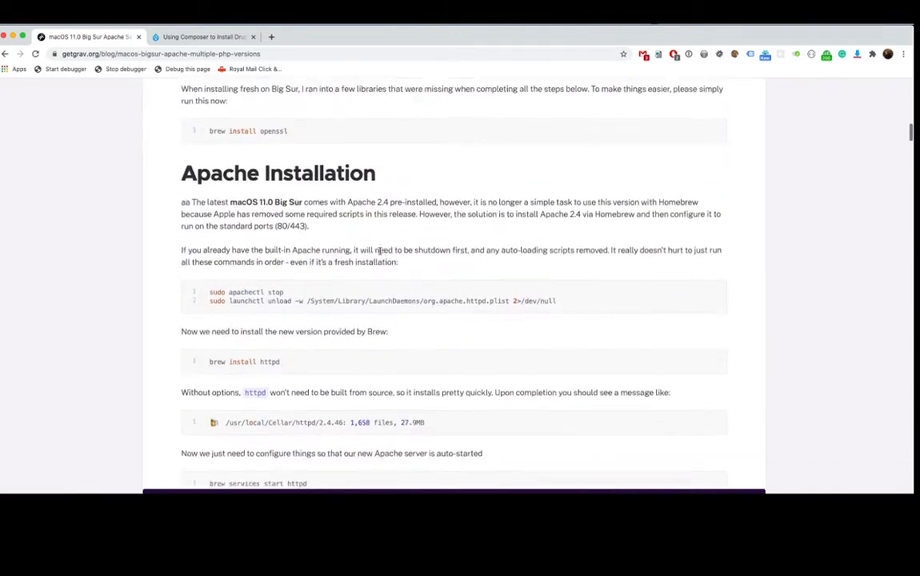
scroll(down, 3)
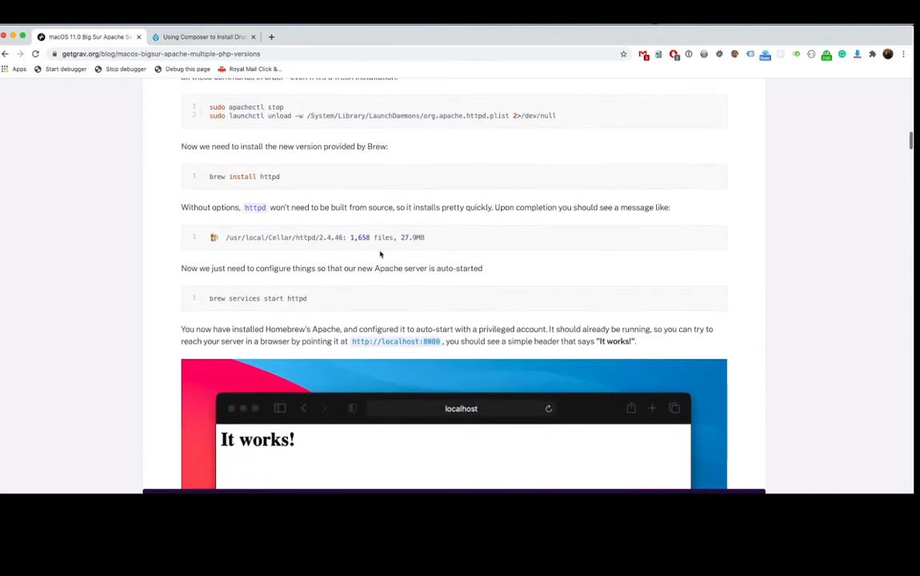
scroll(up, 3)
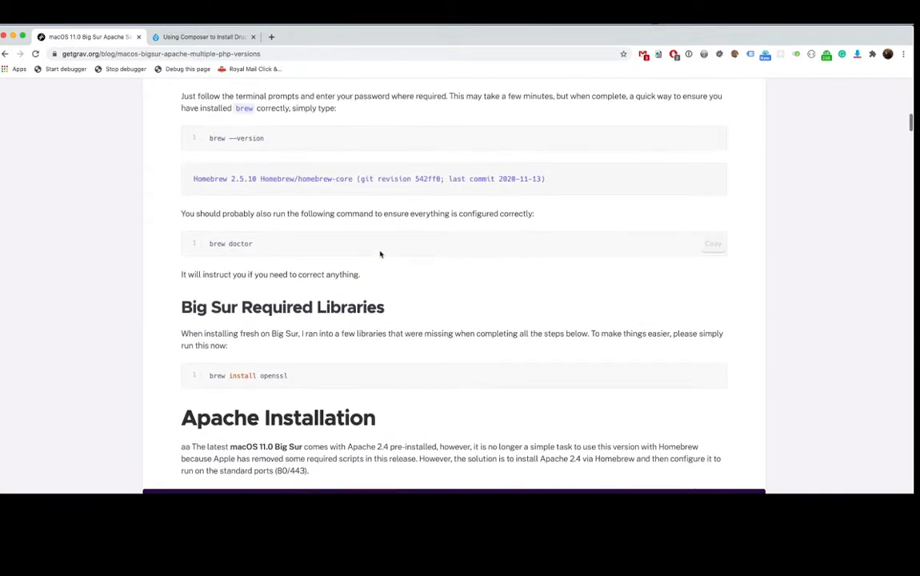
scroll(up, 3)
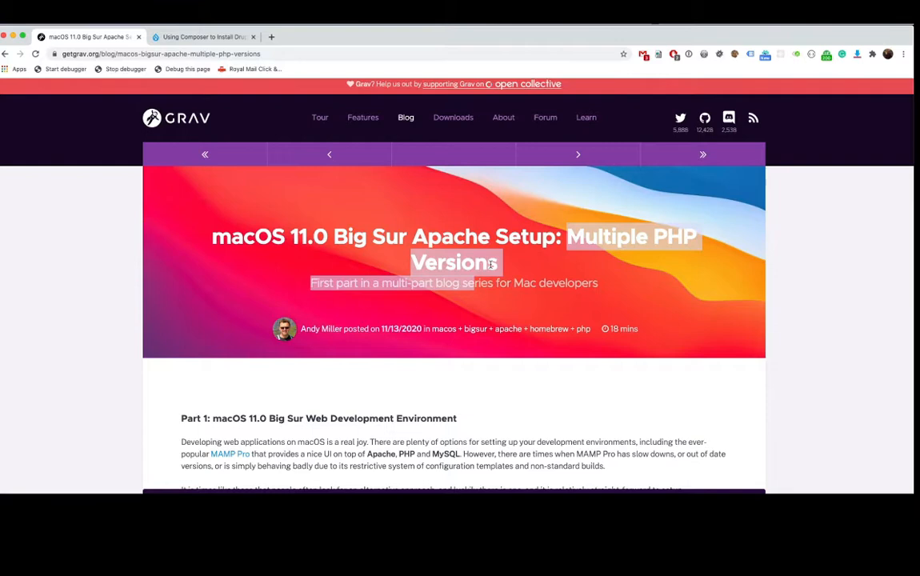
click(344, 254)
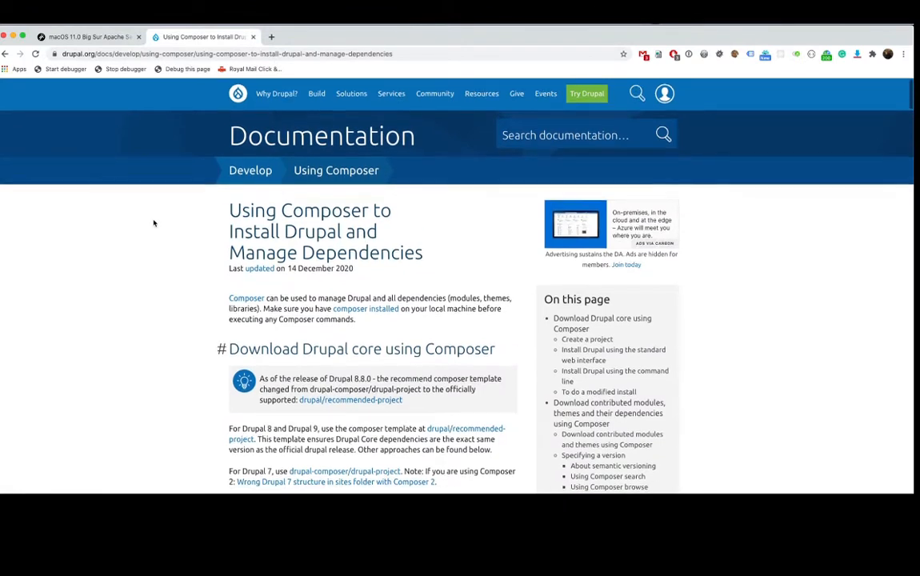
scroll(down, 3)
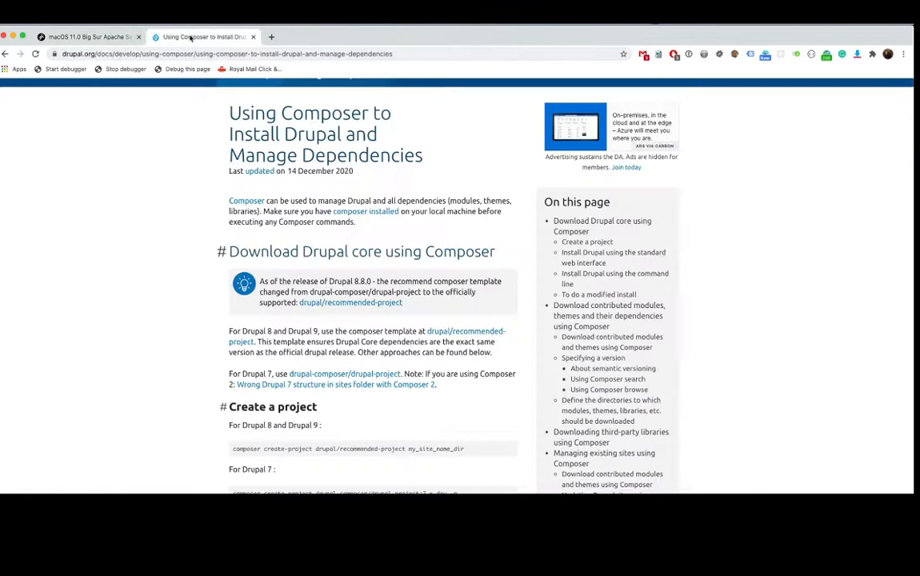
scroll(down, 3)
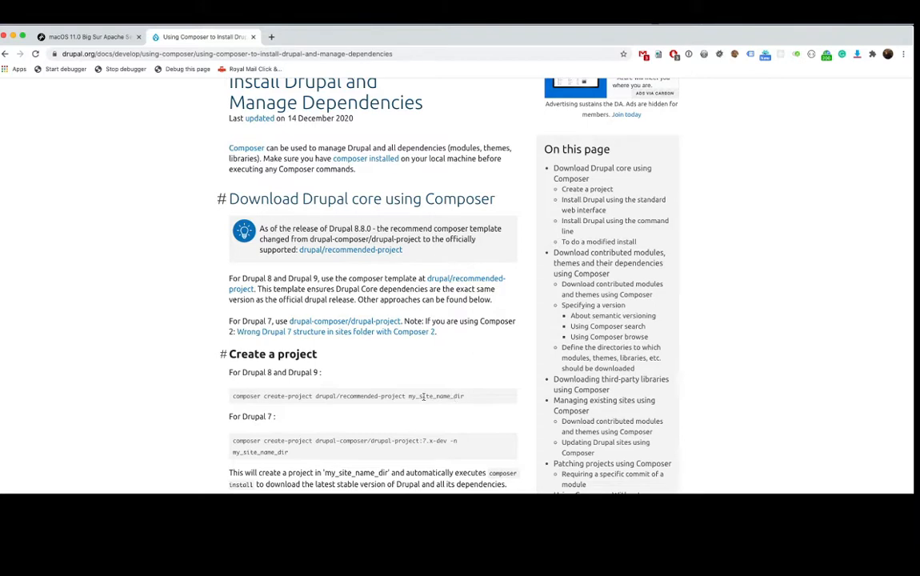
double_click(434, 395)
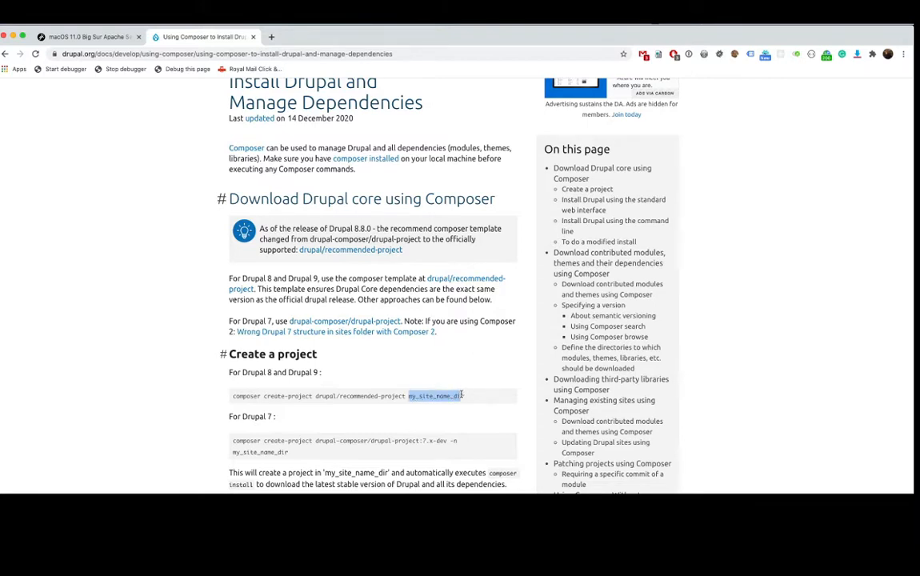
double_click(390, 395)
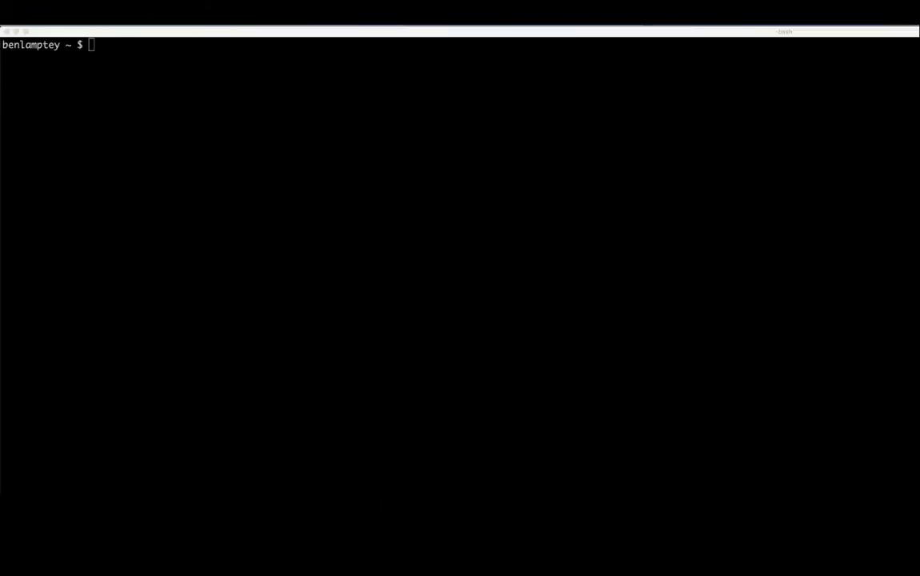
Go to /var/www/codepulse and list its existing site folders
text(cd /var/www/c)
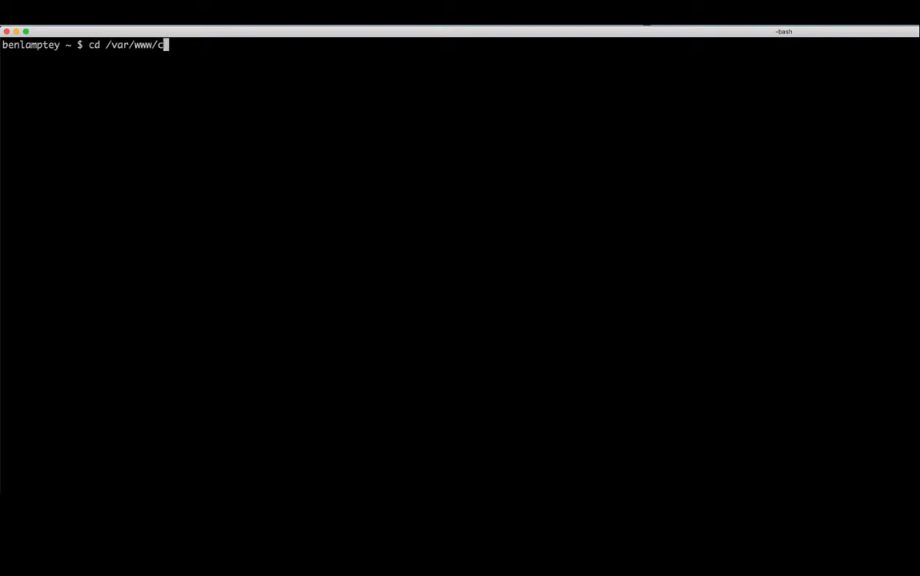
text(odepulse)
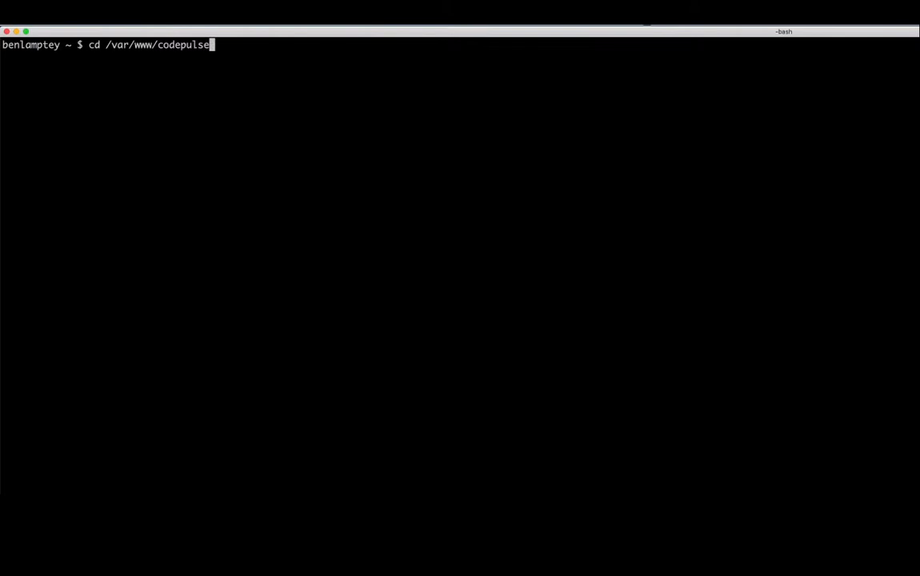
key(Return)
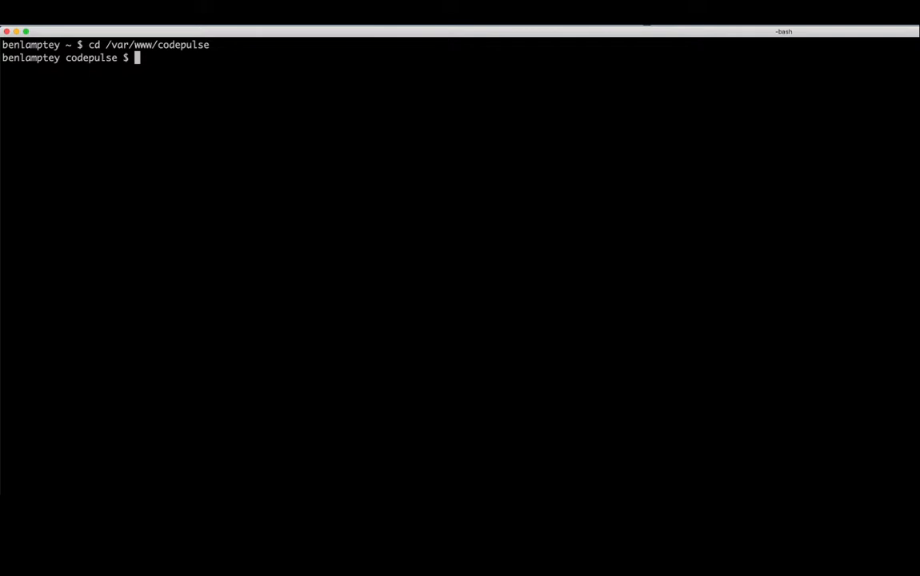
text(ls)
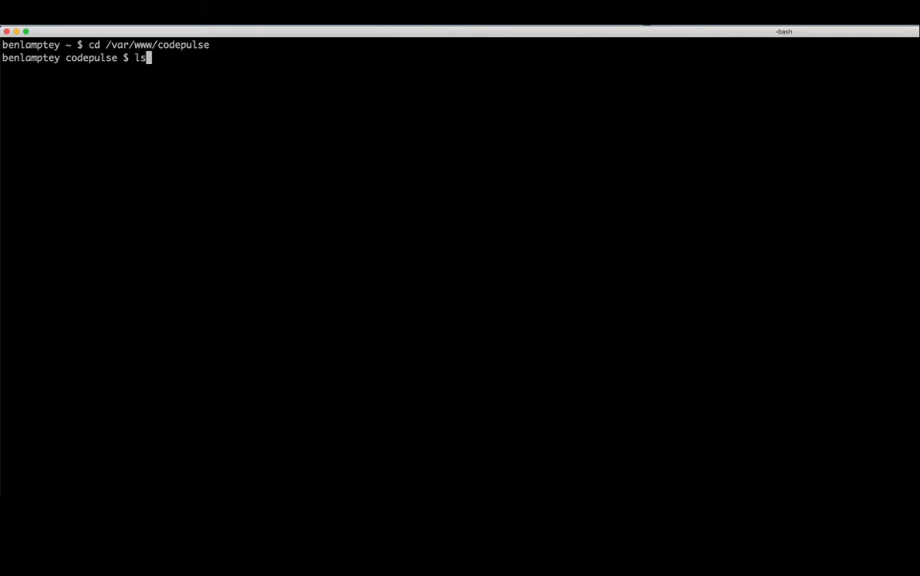
key(Return)
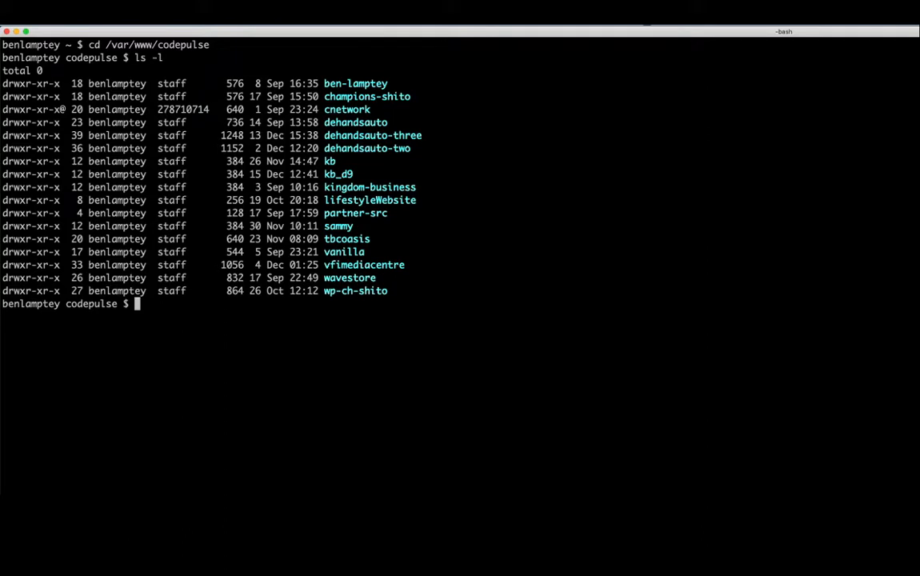
Run composer create-project drupal/recommended-project laptops
text(composer create-project drupal/recommended-project)
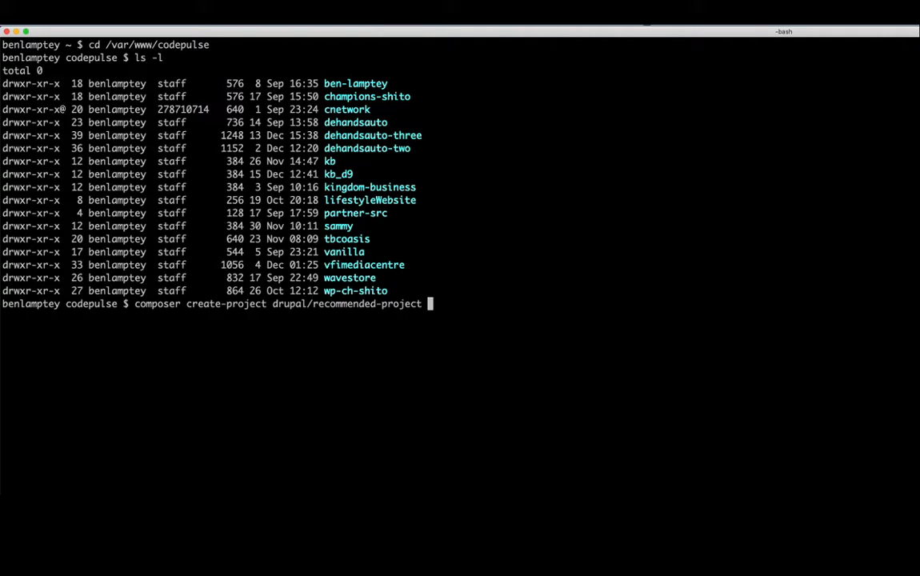
text(lapr)
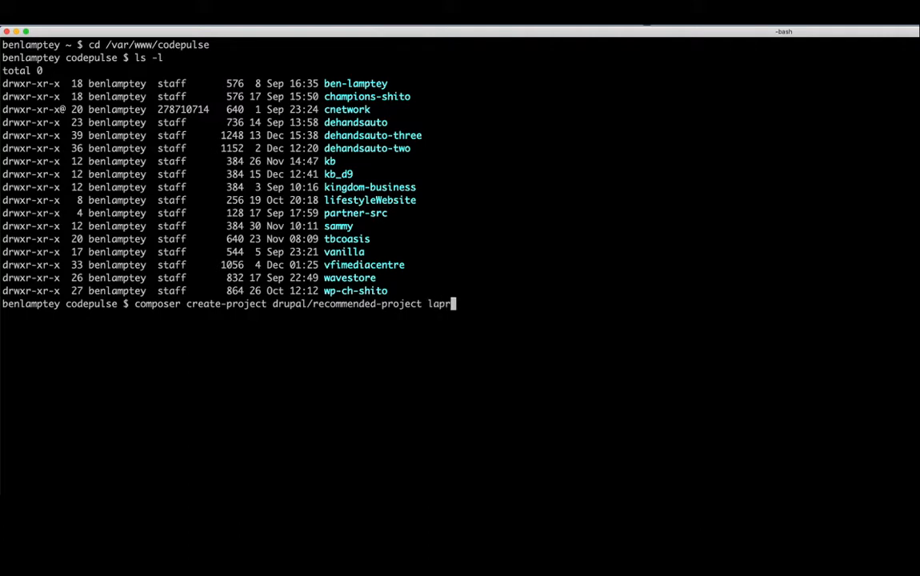
text(tops)
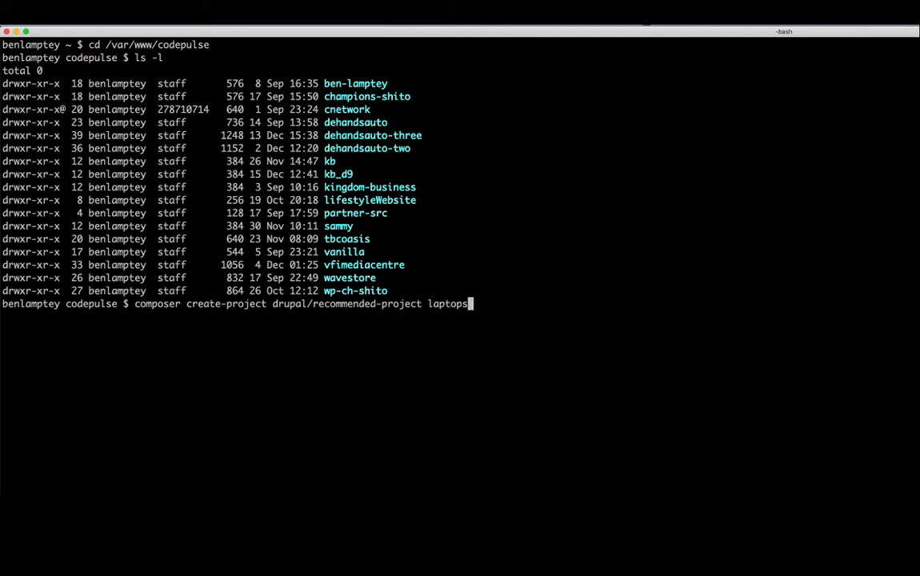
key(Return)
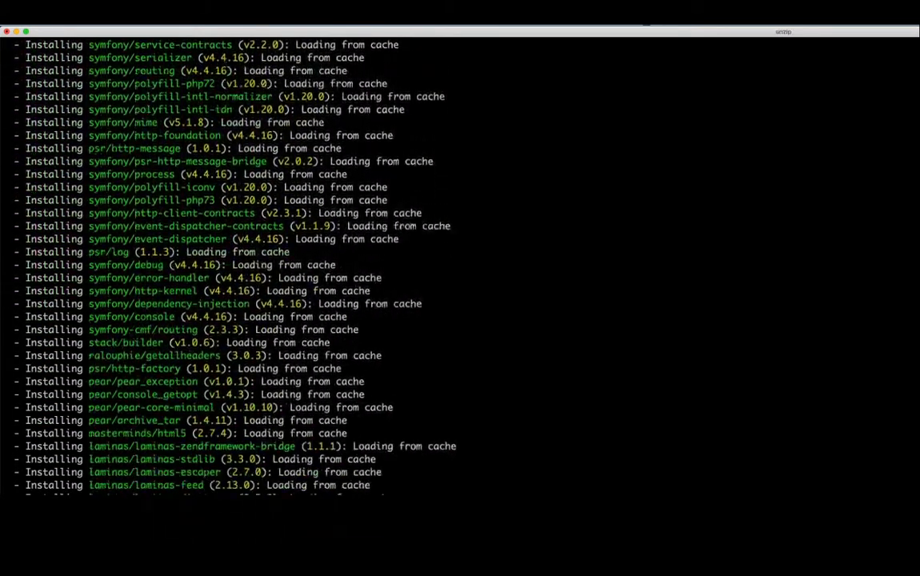
Let Composer finish installing, then list the laptops project contents
scroll(down, 3)
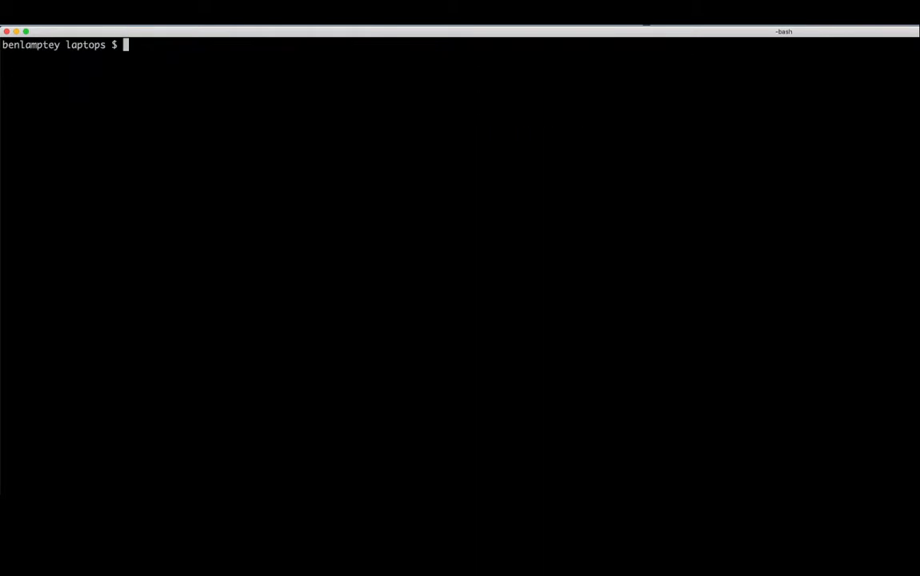
key(Return)
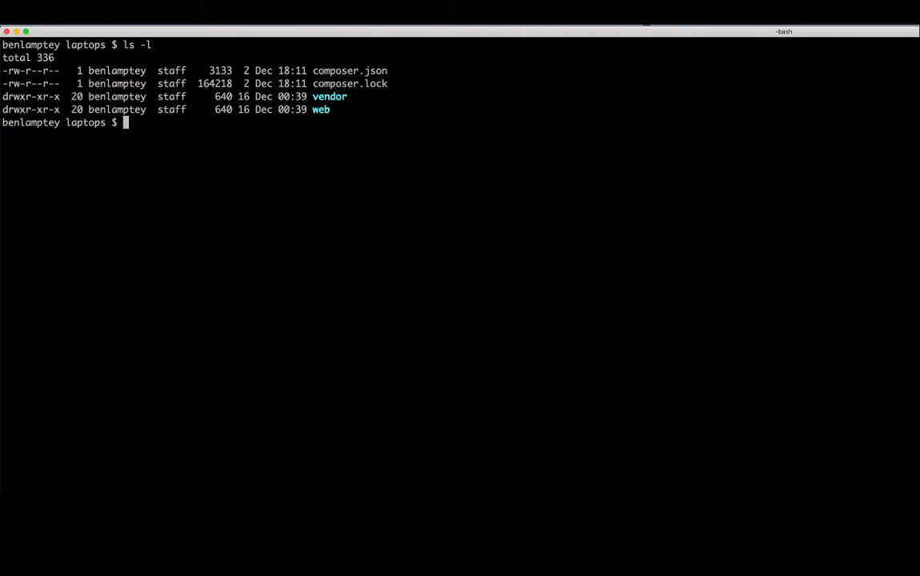
Open /etc/hosts in nano with sudo
text(sudo nano /e)
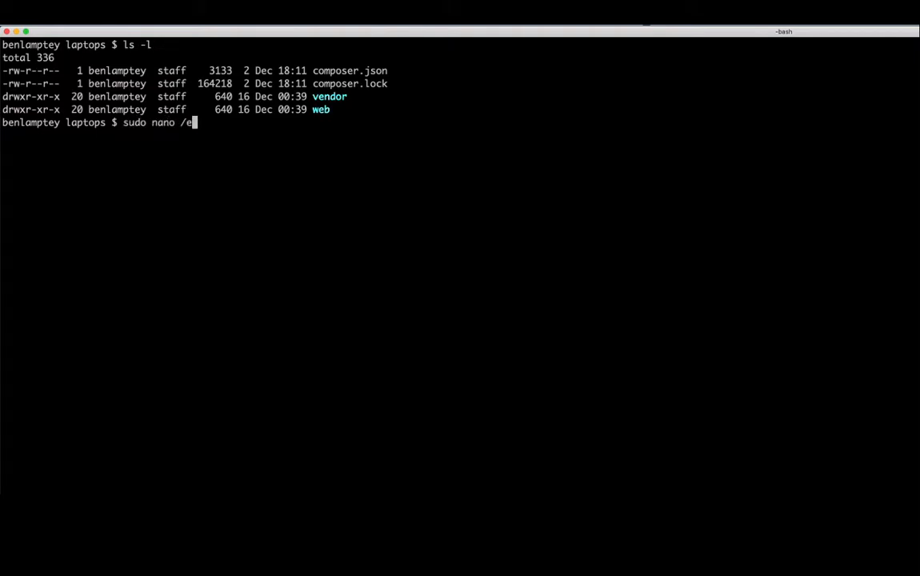
text(tc/hosts)
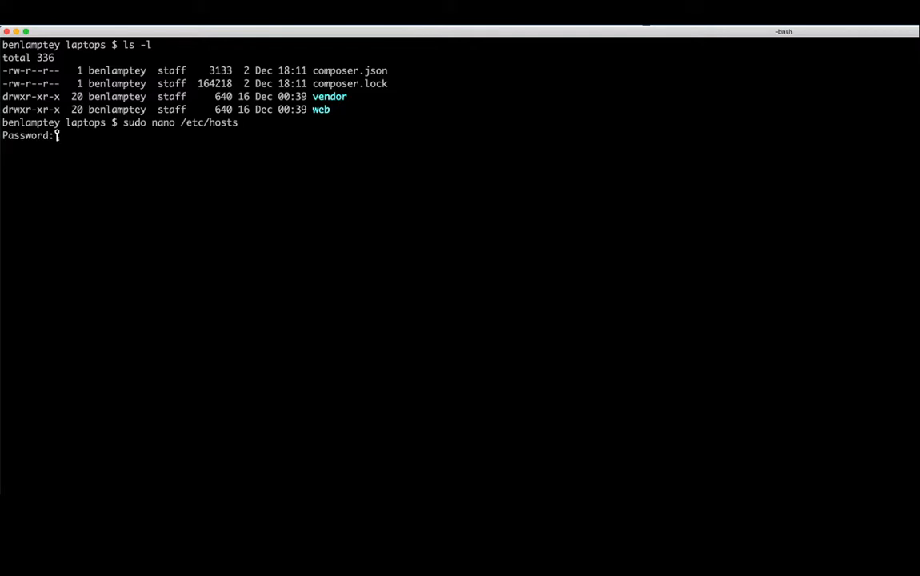
key(Return)
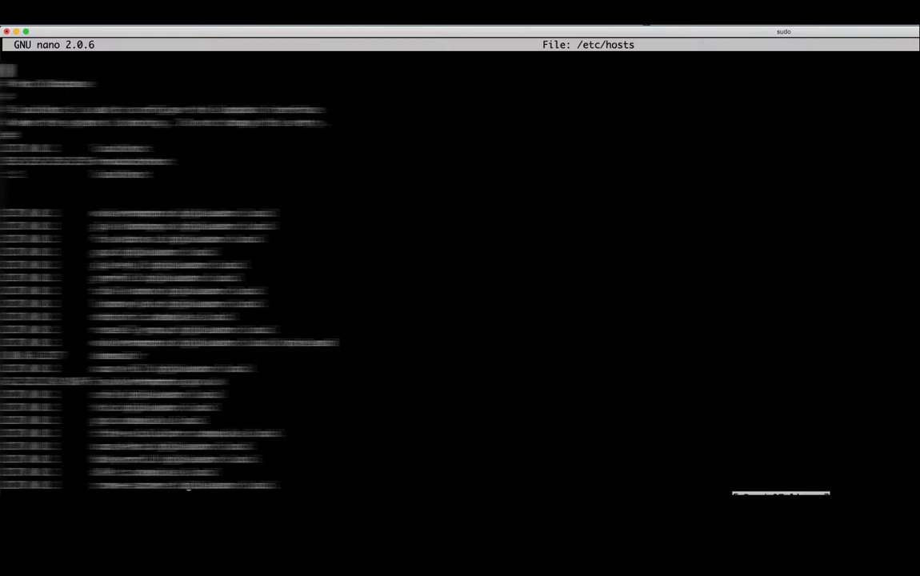
scroll(down, 3)
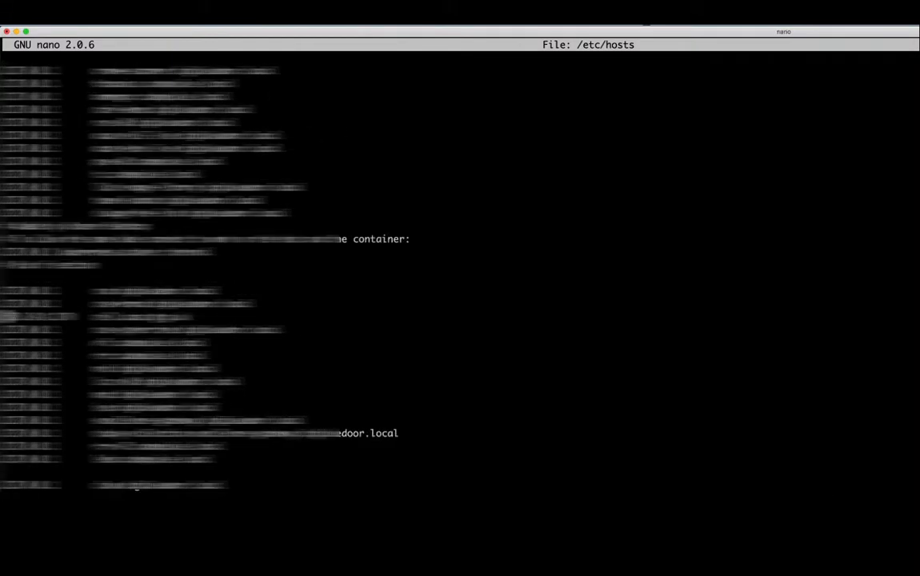
scroll(down, 3)
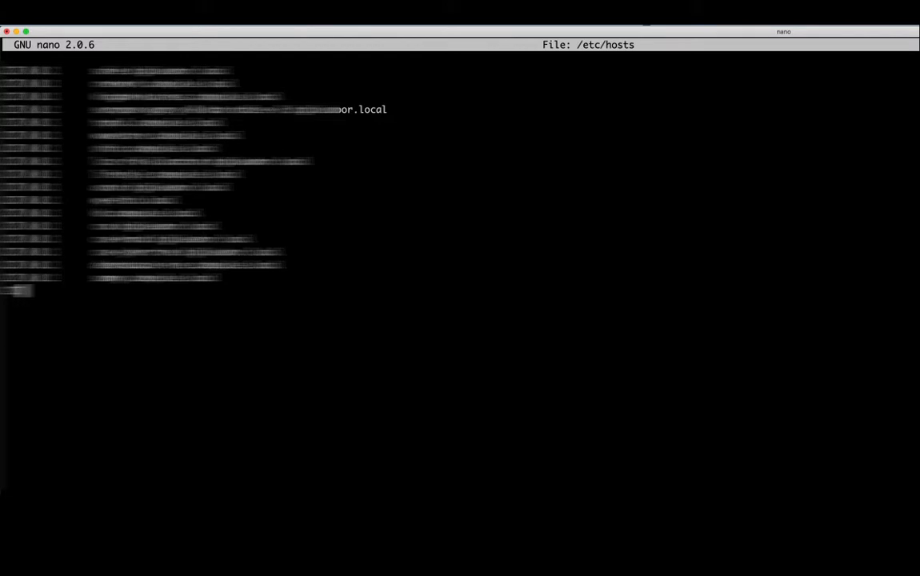
Add the entry '127.0.0.1 laptops.codepulse.local' to the hosts file
text(127.0.0.1)
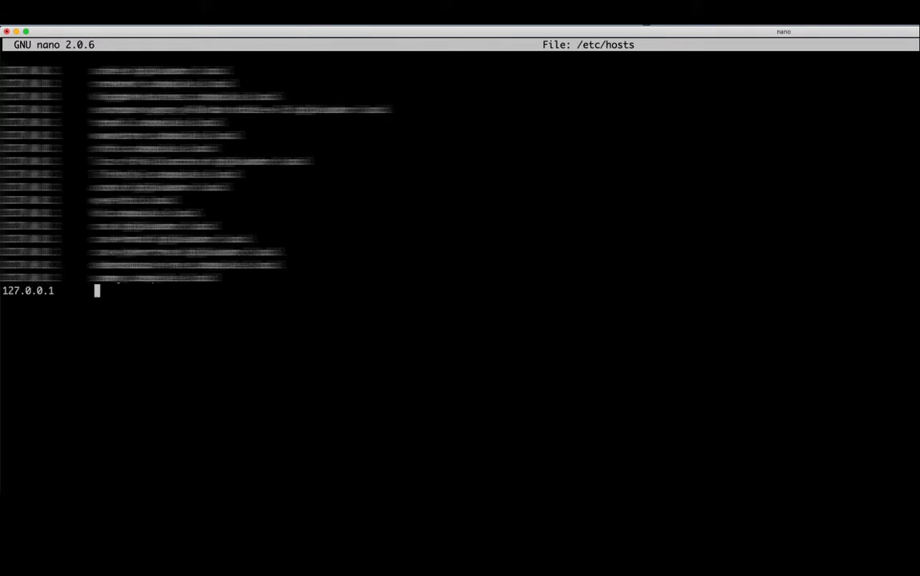
text(laptops)
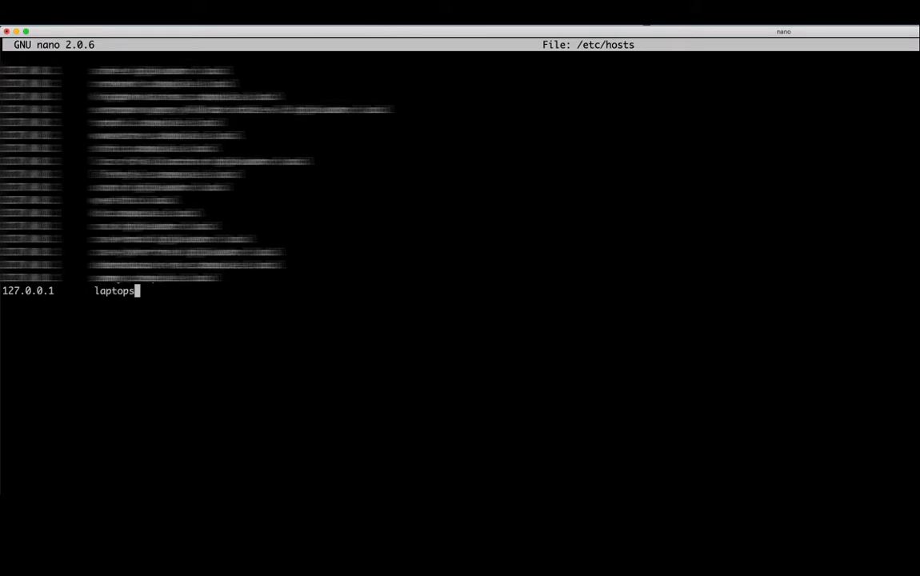
text(.codepulse)
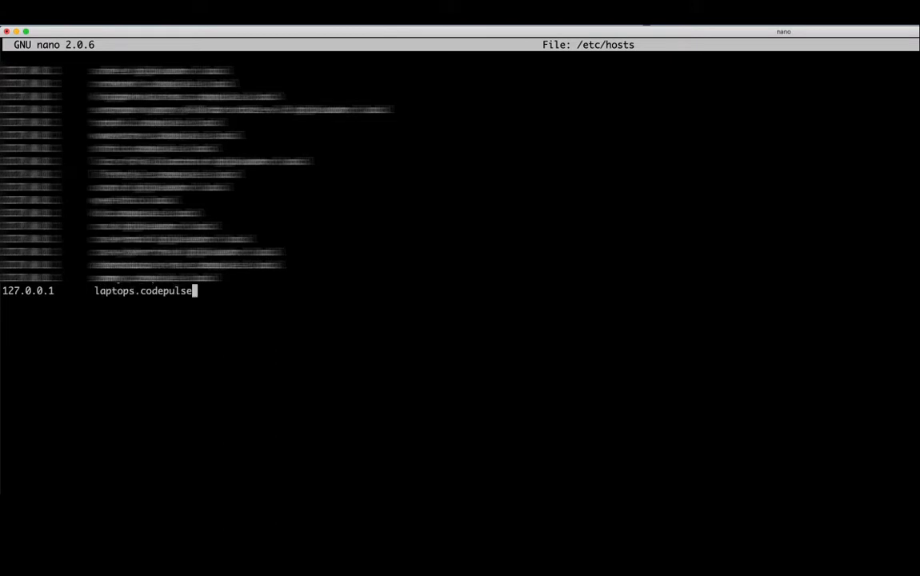
text(.local)
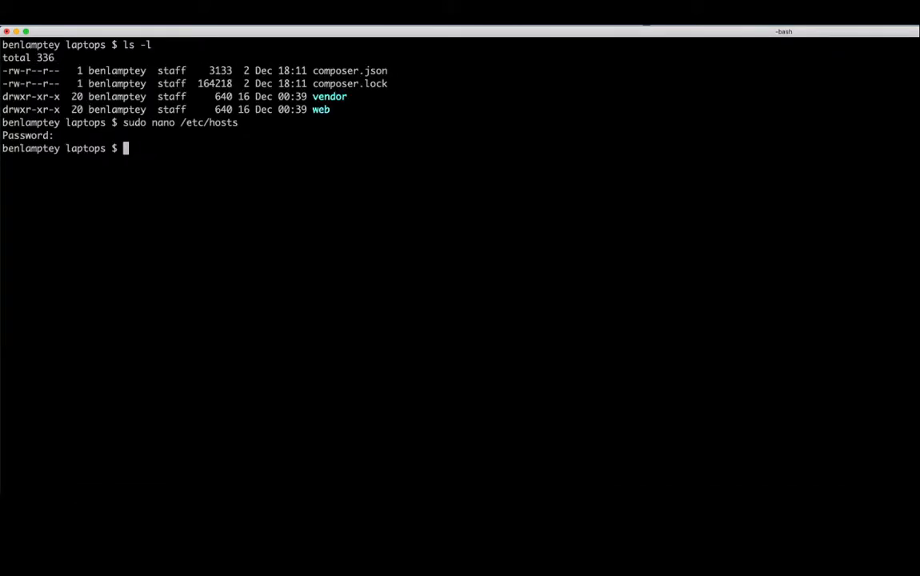
mouse_move(346, 310)
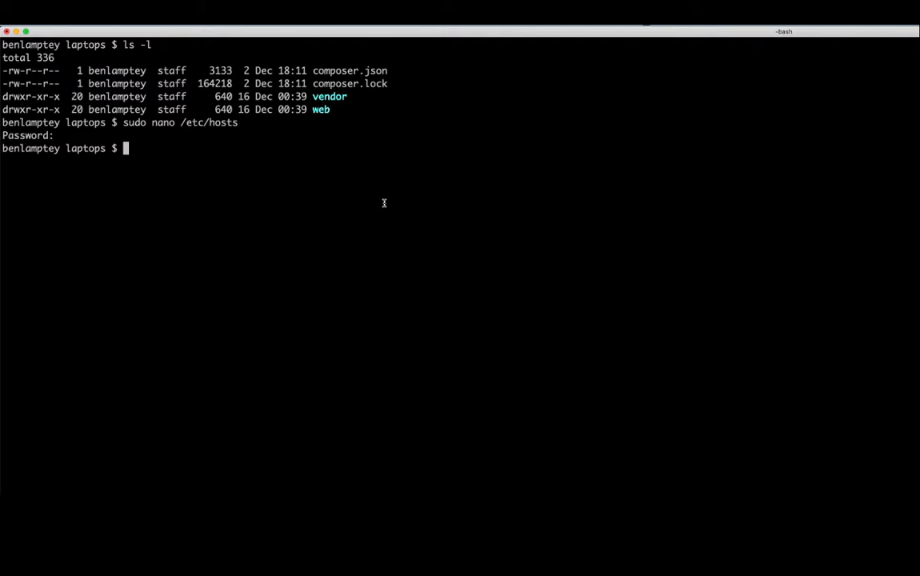
Open /usr/local/etc/httpd/extra/httpd-vhosts.conf in nano with sudo
text(sudo)
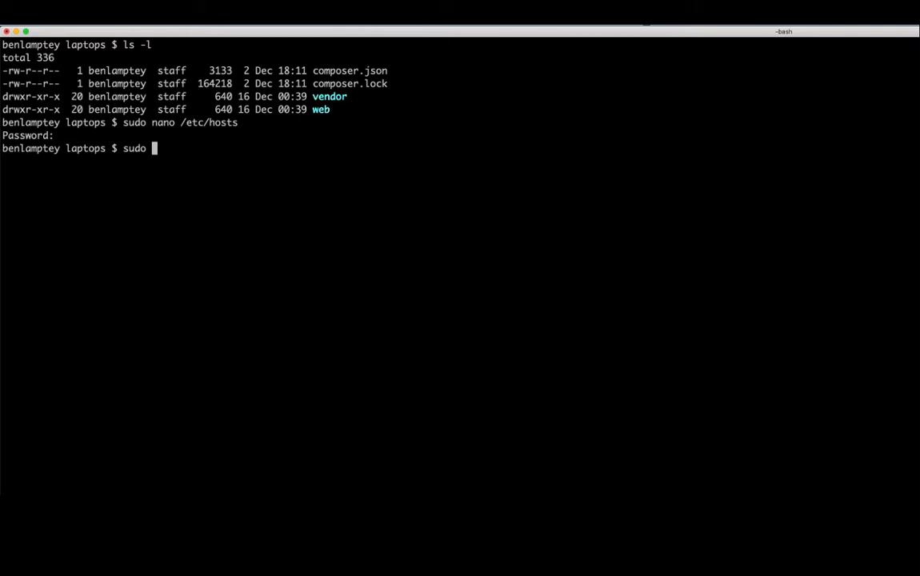
text(nano)
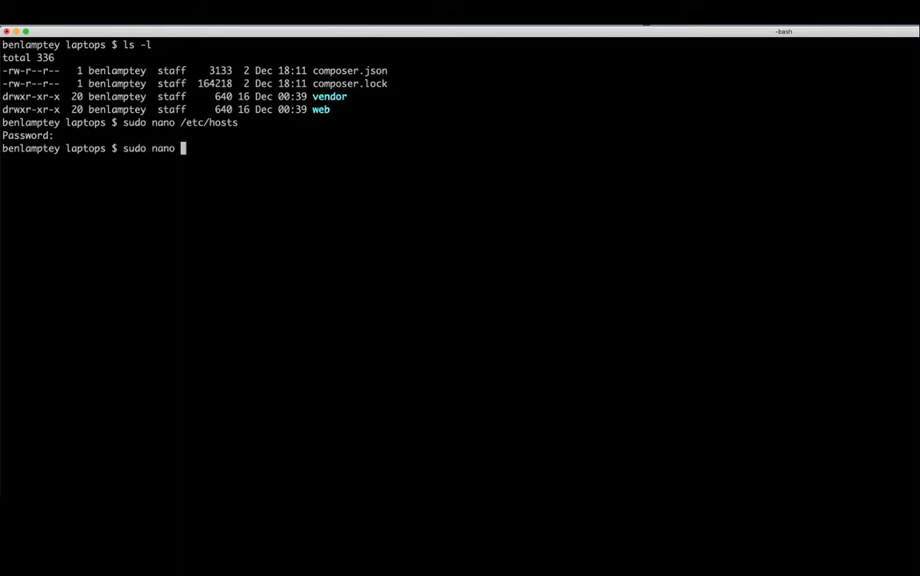
text(/usr)
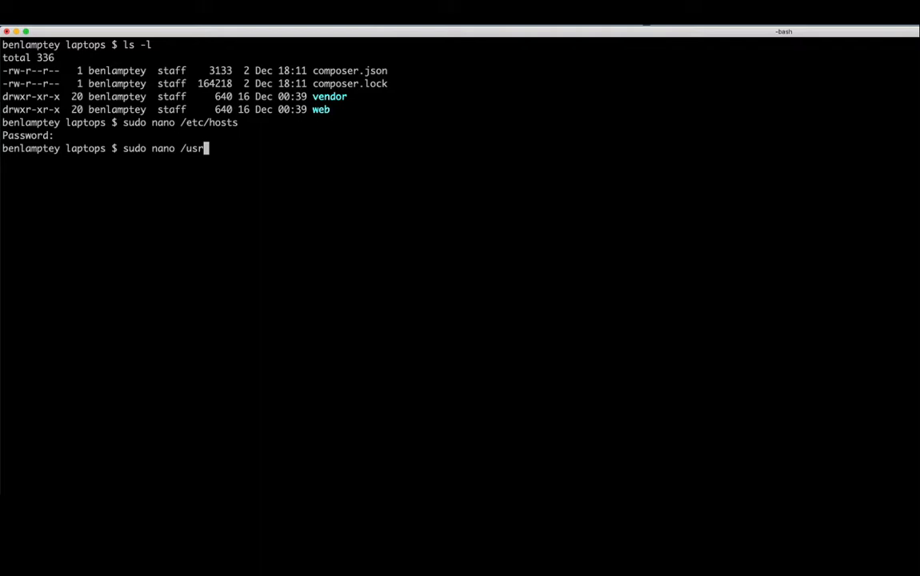
text(/local)
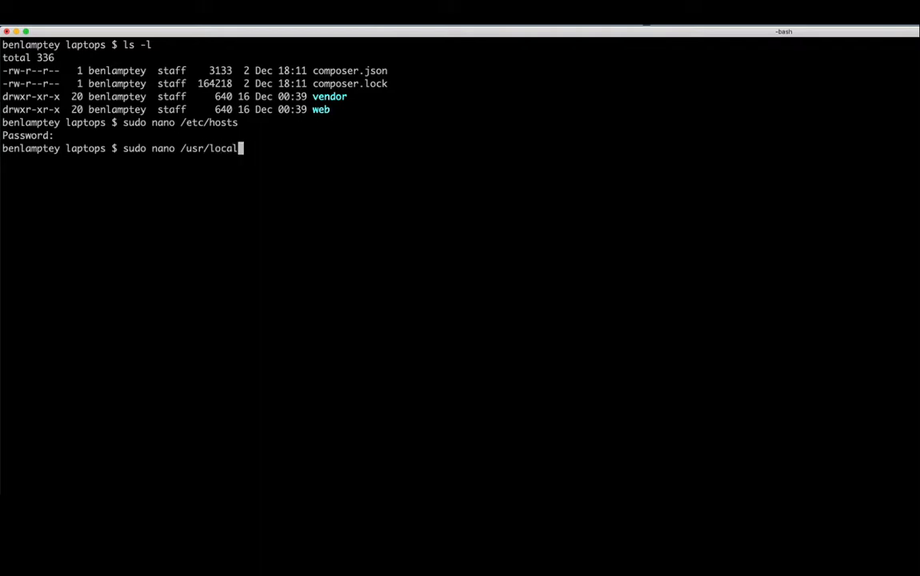
text(/et)
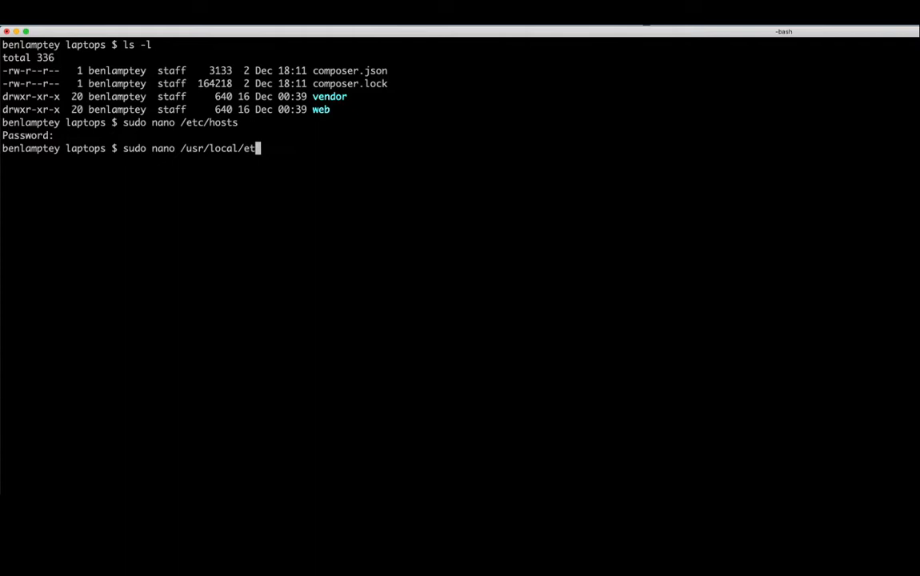
text(c/httpd/e)
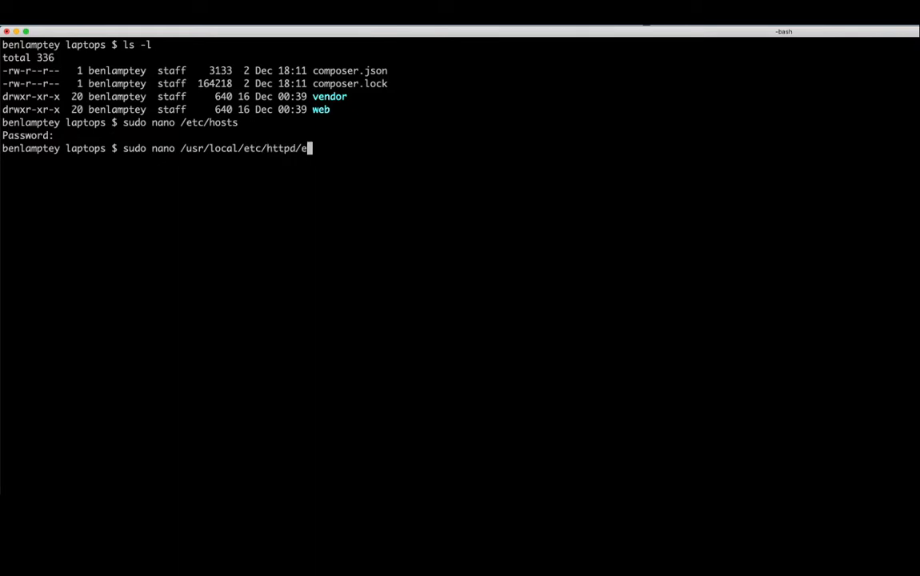
text(xtra/httpd-)
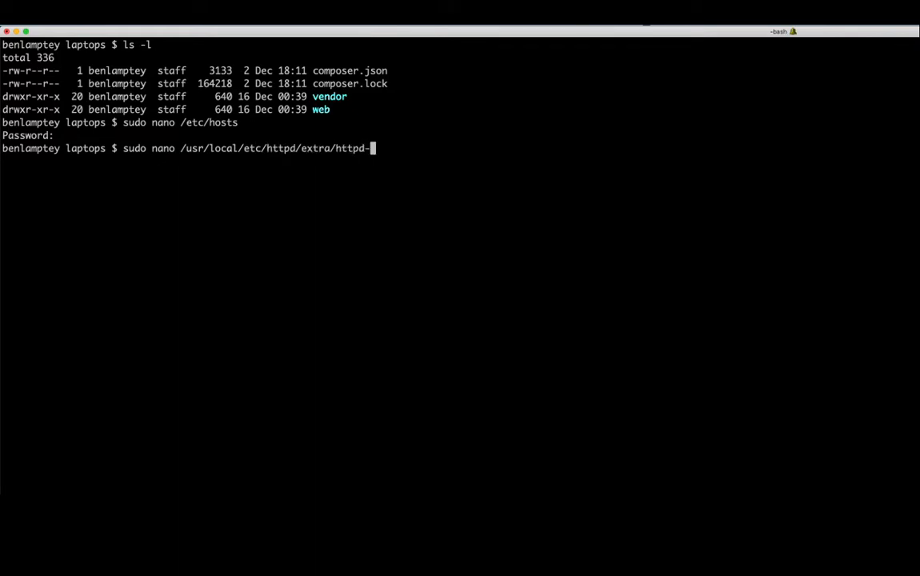
key(Return)
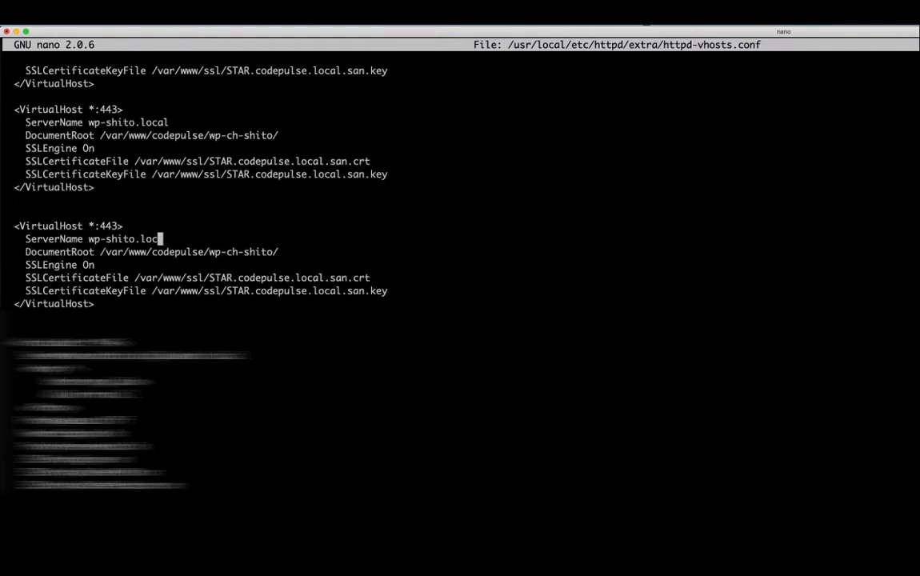
Set ServerName laptops.codepulse.local and DocumentRoot /var/www/codepulse/laptops/web, checking ports 80 and 443
key(BackSpace)
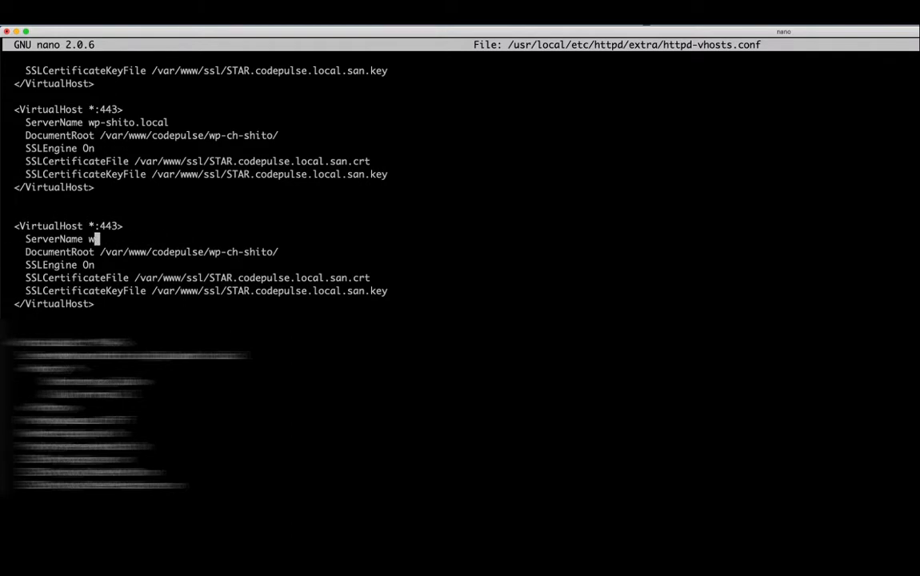
text(laptops.)
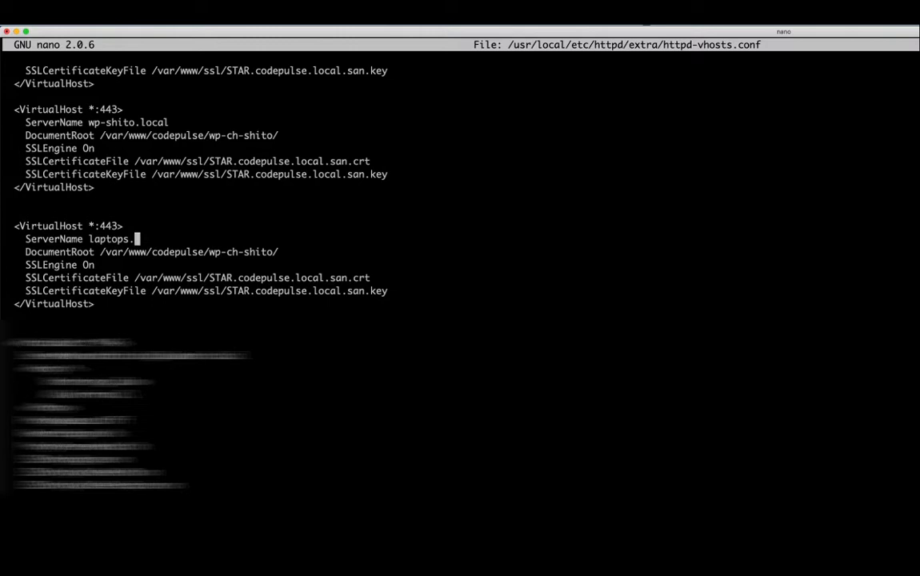
text(codepulse.local)
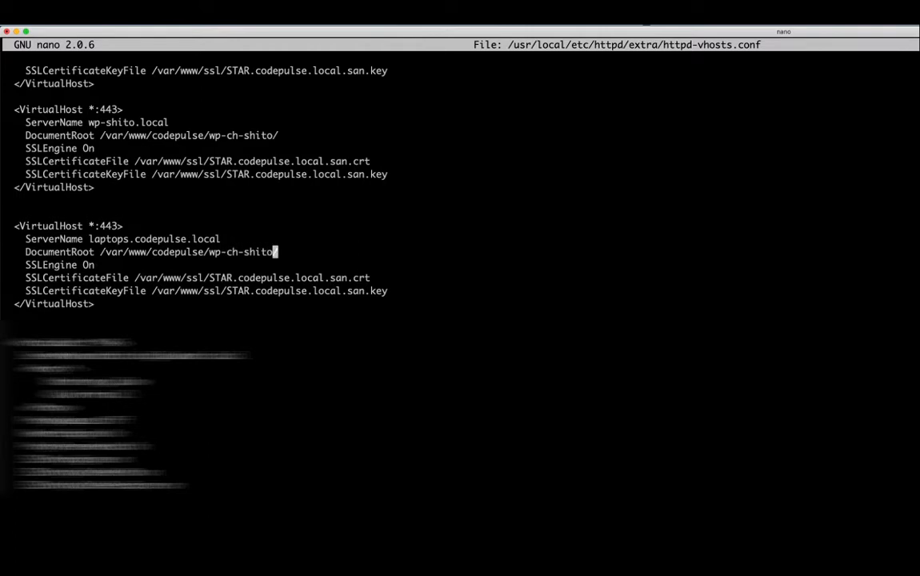
key(BackSpace)
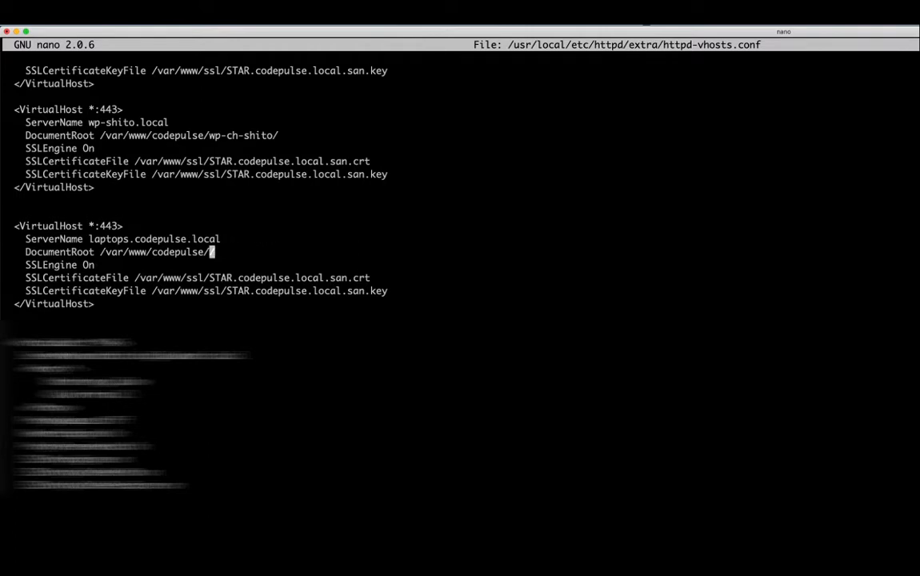
text(laptops)
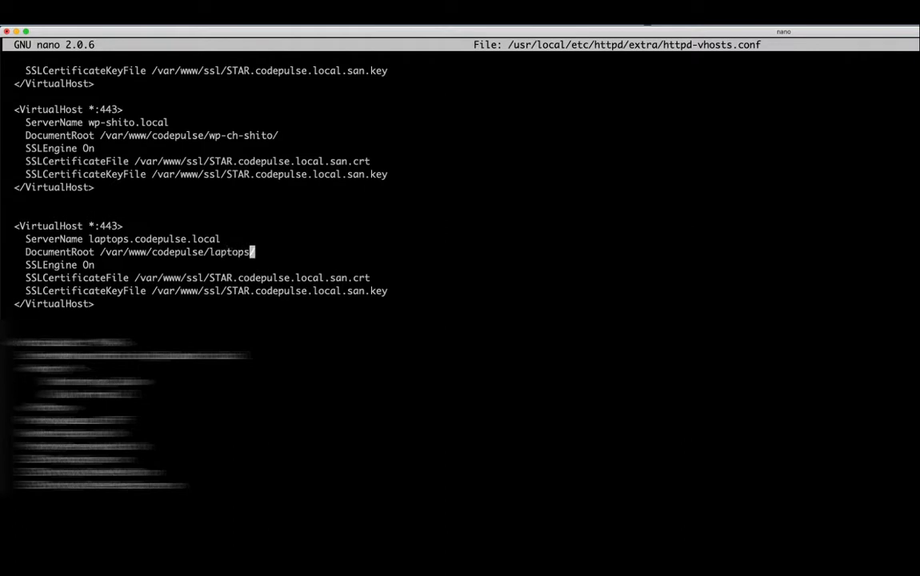
text(/web)
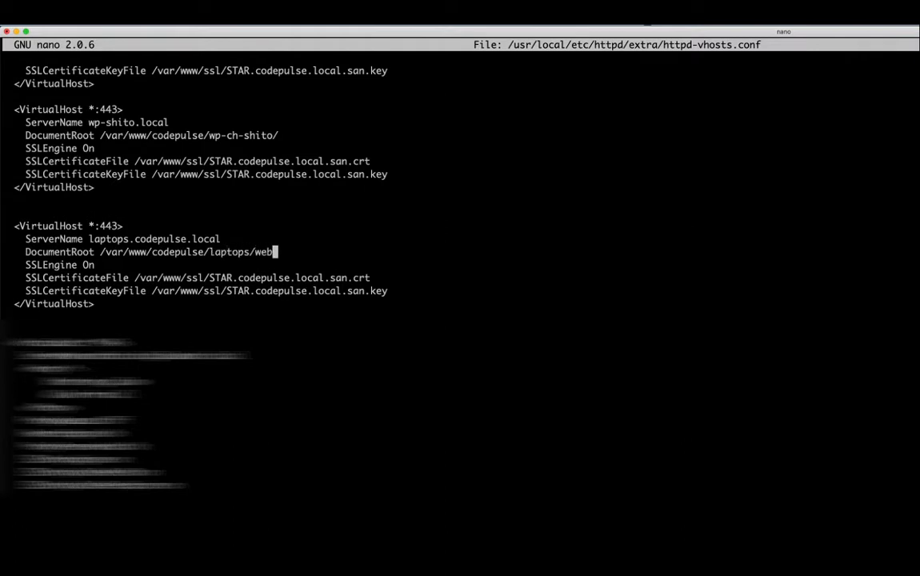
mouse_move(205, 225)
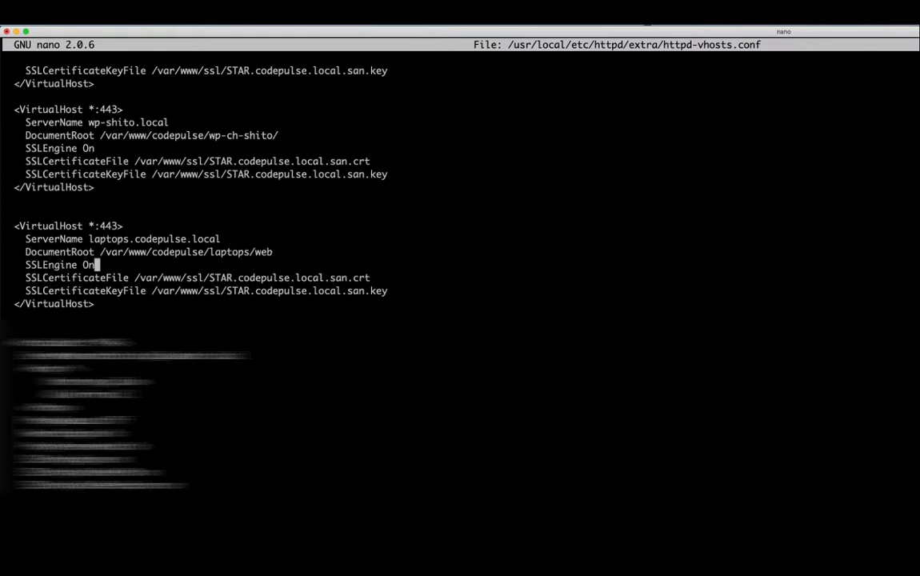
mouse_move(144, 269)
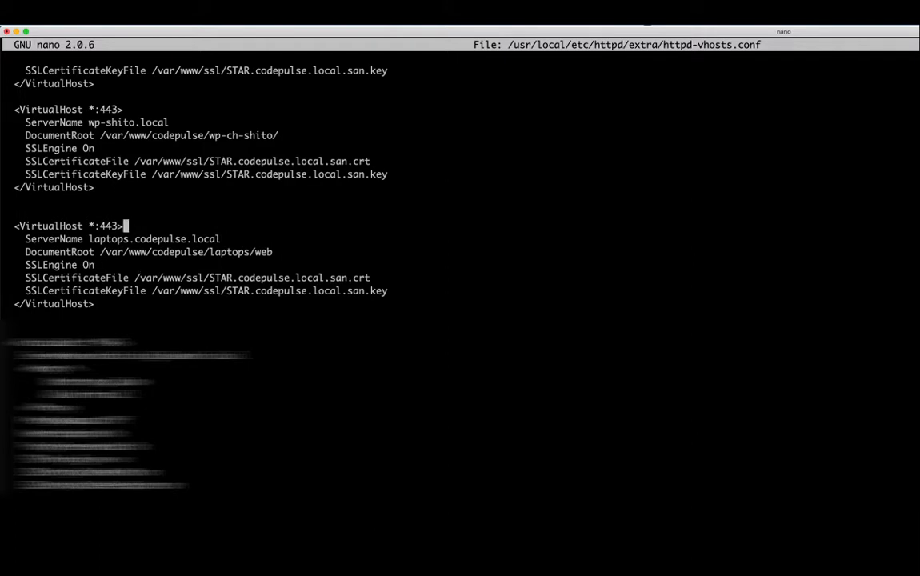
text(80)
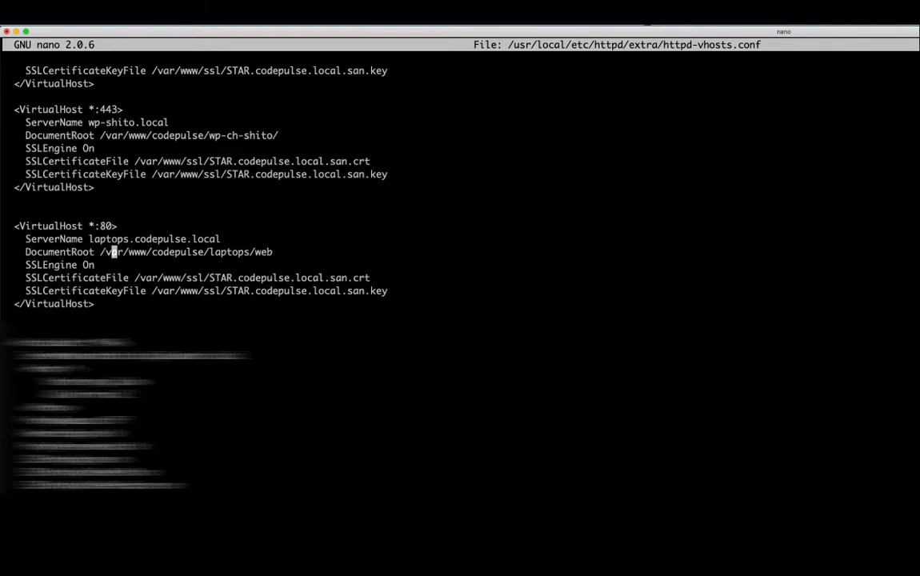
text(443)
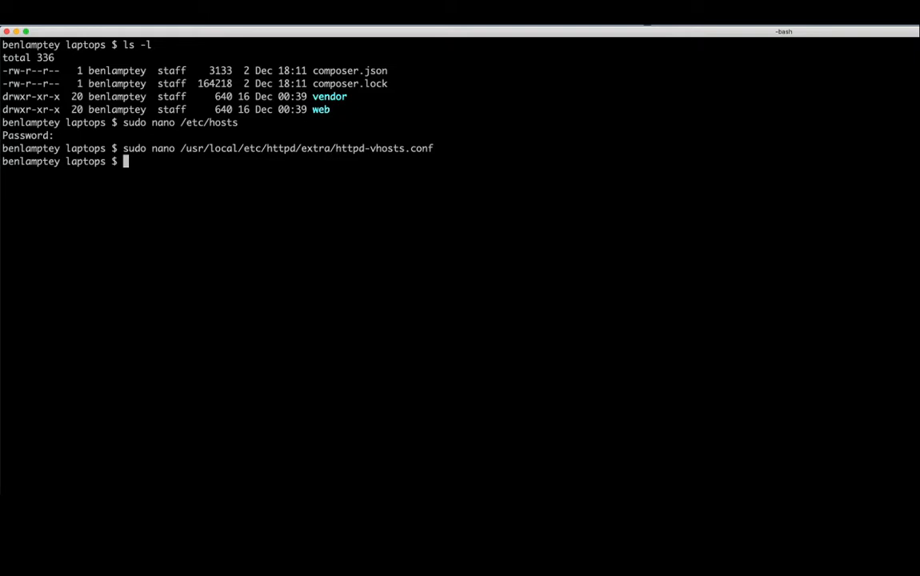
Restart Apache with sudo apachectl -k restart
text(sudo)
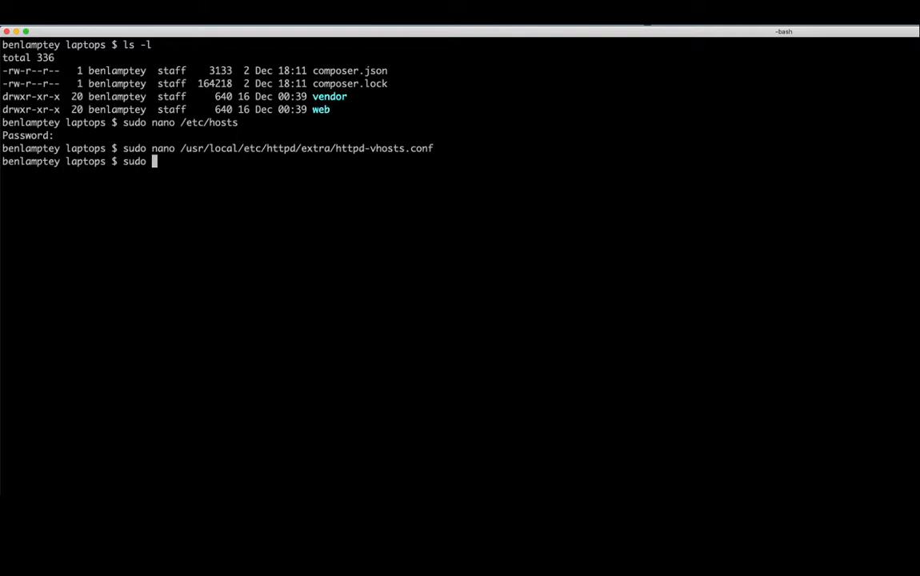
text(apachectl -)
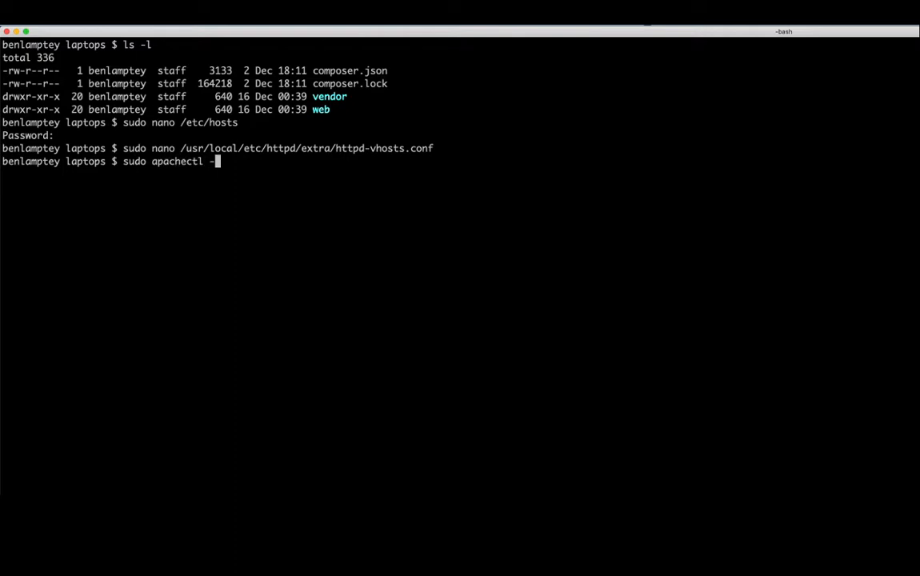
text(k)
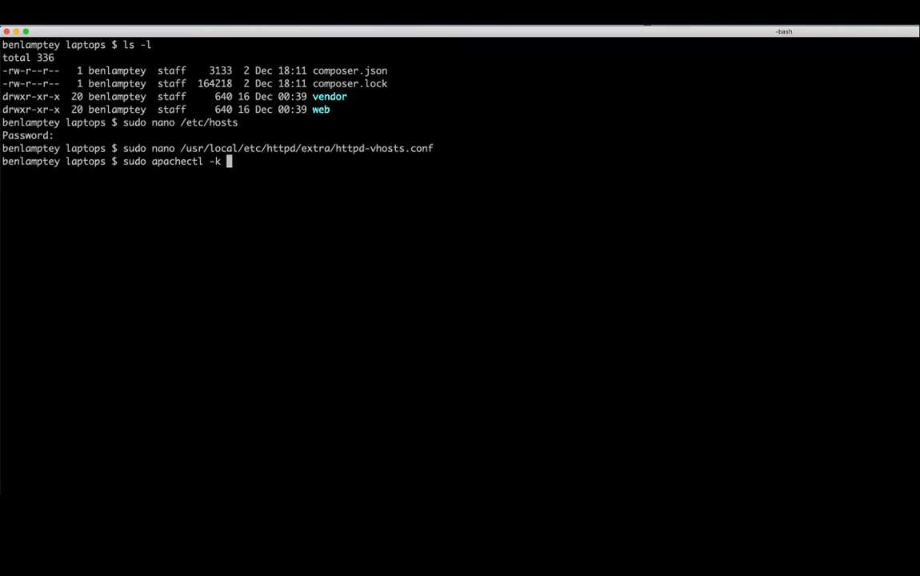
key(Return)
text(laptops.codepulse.loc)
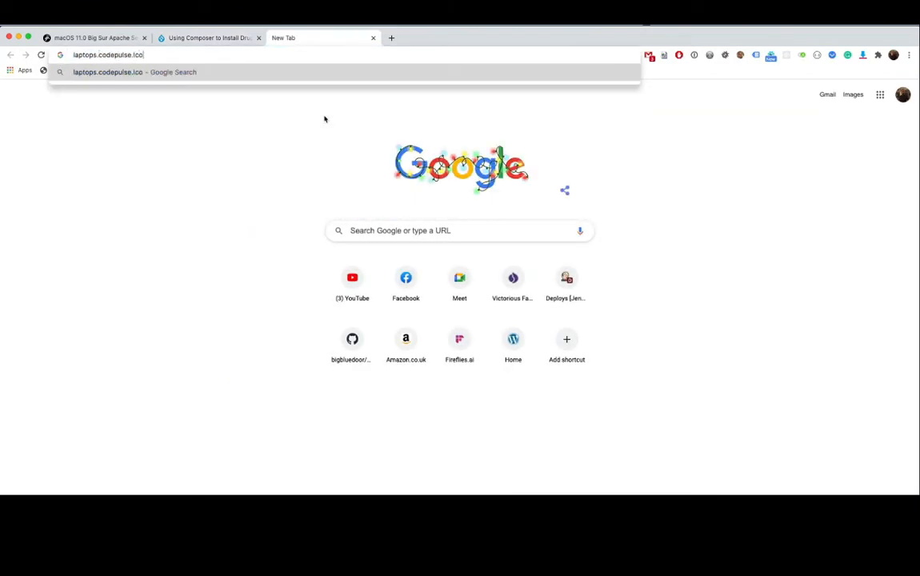
Load laptops.codepulse.local and proceed past the unsafe certificate warning
key(Return)
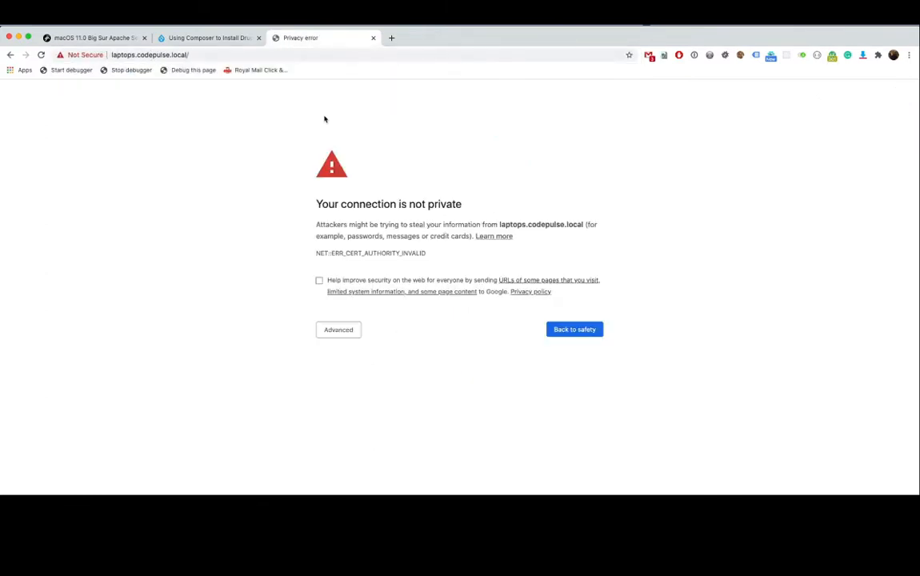
mouse_move(354, 294)
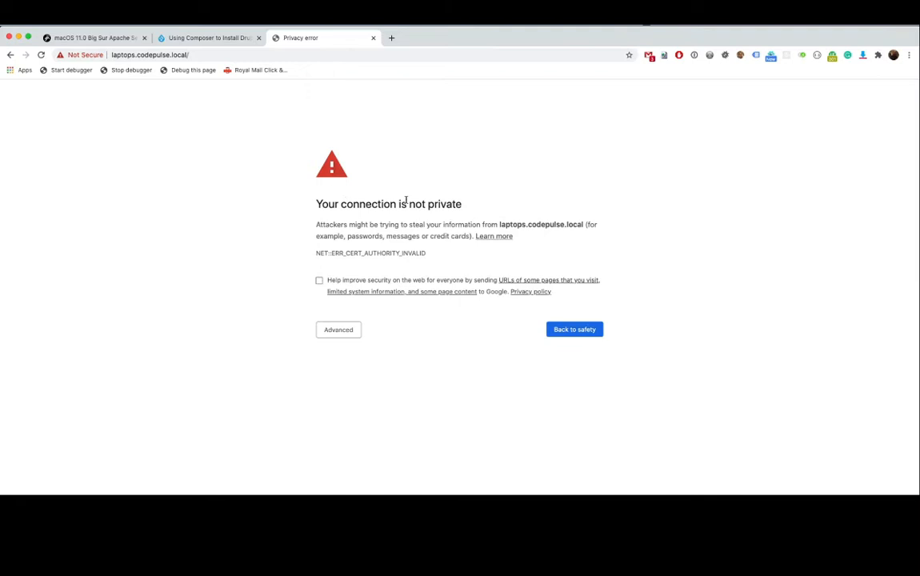
mouse_move(230, 198)
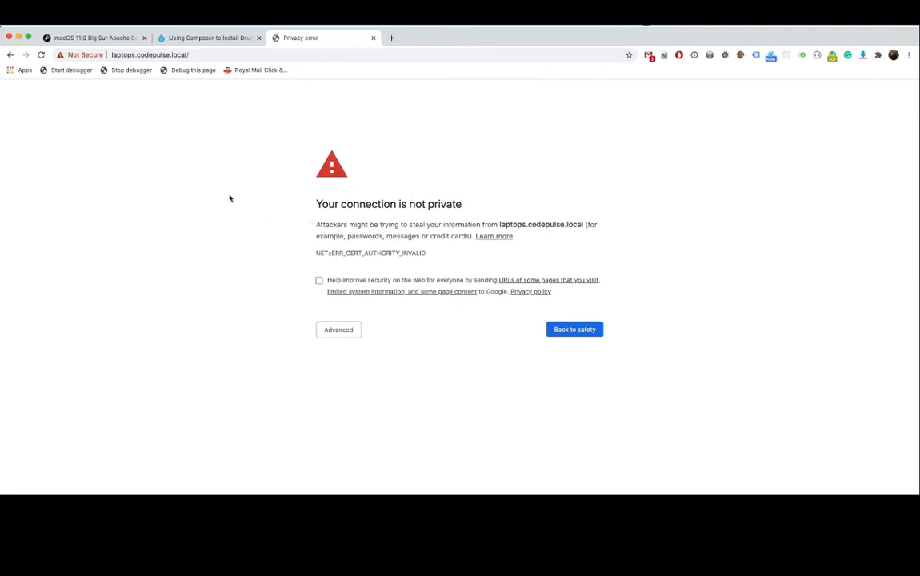
mouse_move(339, 329)
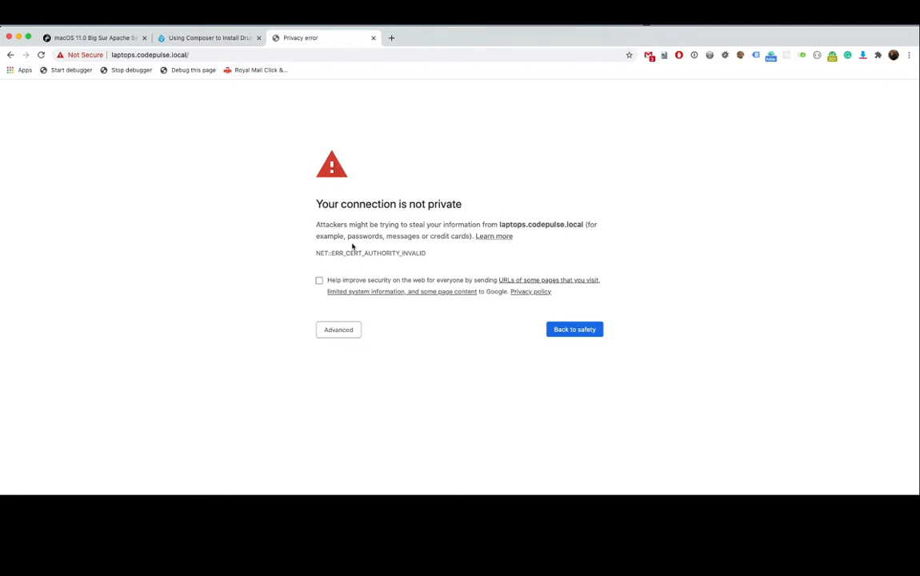
mouse_move(347, 312)
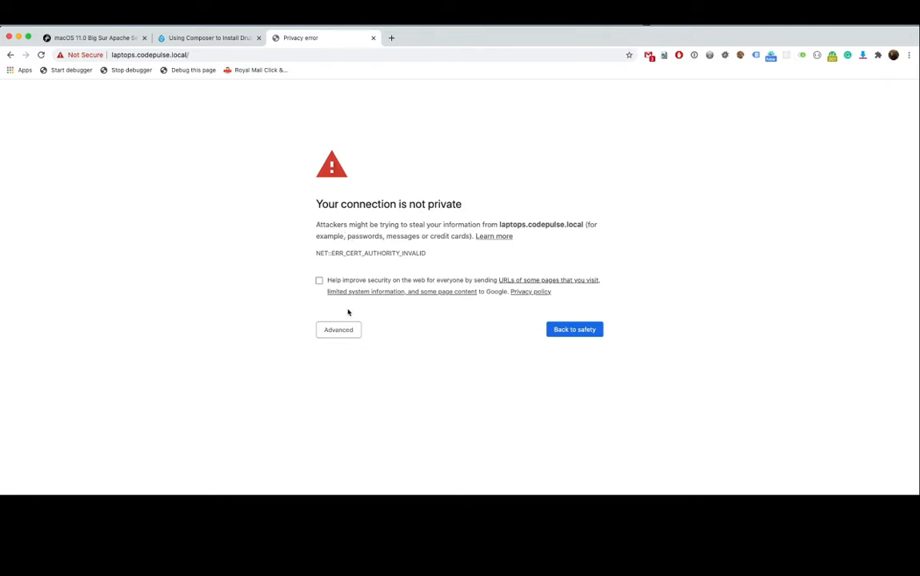
click(337, 329)
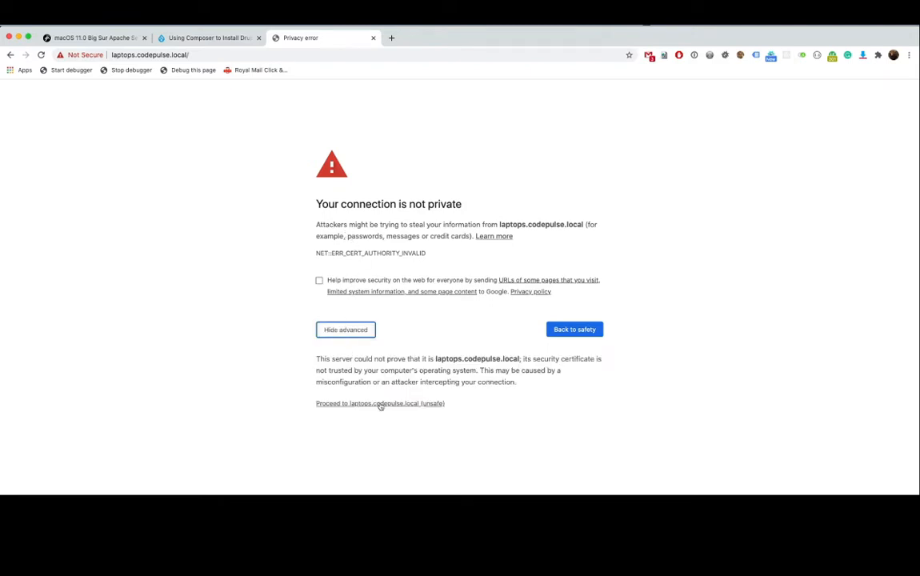
click(380, 403)
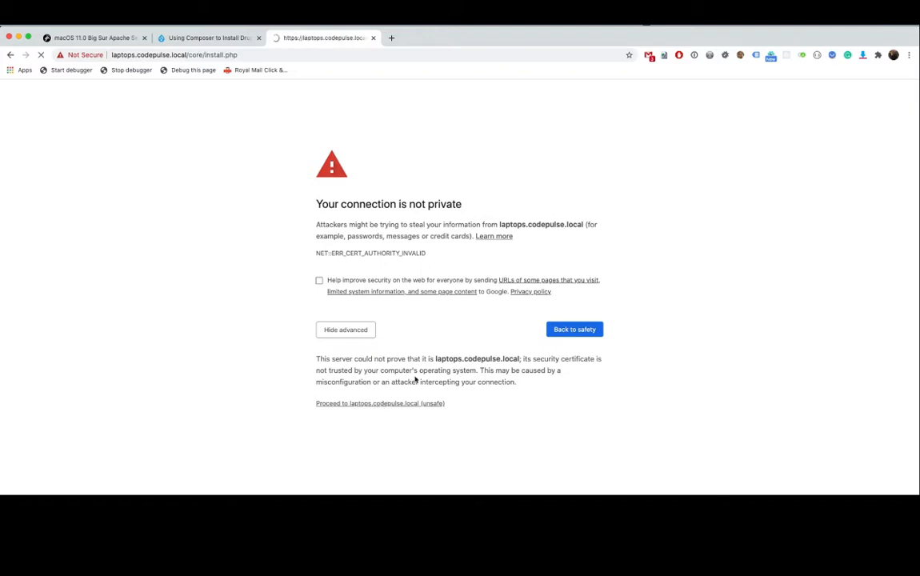
click(379, 402)
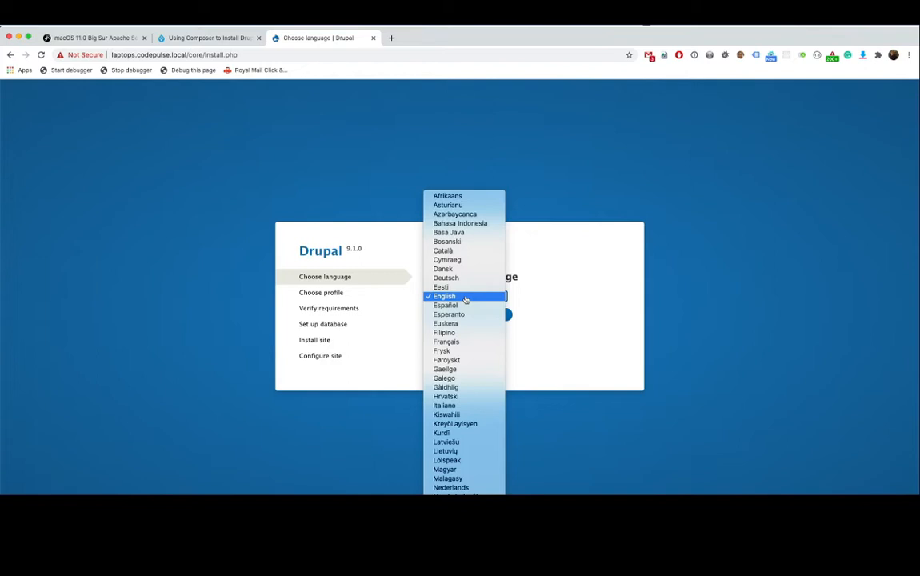
Choose English as the installation language and the Standard installation profile
click(444, 296)
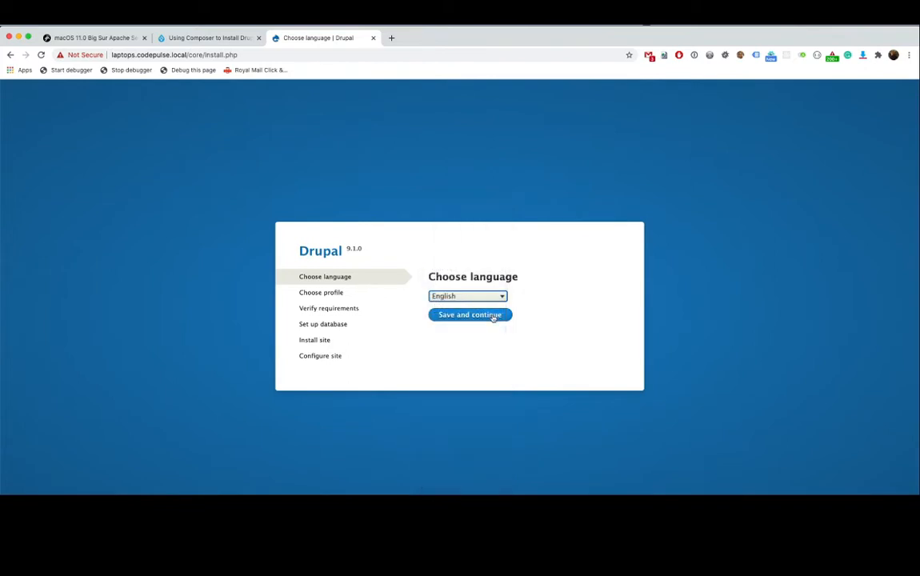
click(469, 314)
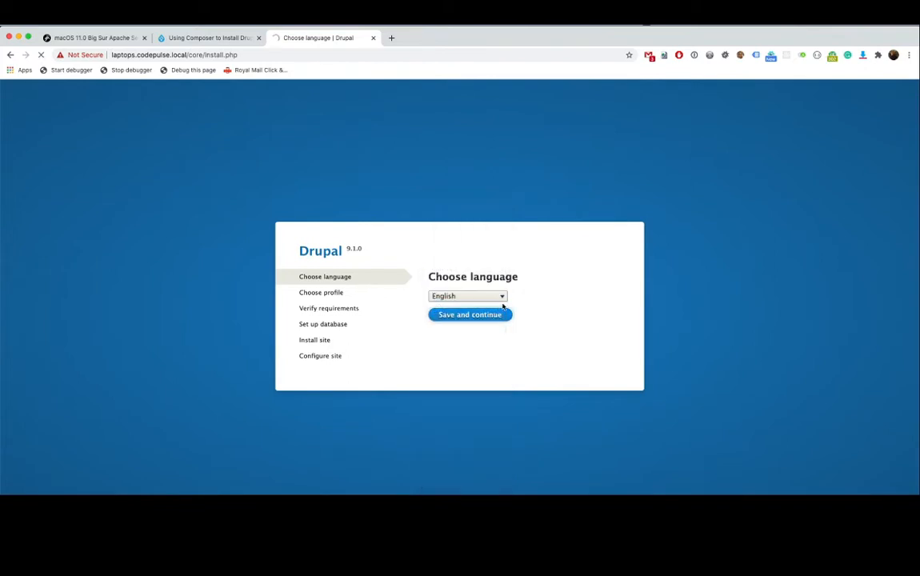
click(470, 314)
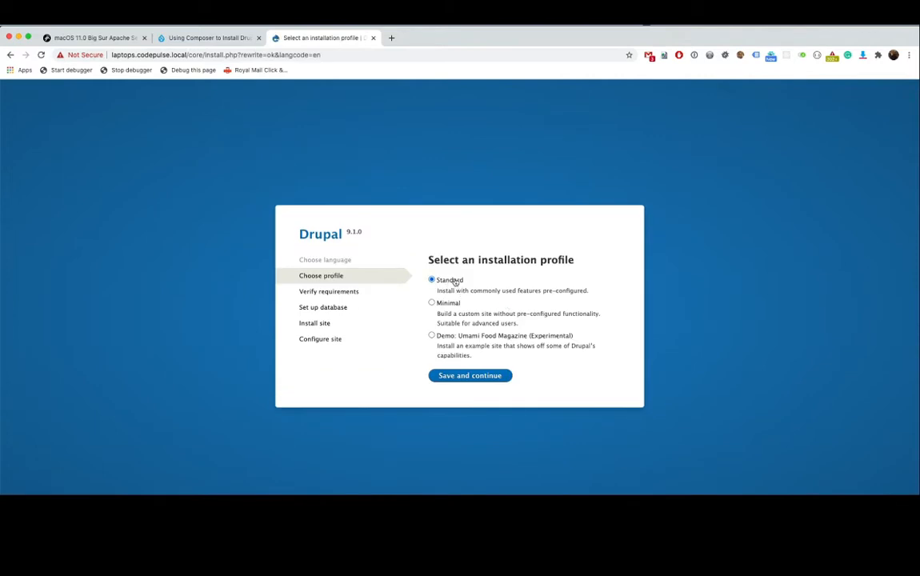
click(469, 375)
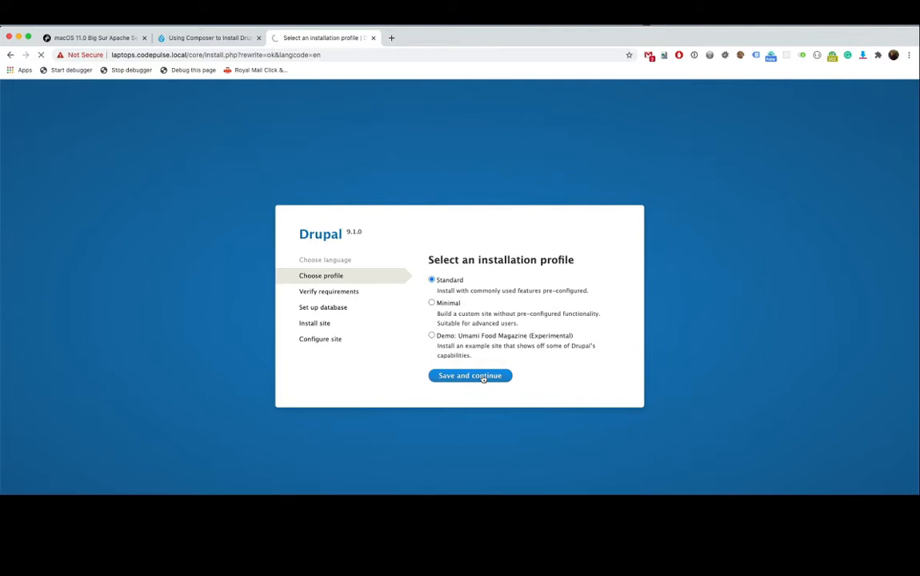
click(469, 375)
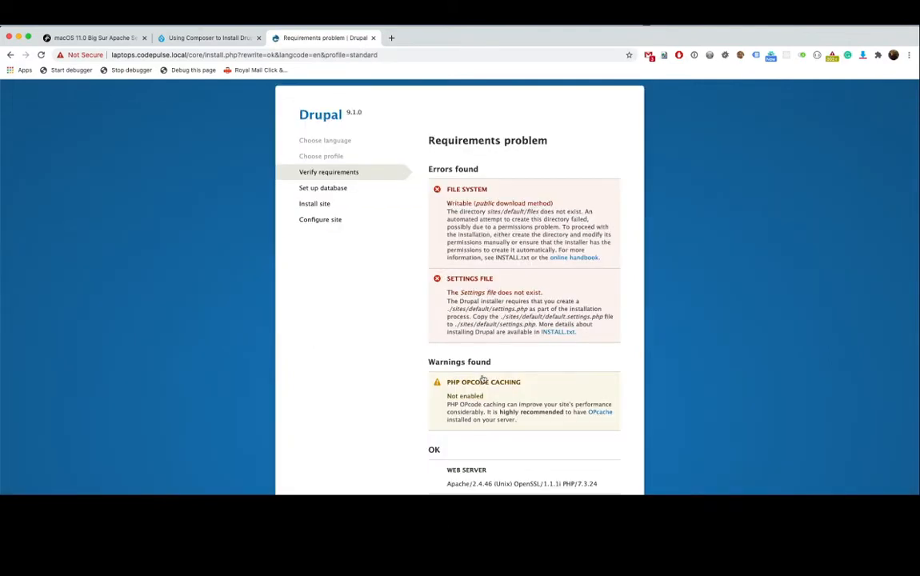
mouse_move(461, 189)
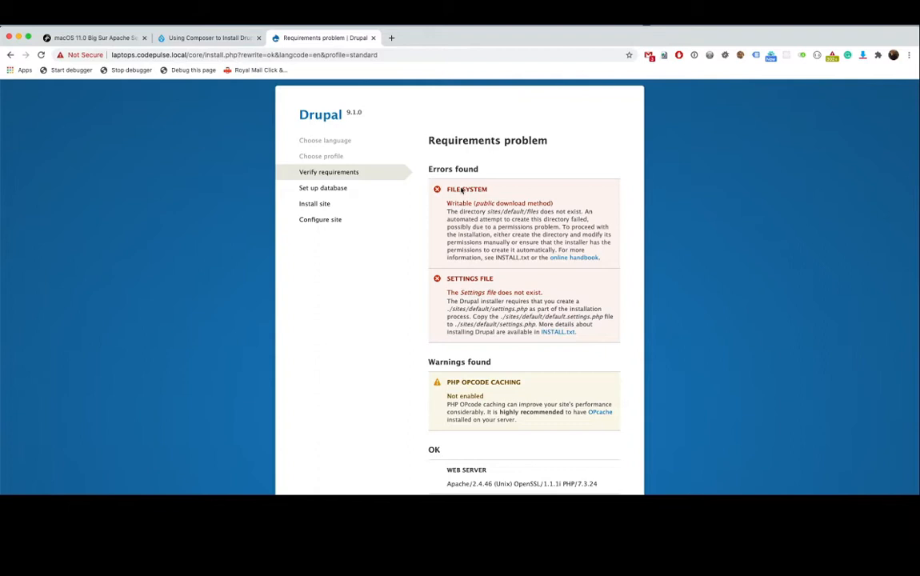
mouse_move(450, 168)
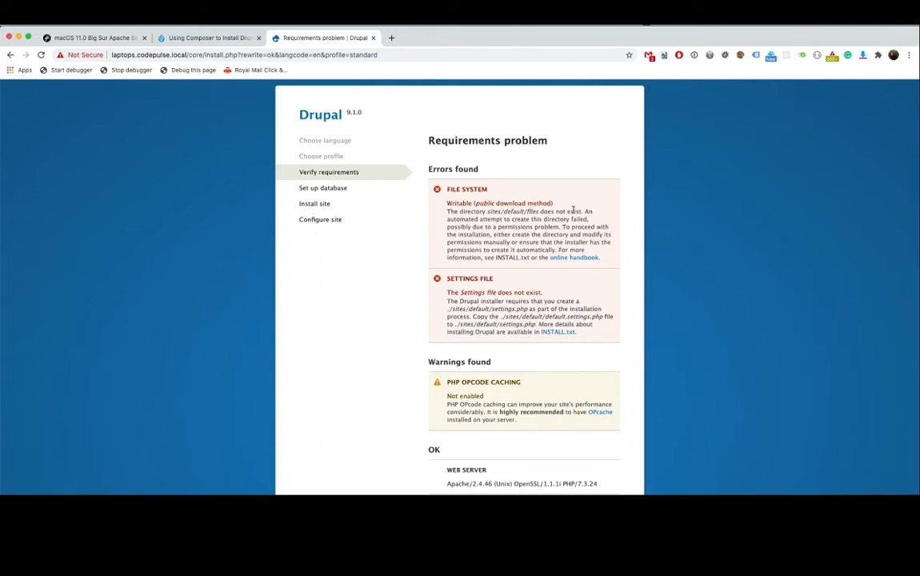
mouse_move(515, 216)
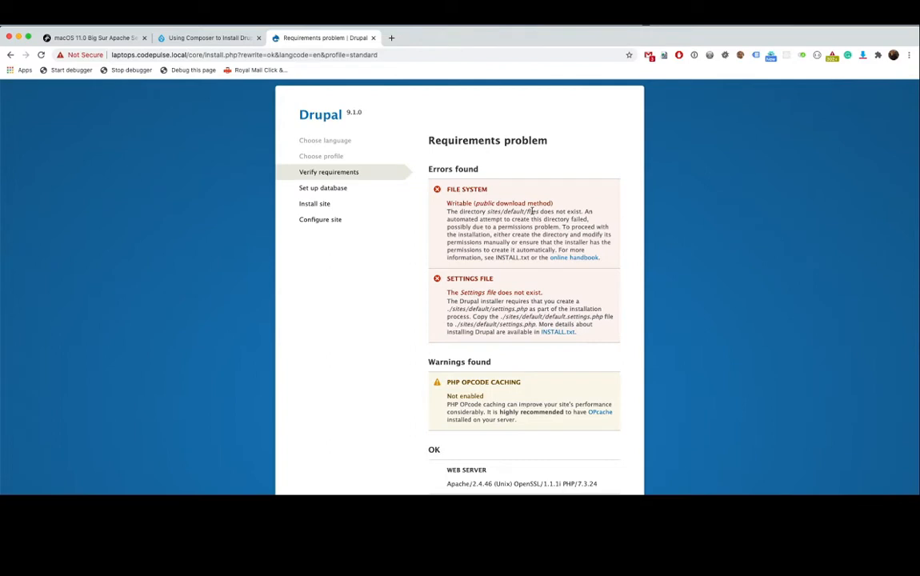
mouse_move(538, 218)
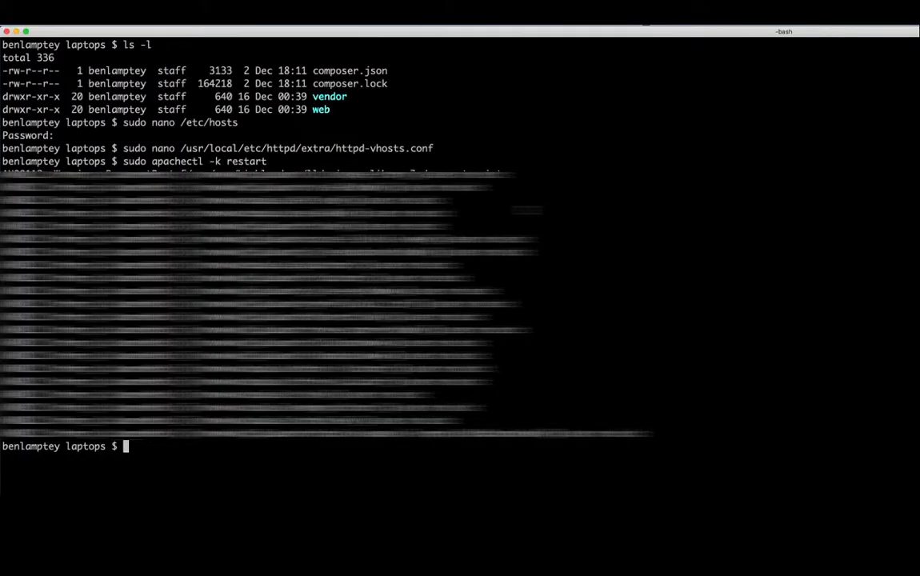
Move into the project's web/sites folder
text(cd)
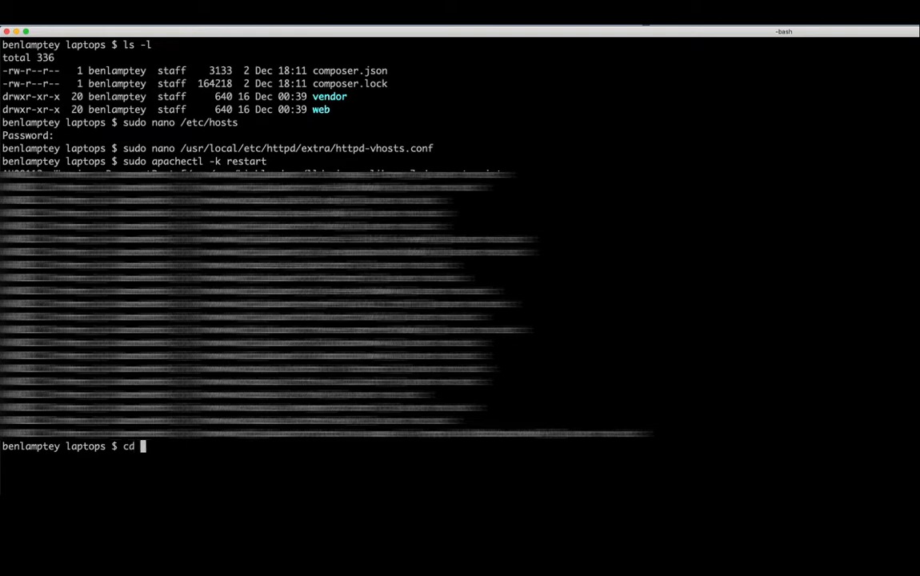
text(web/sites/)
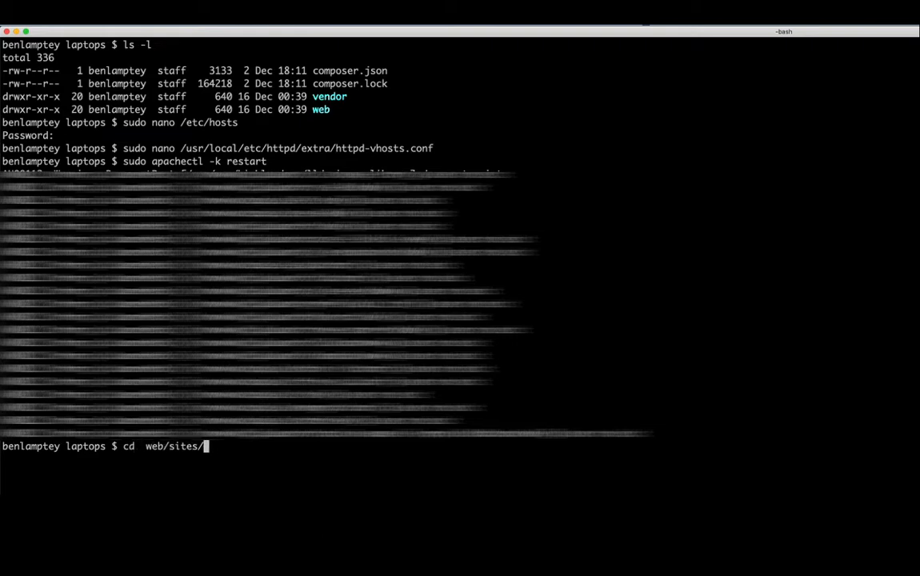
key(Return)
text(ls -l)
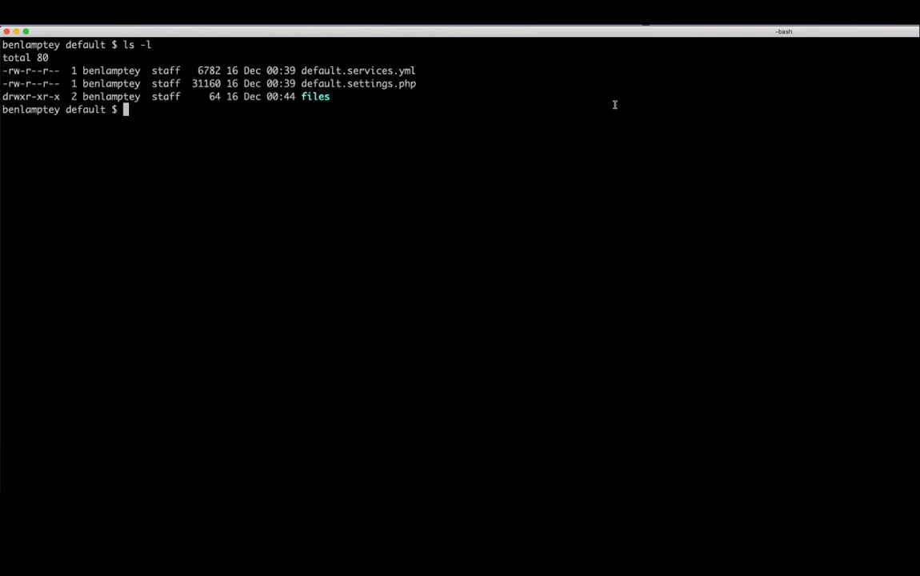
double_click(97, 96)
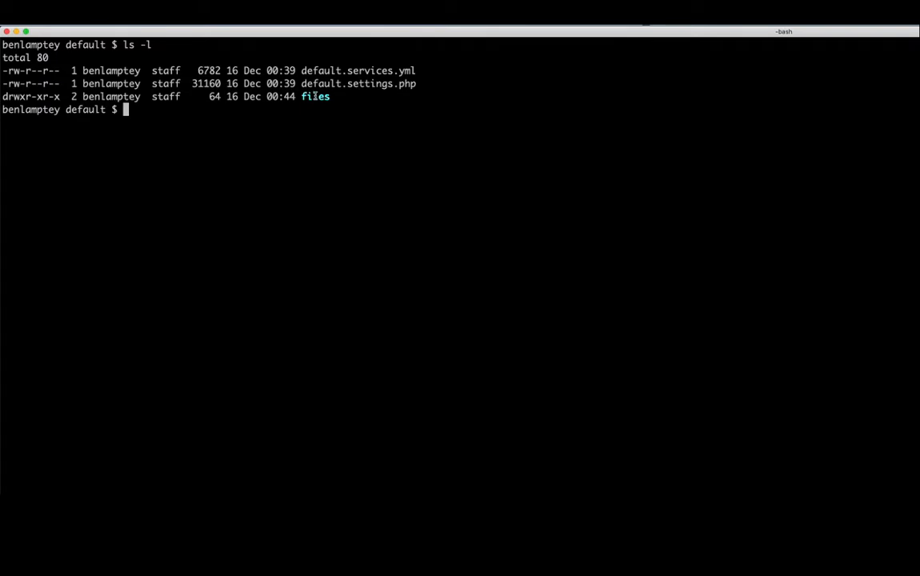
Change the files folder's ownership to _www:_www recursively and verify with ls -l
text(sudo chown)
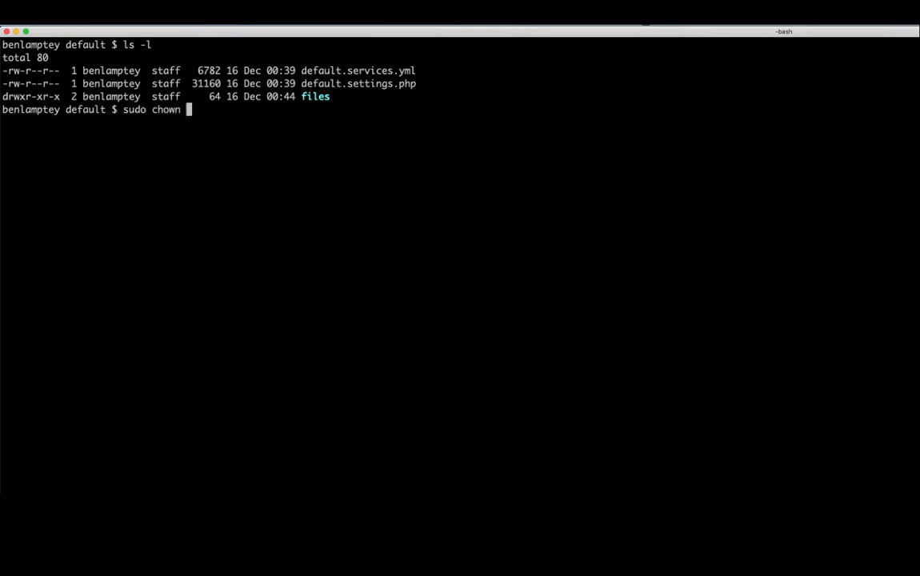
text(-)
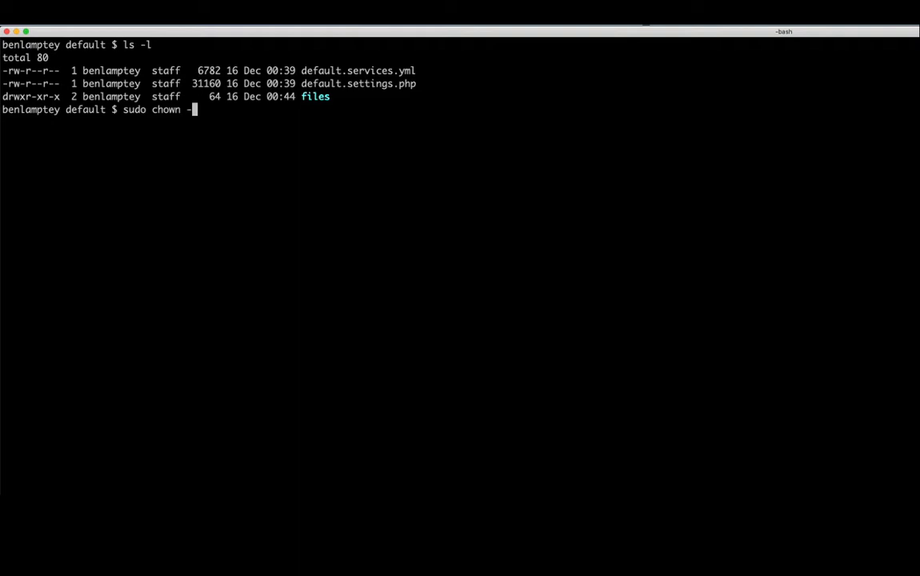
text(R)
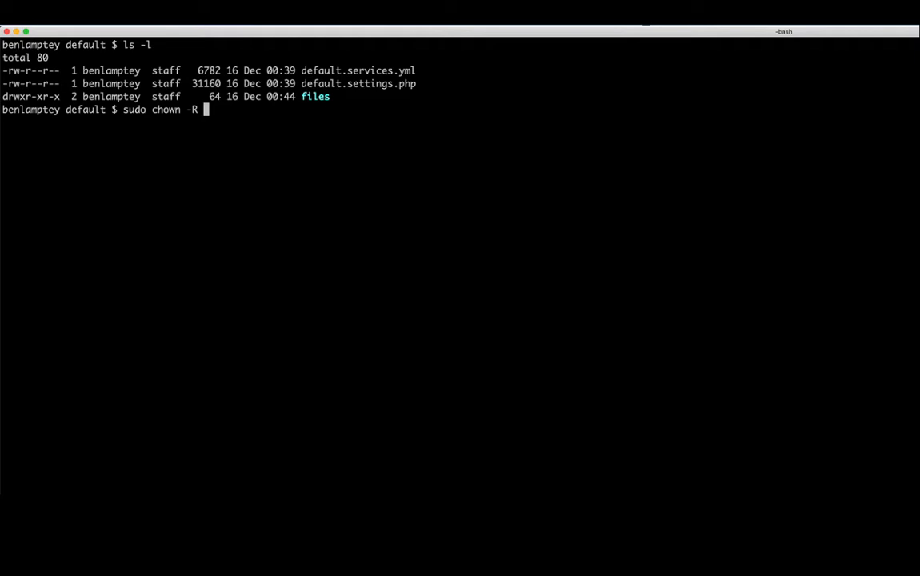
text(_www:)
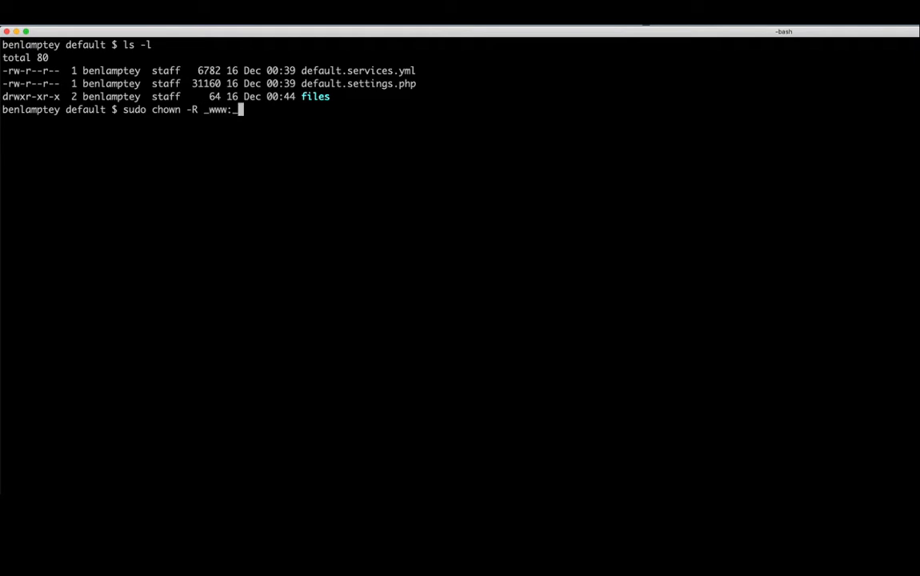
text(_www)
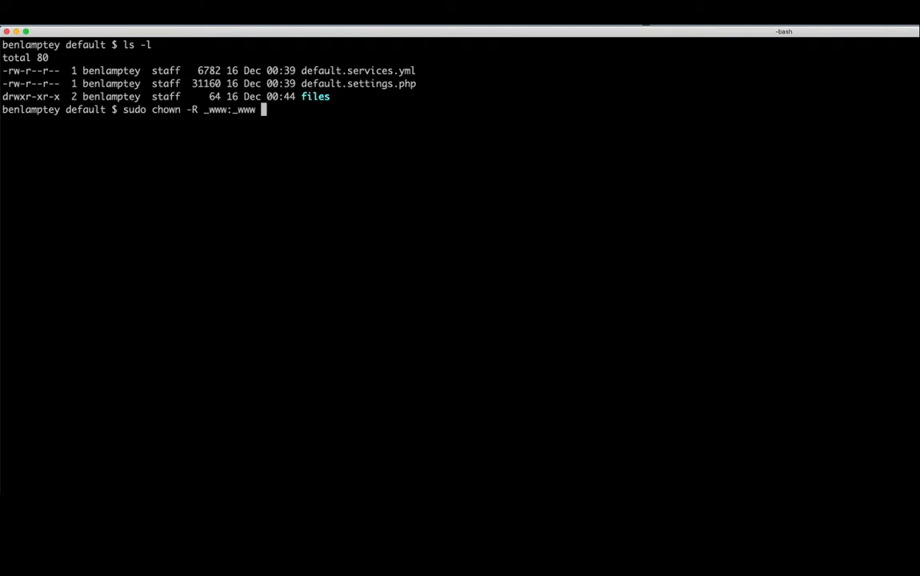
key(Return)
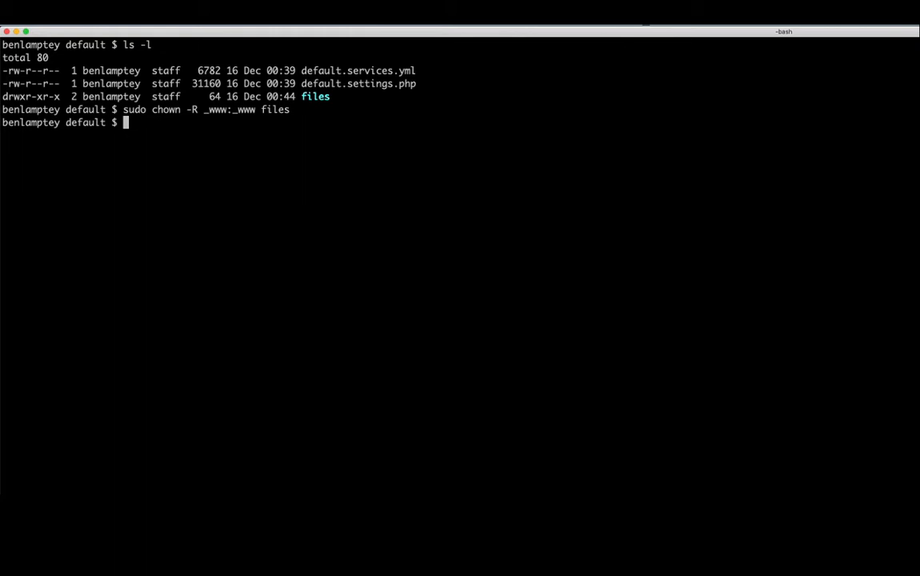
text(ls -l)
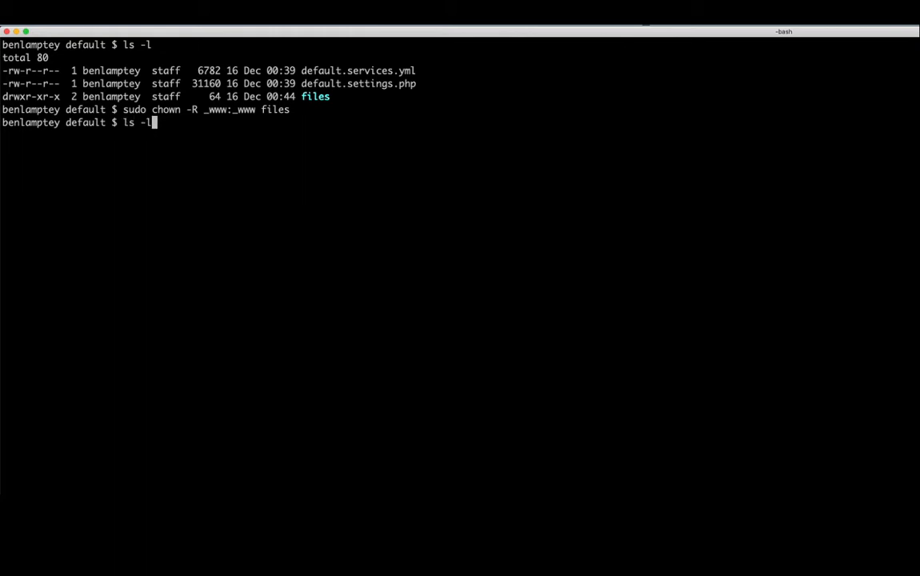
key(Return)
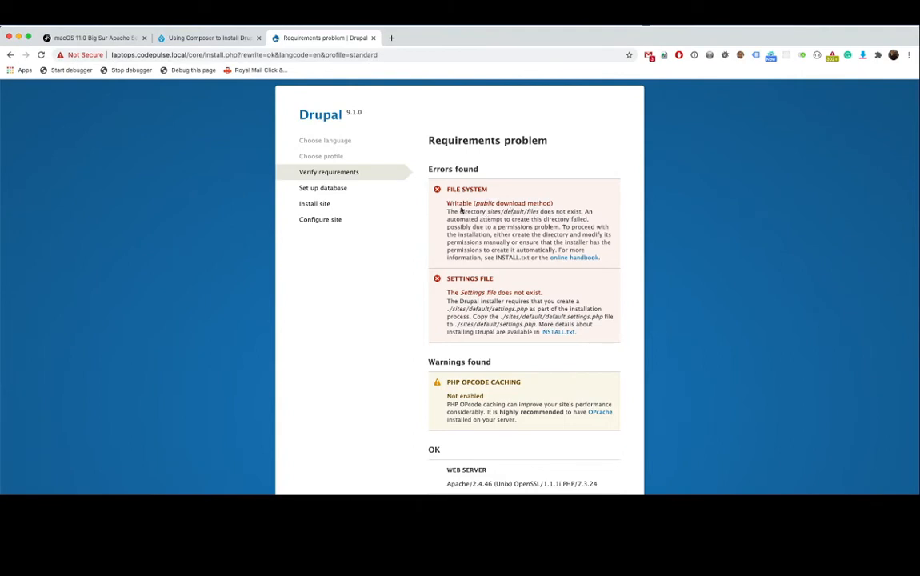
mouse_move(460, 290)
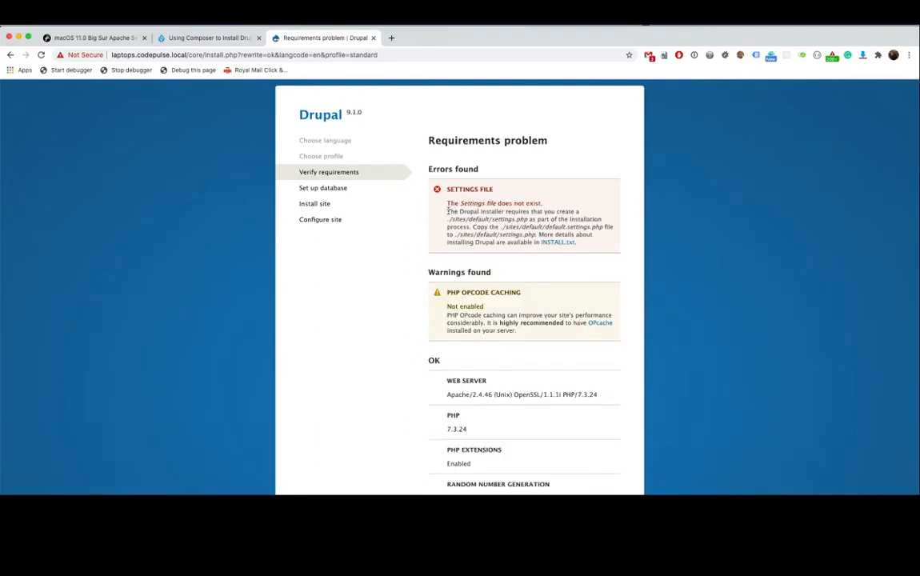
mouse_move(553, 211)
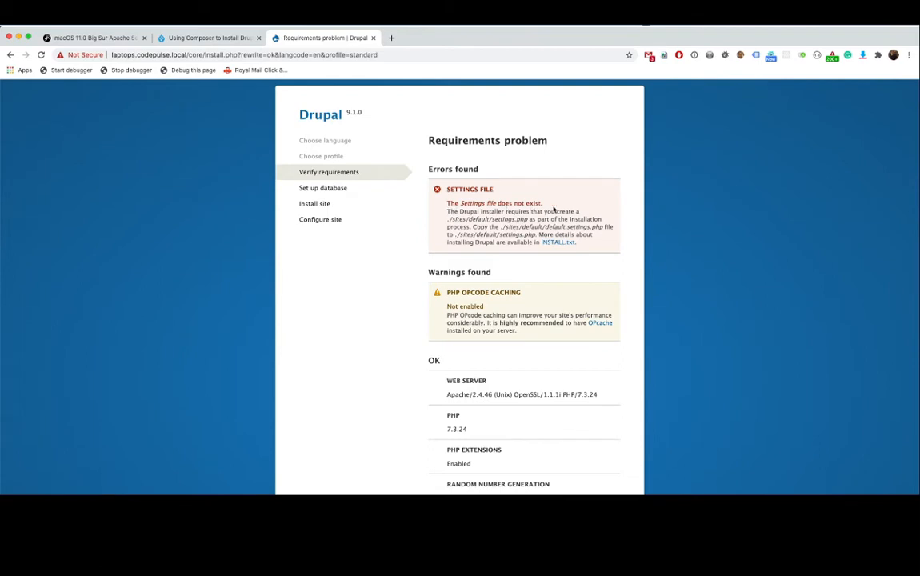
mouse_move(578, 210)
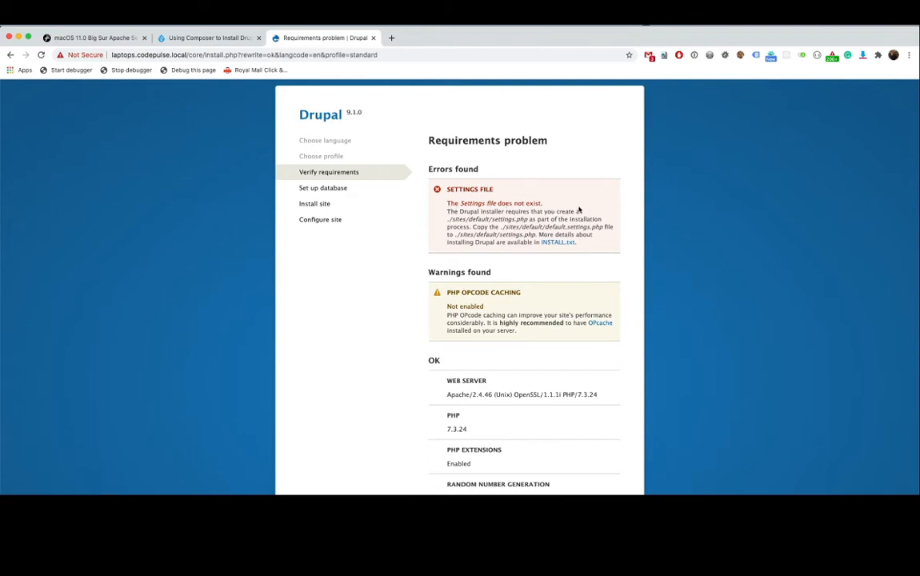
mouse_move(578, 210)
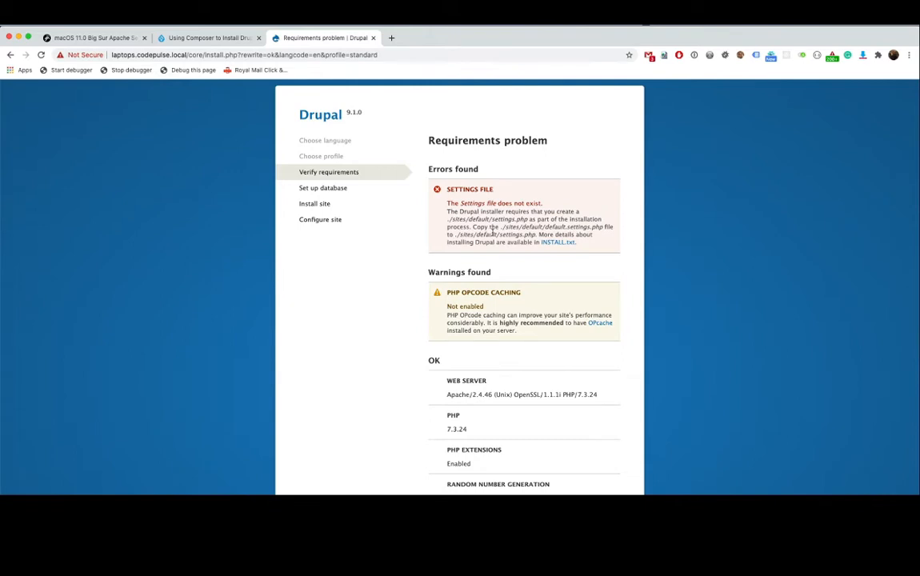
mouse_move(243, 247)
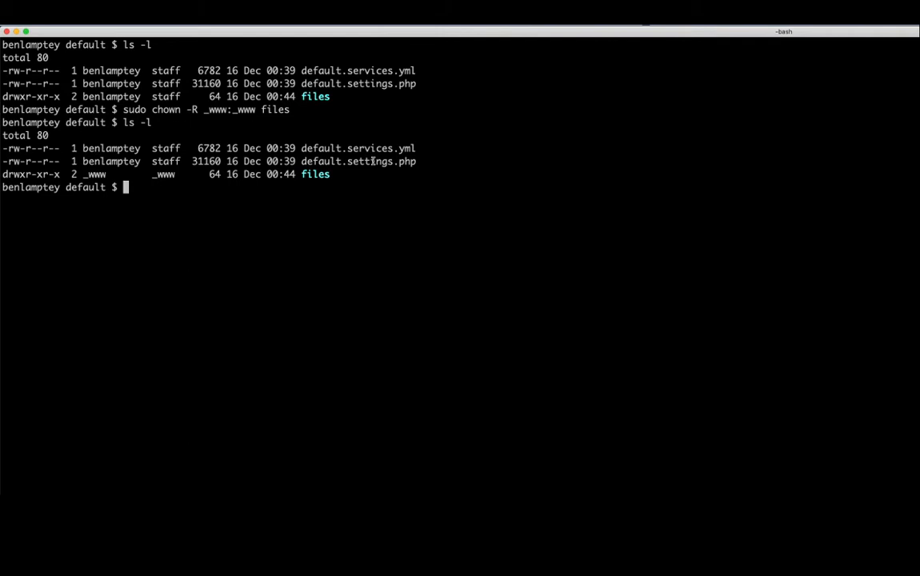
Copy default.settings.php to settings.php and list the folder to confirm the copy
text(cp)
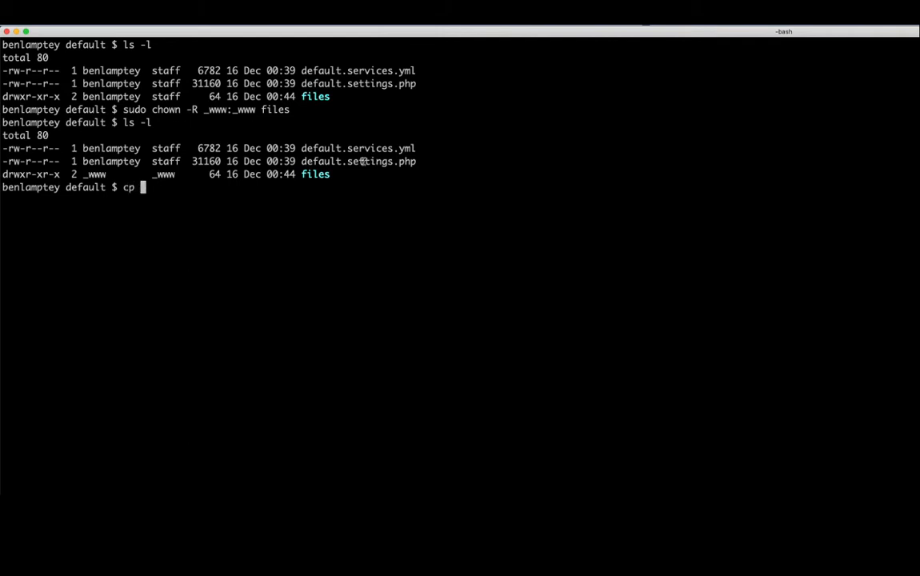
double_click(357, 161)
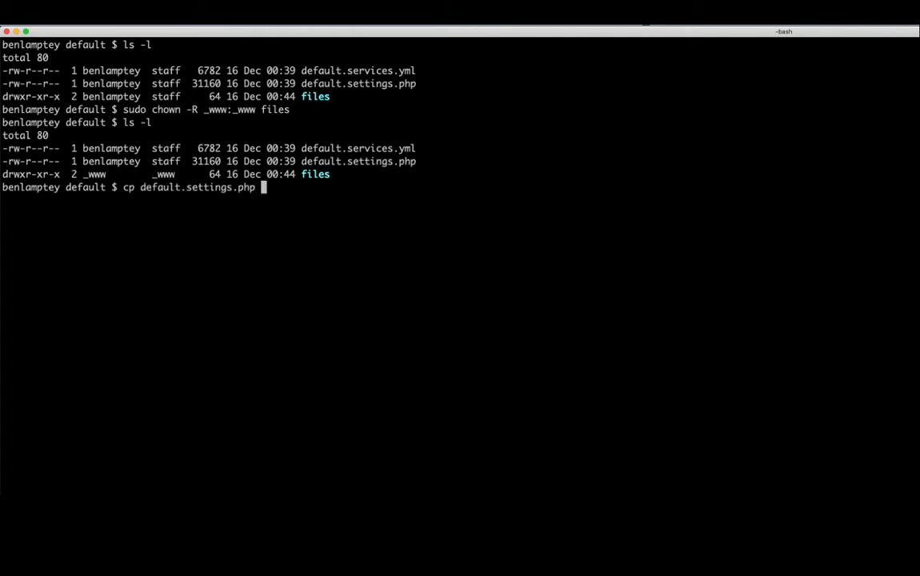
text(settings)
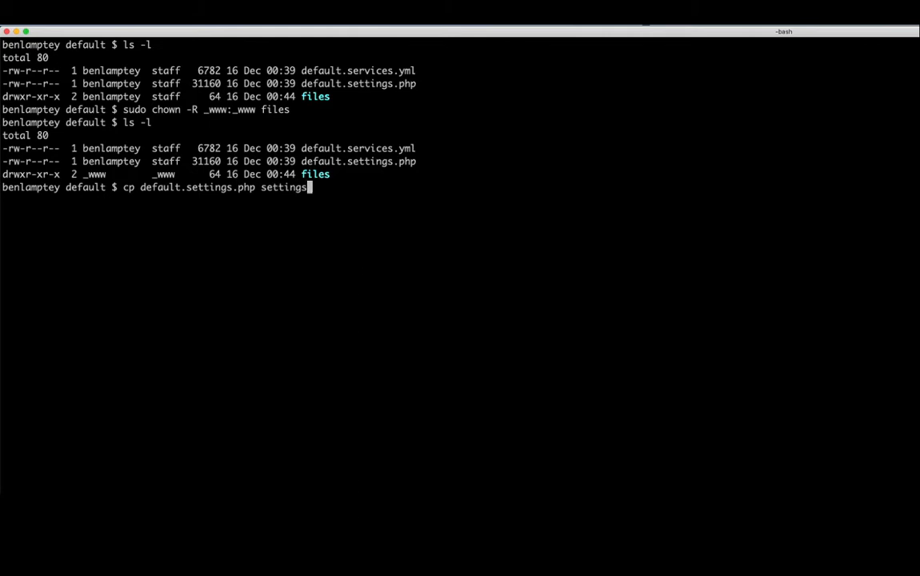
text(.php)
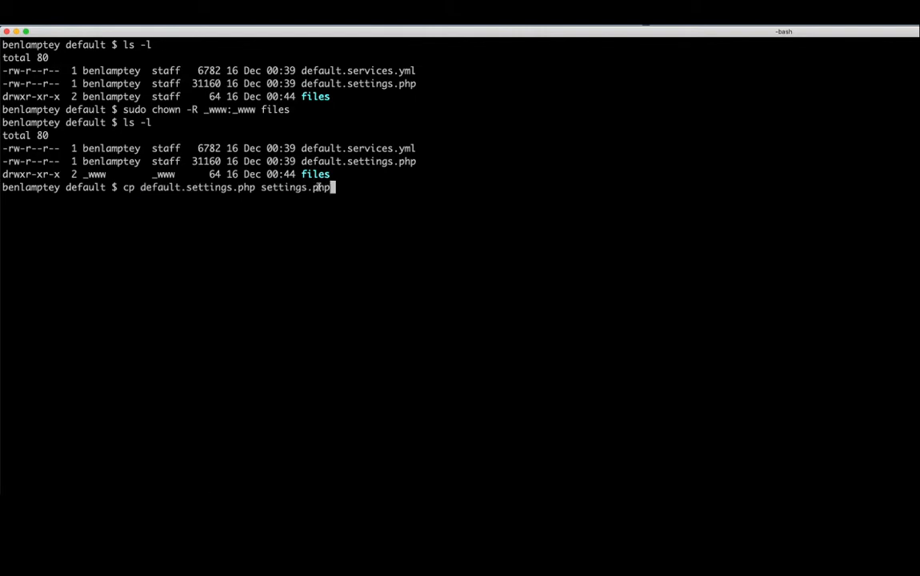
key(Return)
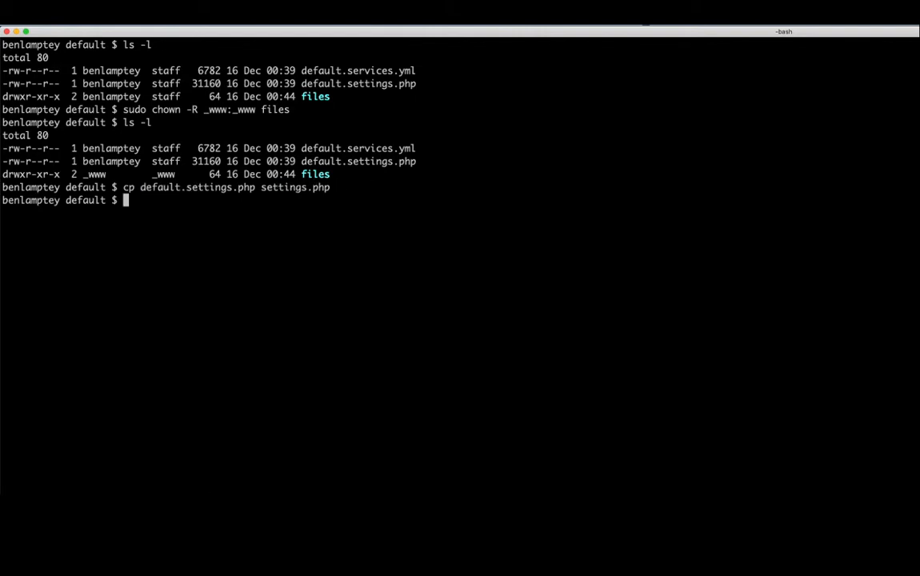
text(ls -l)
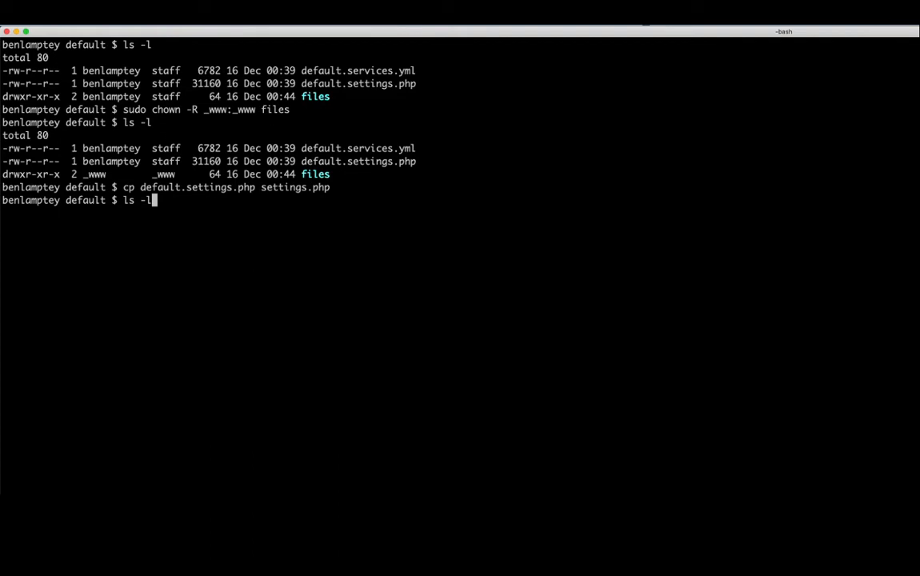
key(Return)
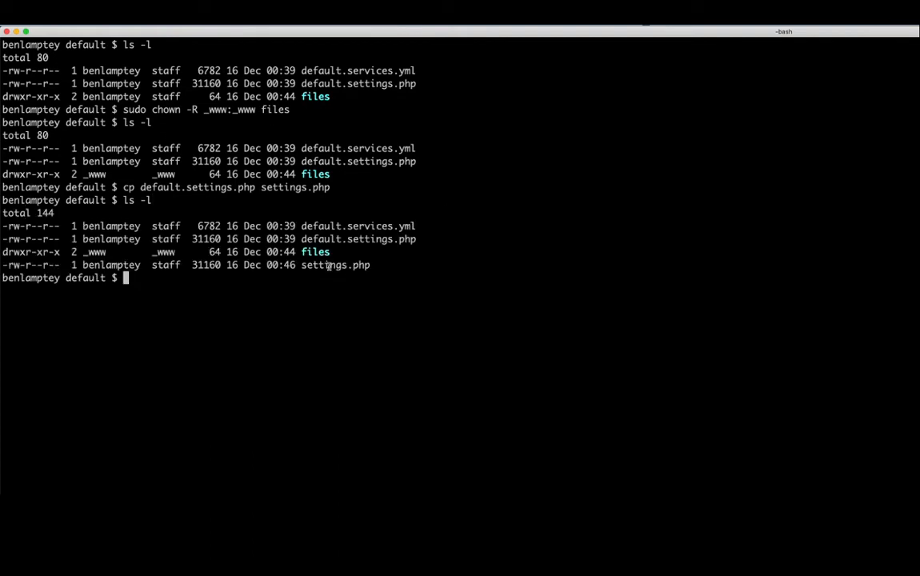
mouse_move(395, 256)
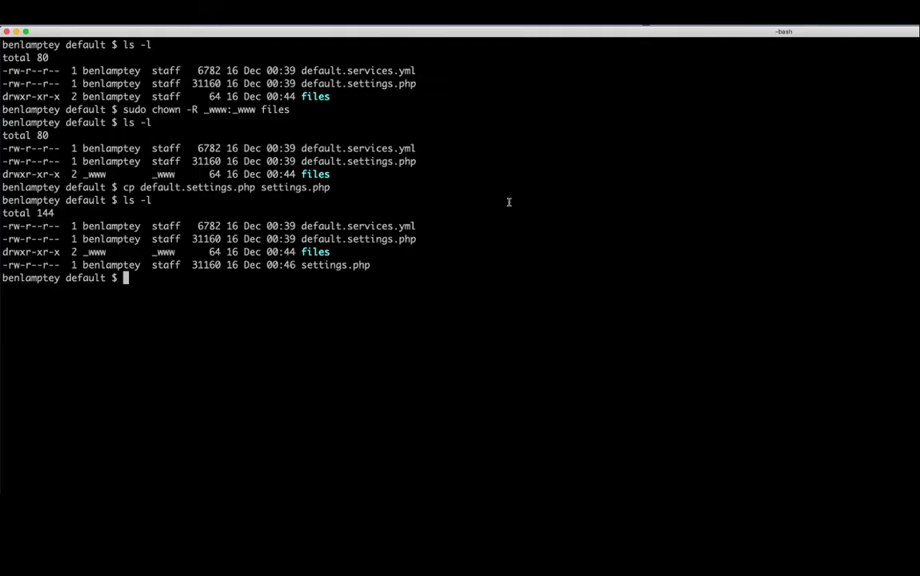
mouse_move(340, 264)
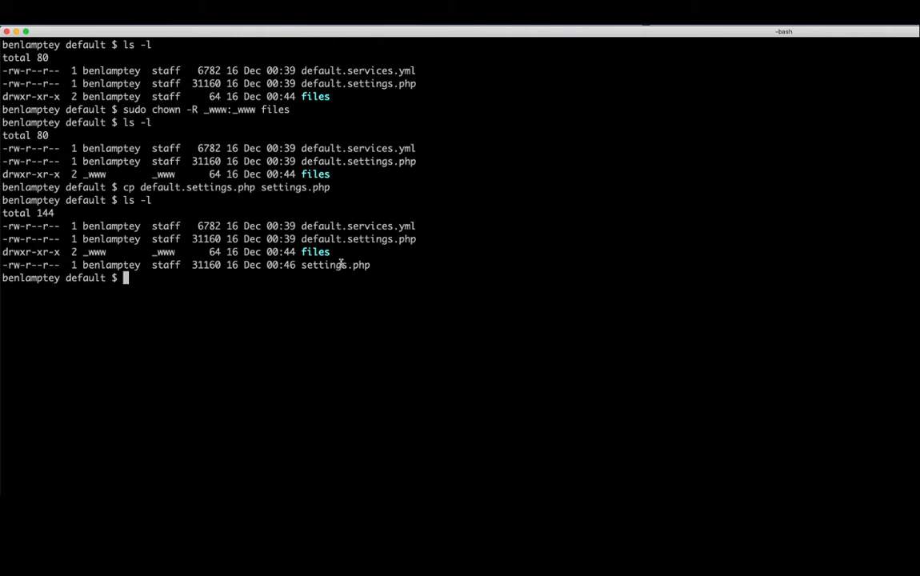
Give settings.php 777 permissions with sudo chmod
double_click(336, 265)
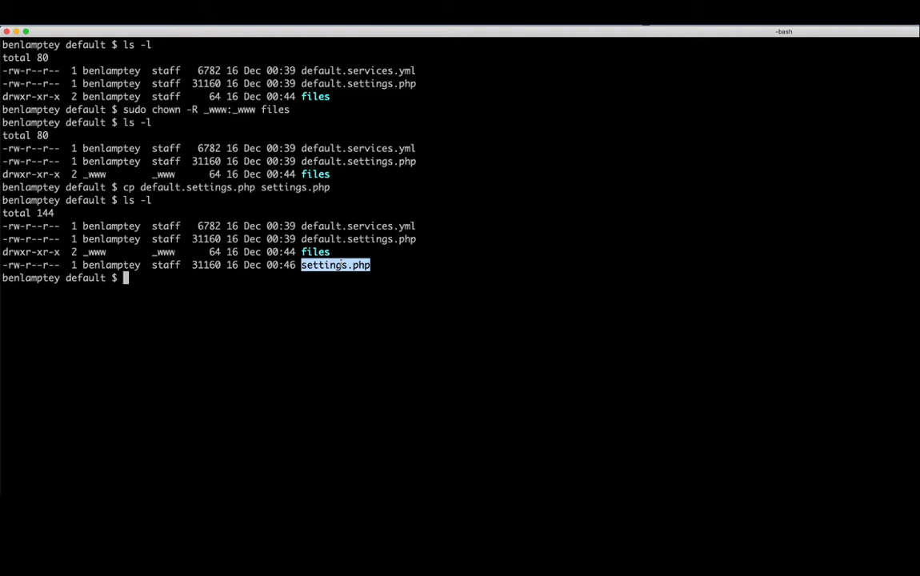
text(s)
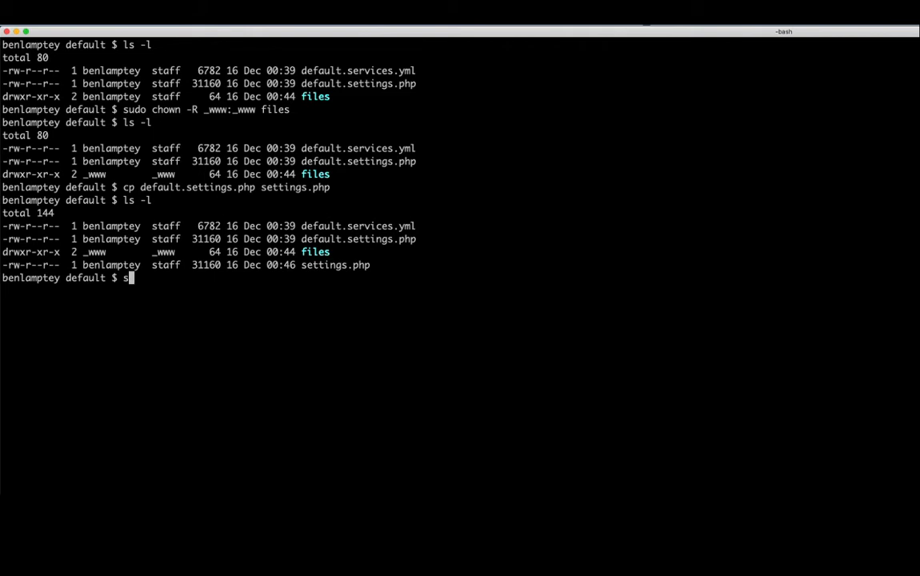
text(udo chmod)
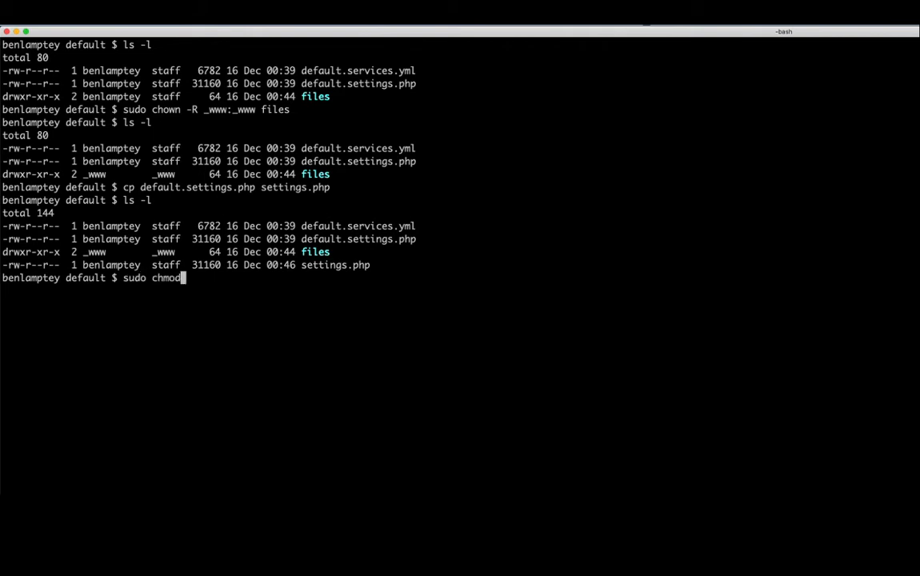
text(7)
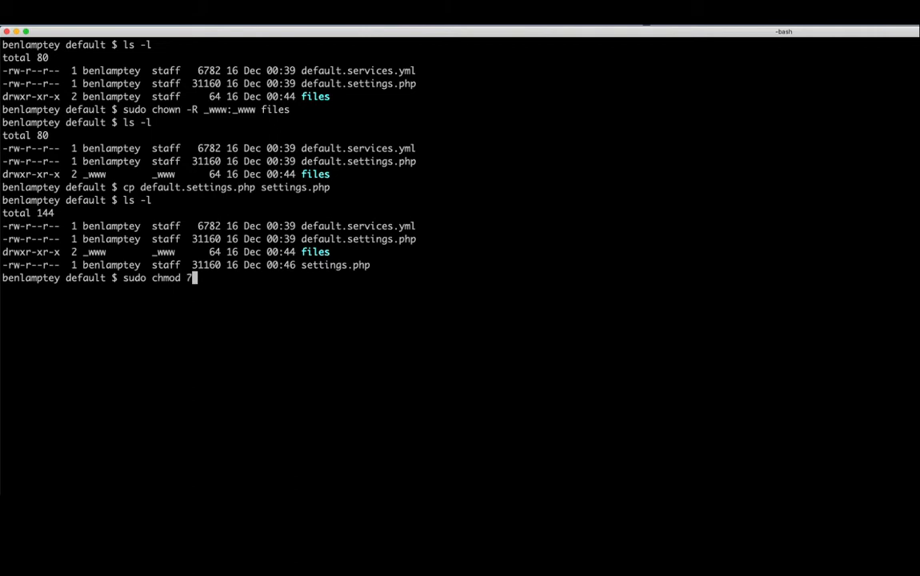
text(77 se)
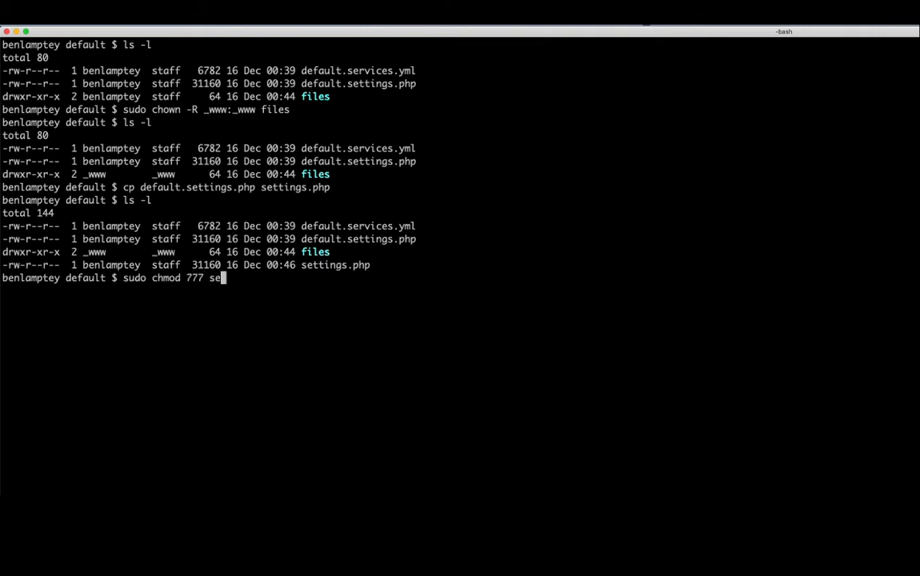
key(Return)
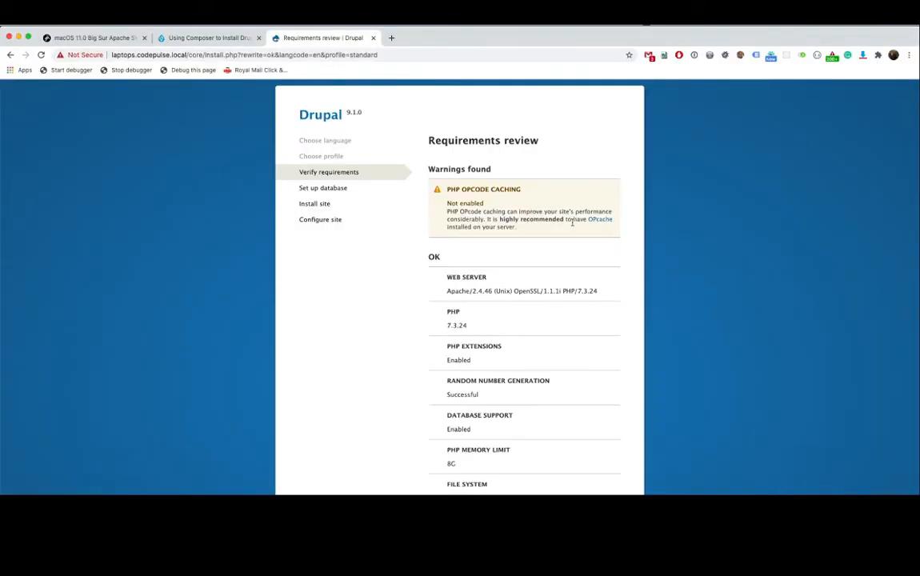
mouse_move(463, 191)
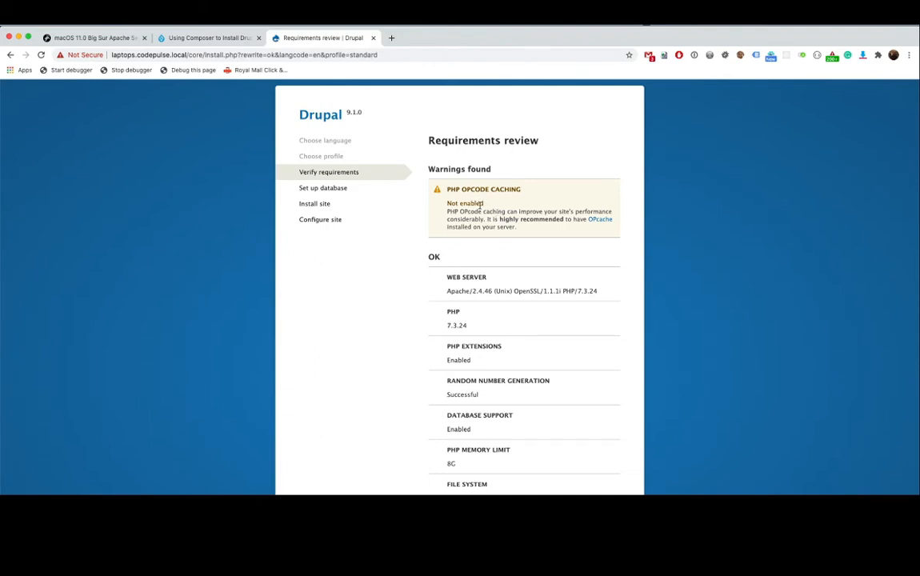
Check the settings file entries in the requirements review and continue anyway
scroll(down, 3)
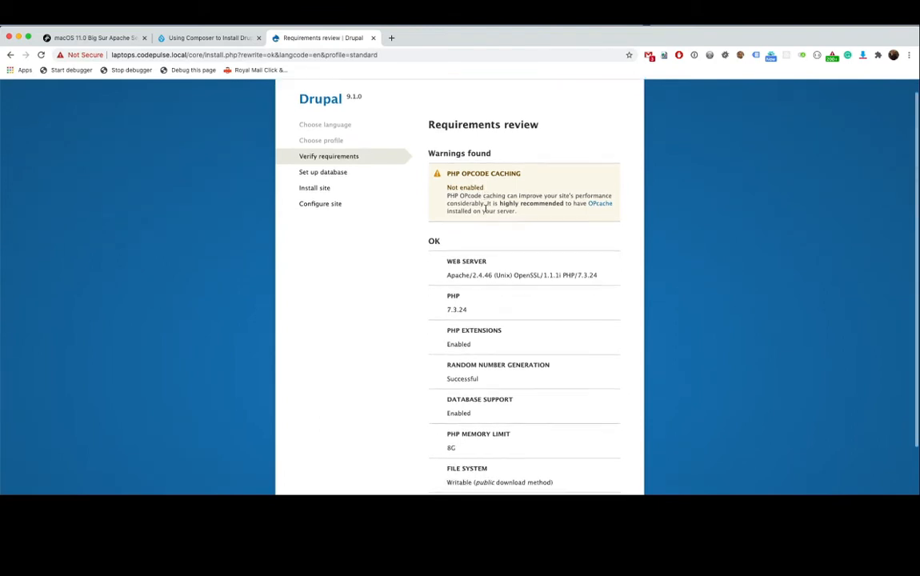
scroll(down, 3)
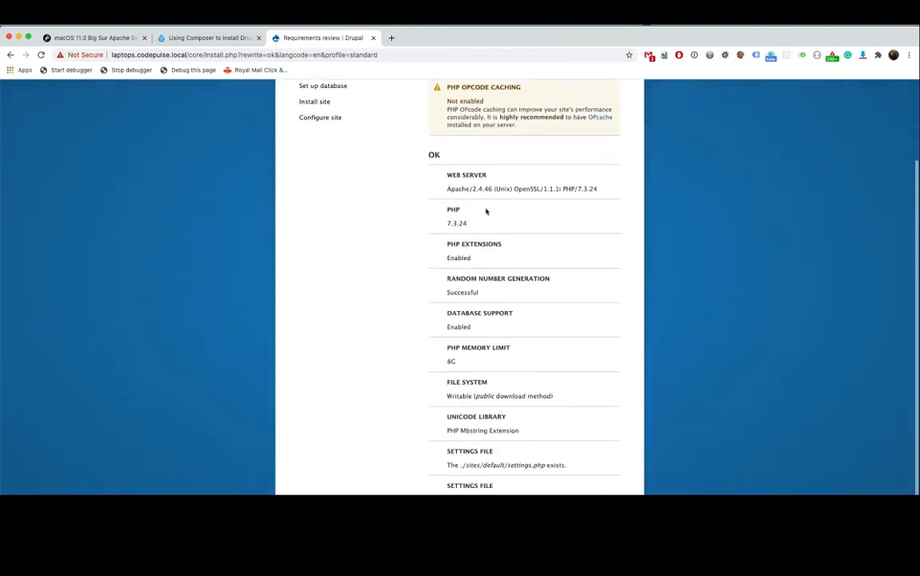
scroll(down, 3)
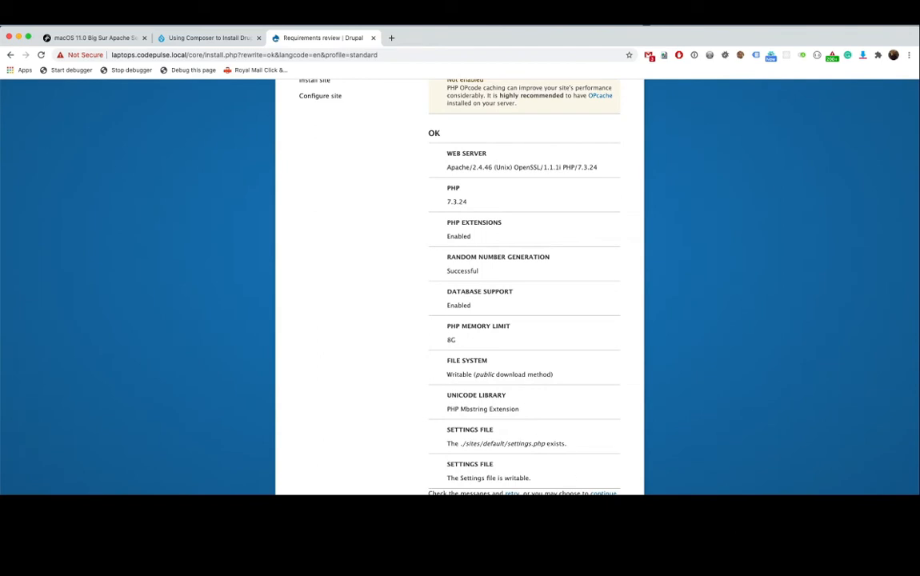
click(602, 493)
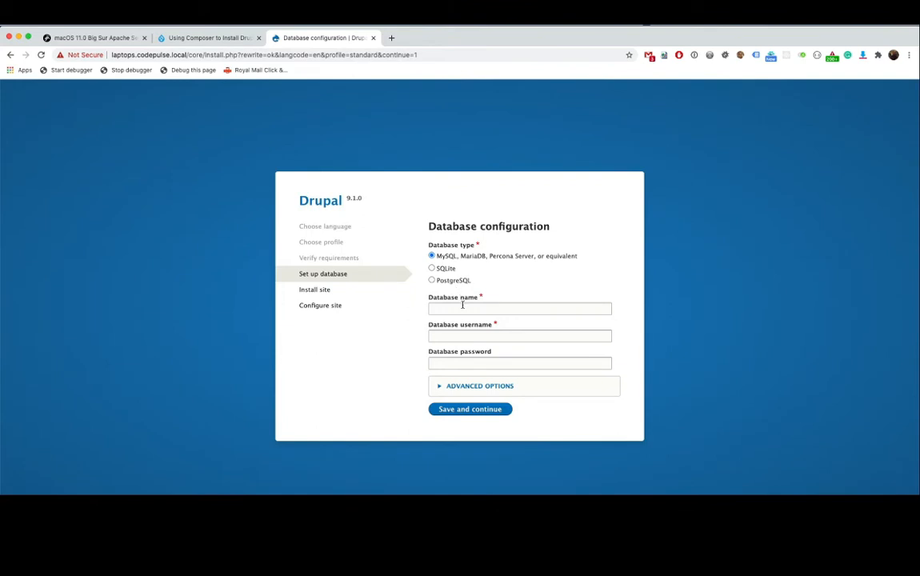
Submit database name laptops_website with username root and no password, getting access denied
click(519, 307)
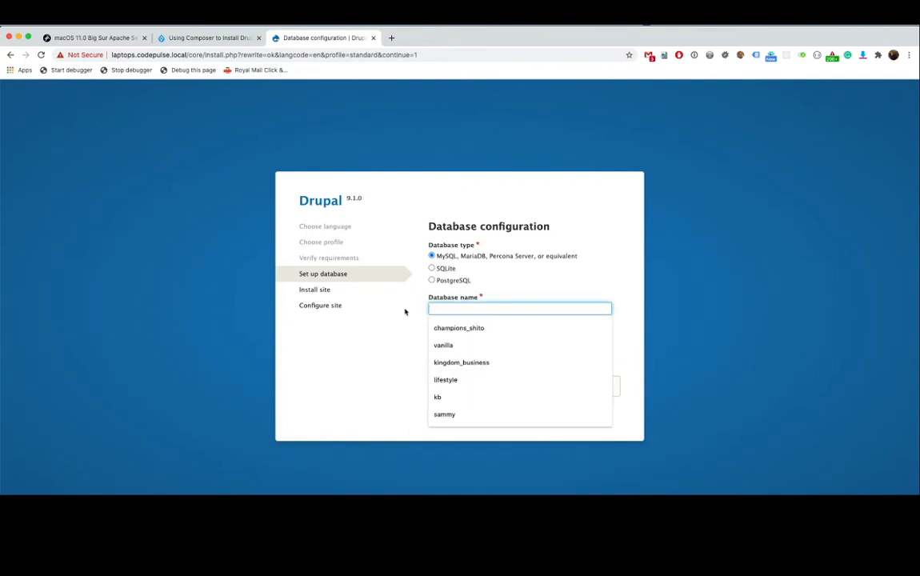
text(La)
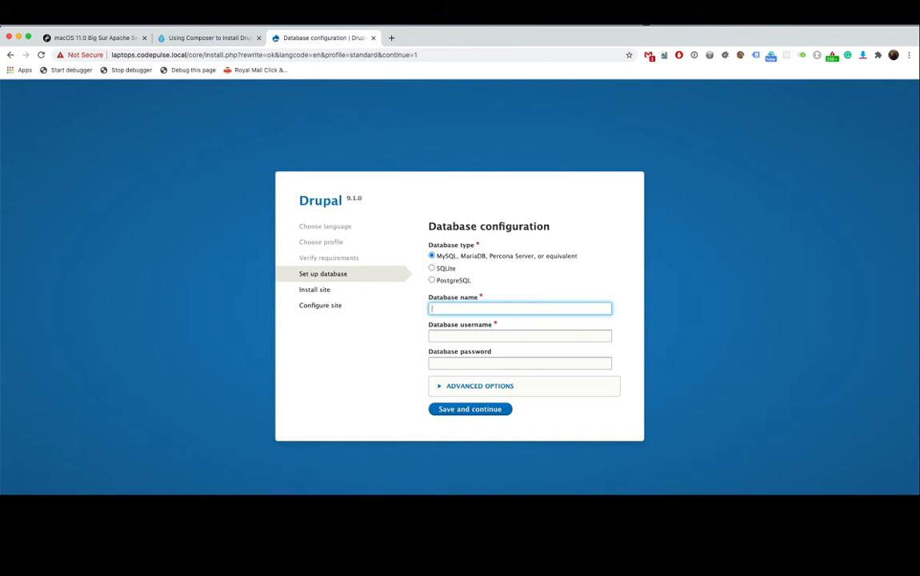
text(laptops_wens)
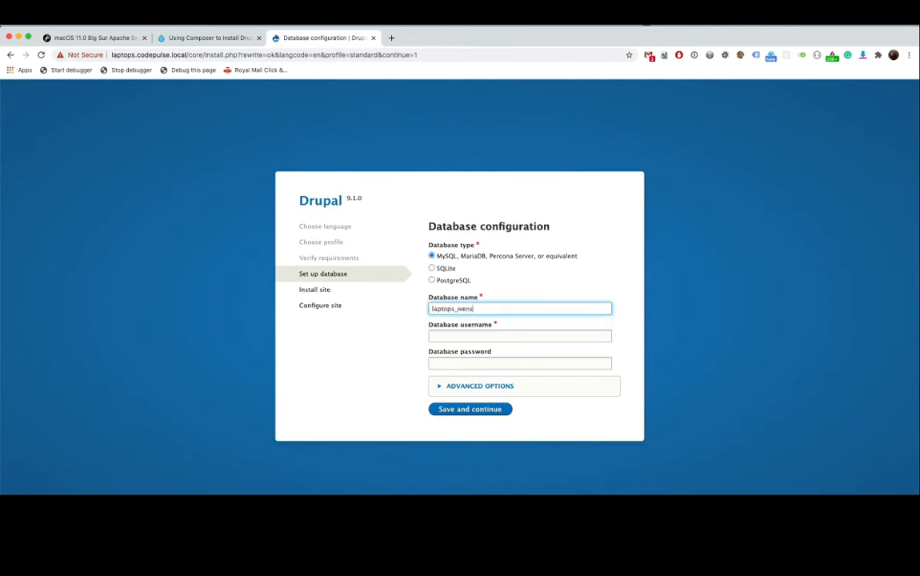
text(ebsite)
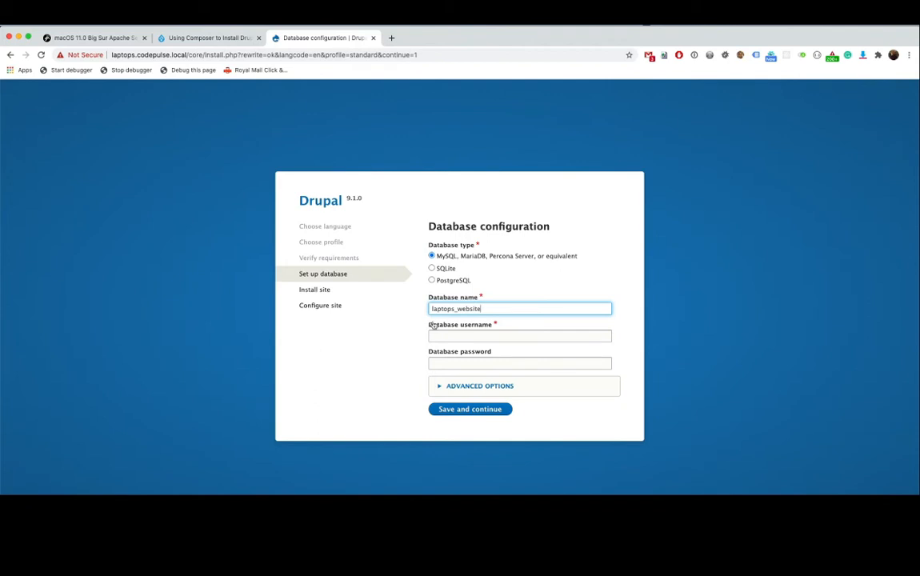
click(519, 335)
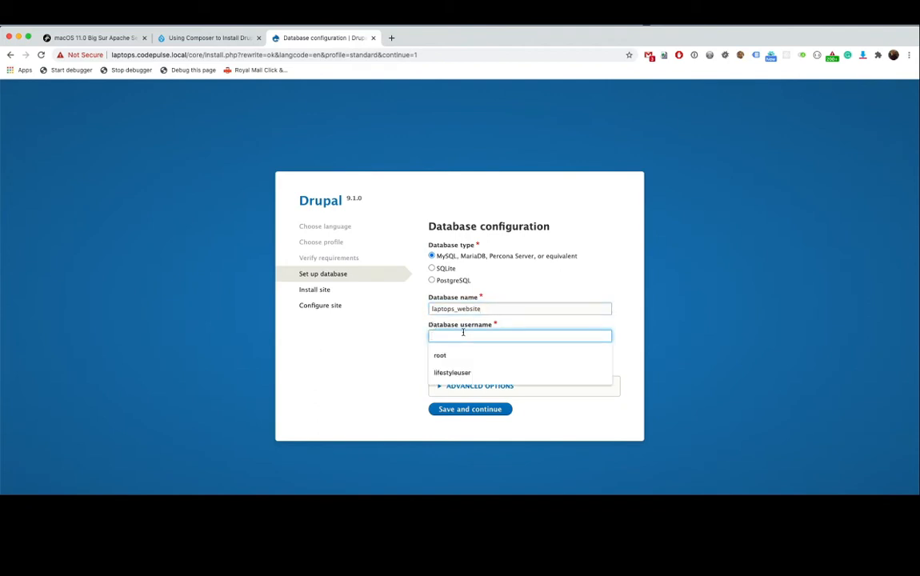
click(440, 355)
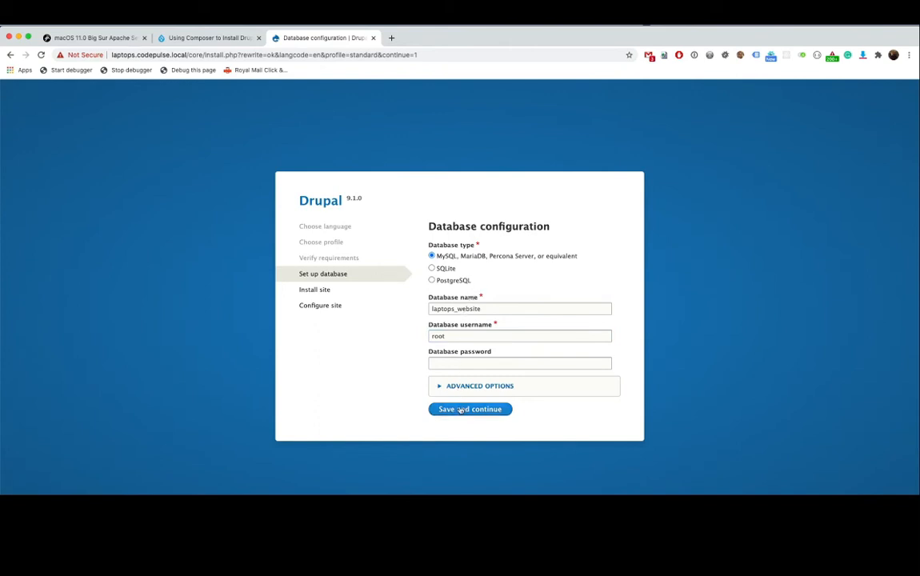
click(470, 408)
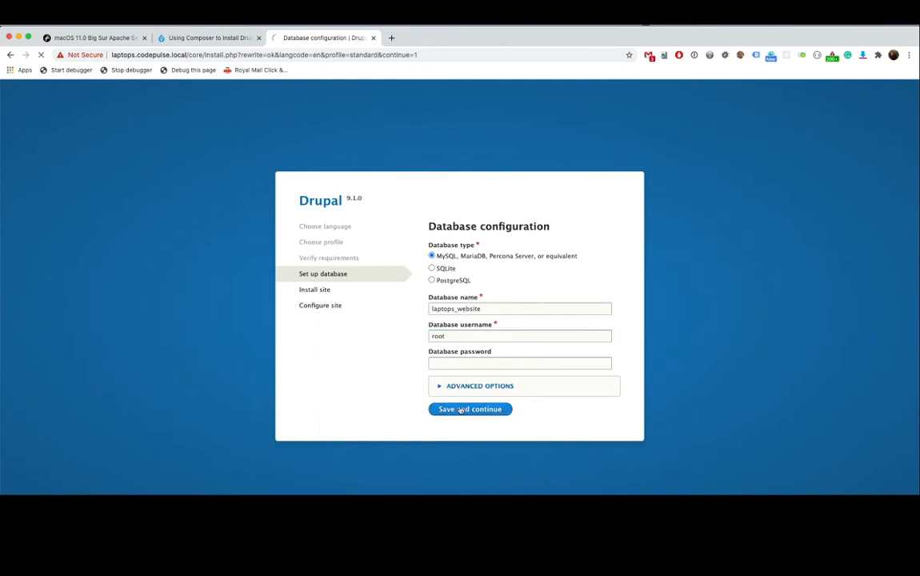
click(469, 409)
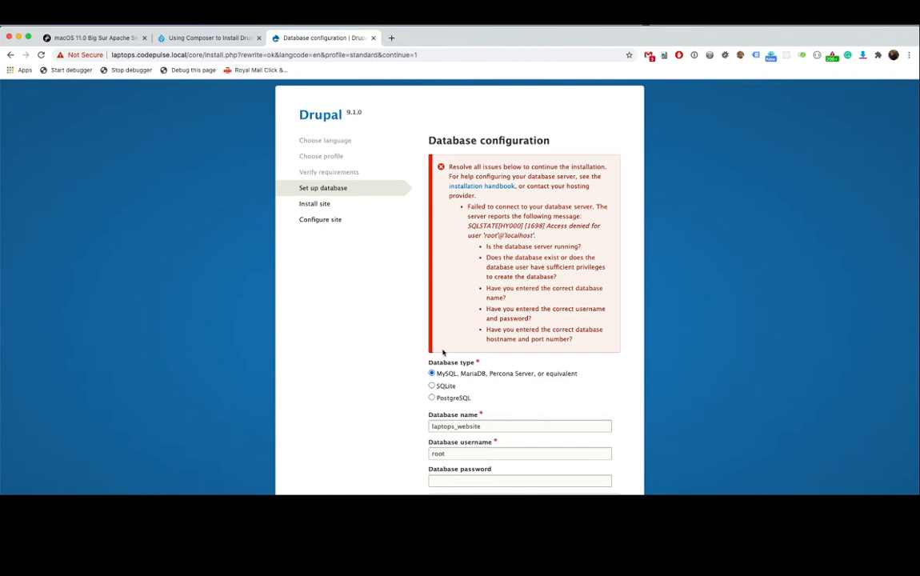
mouse_move(494, 396)
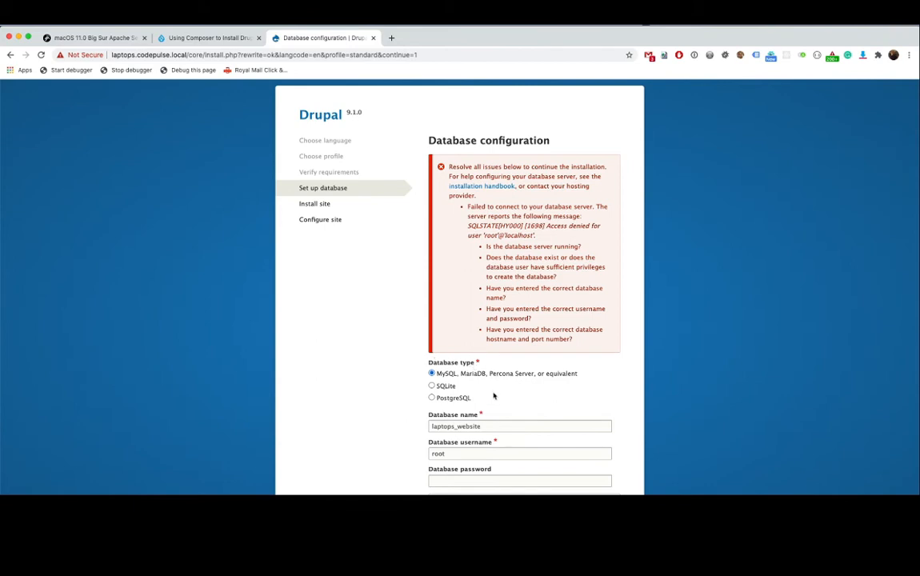
mouse_move(336, 375)
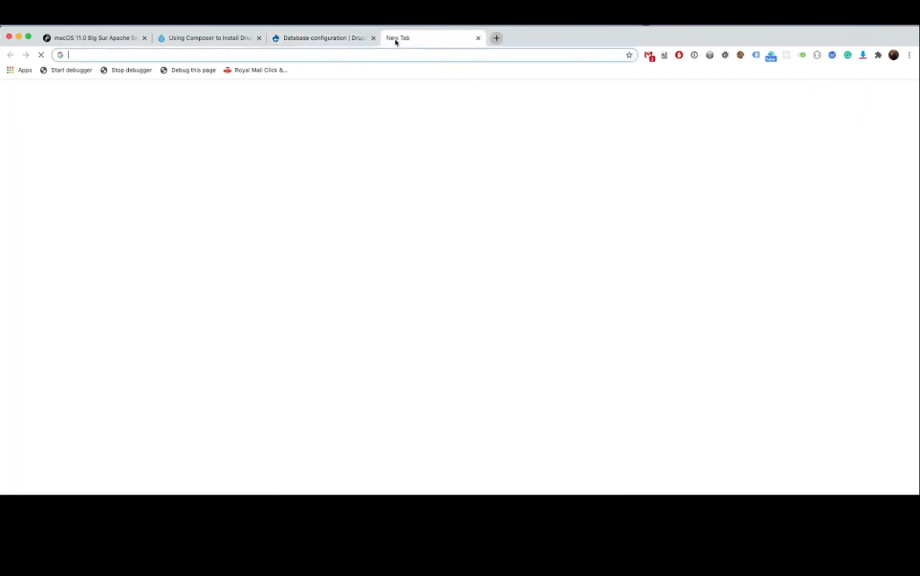
Search 'sequel' in a new tab and open the Sequel Pro website
text(sequel)
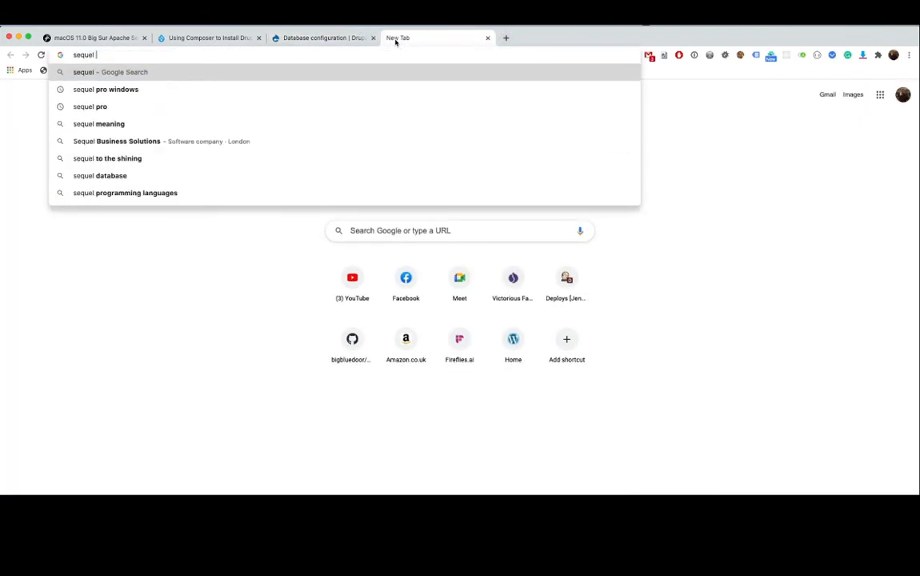
click(89, 107)
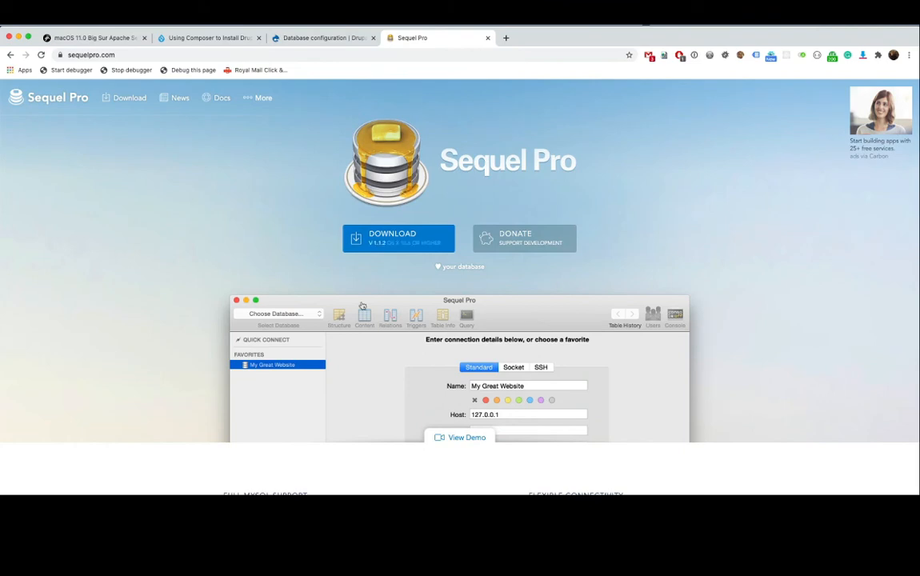
mouse_move(323, 275)
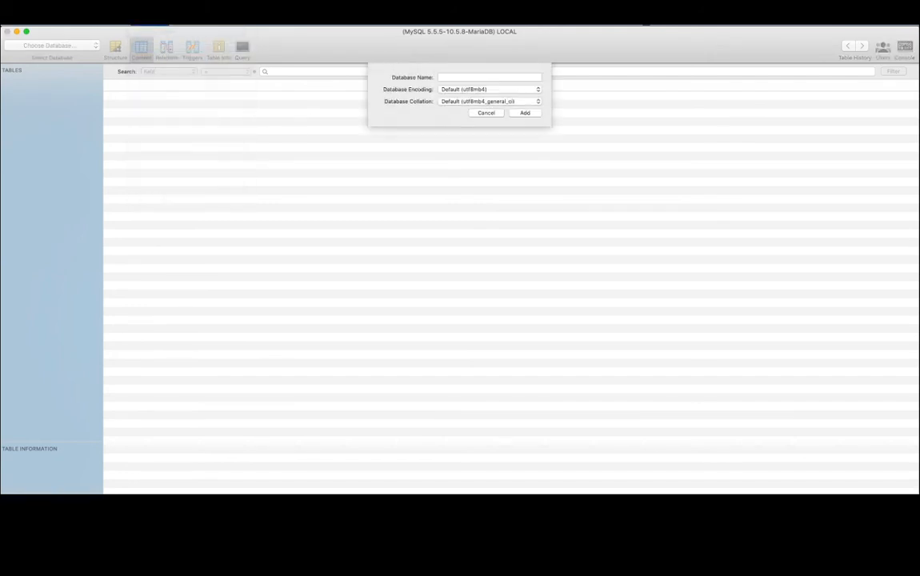
Add a database named laptops_websites with default encoding and collation
text(laptop)
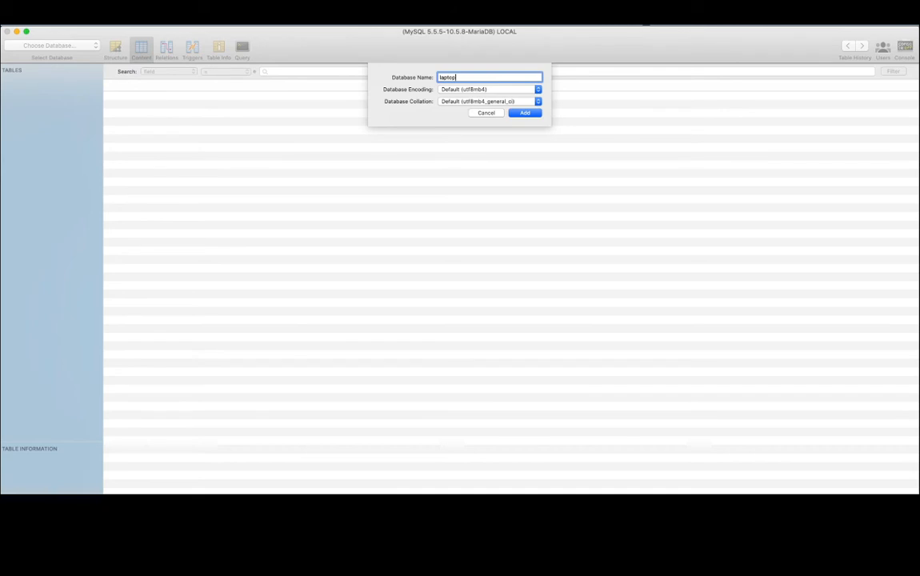
text(s_websites)
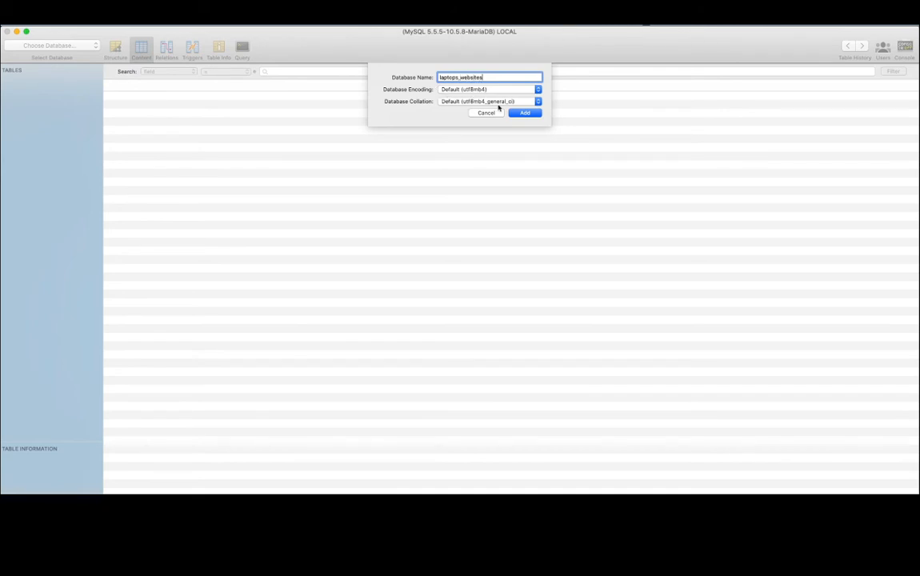
click(524, 112)
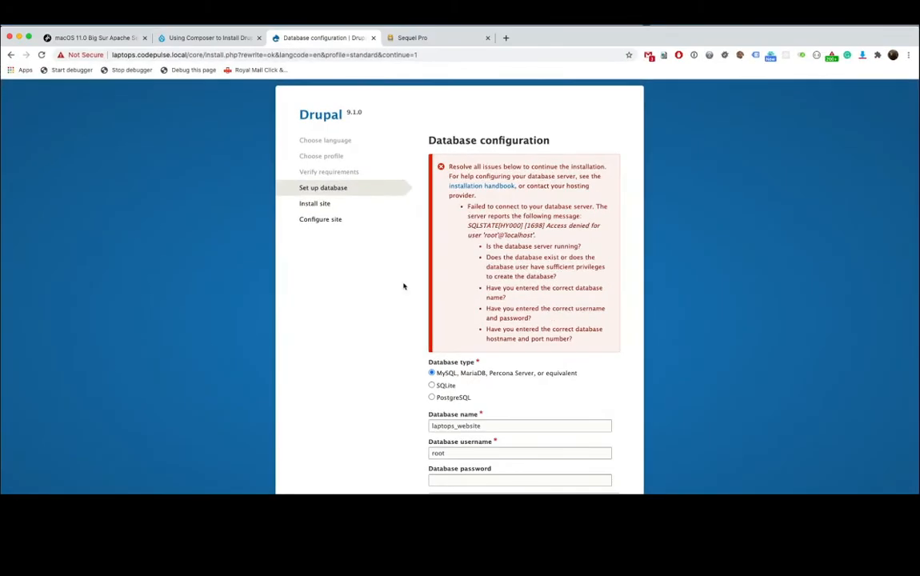
Back on the Drupal tab, enter the root database password and resubmit
scroll(down, 3)
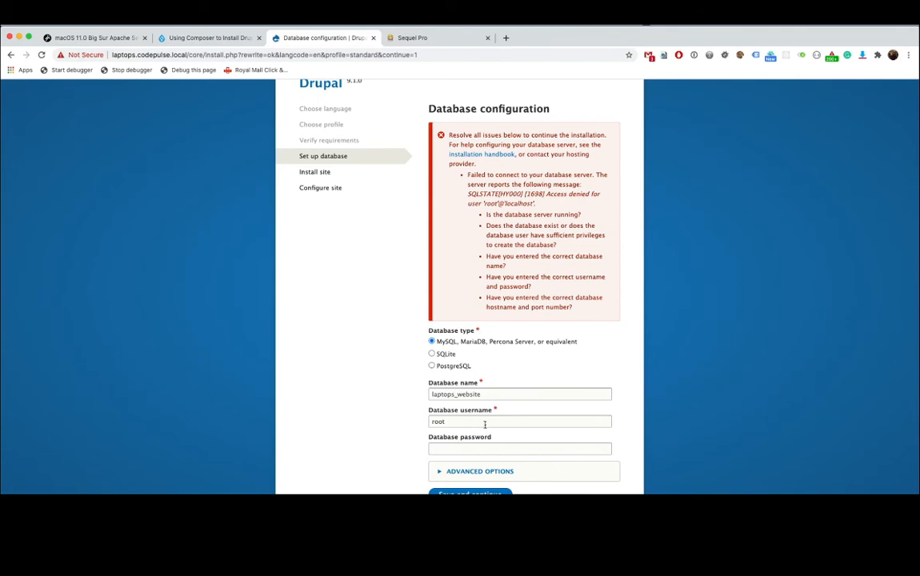
mouse_move(276, 304)
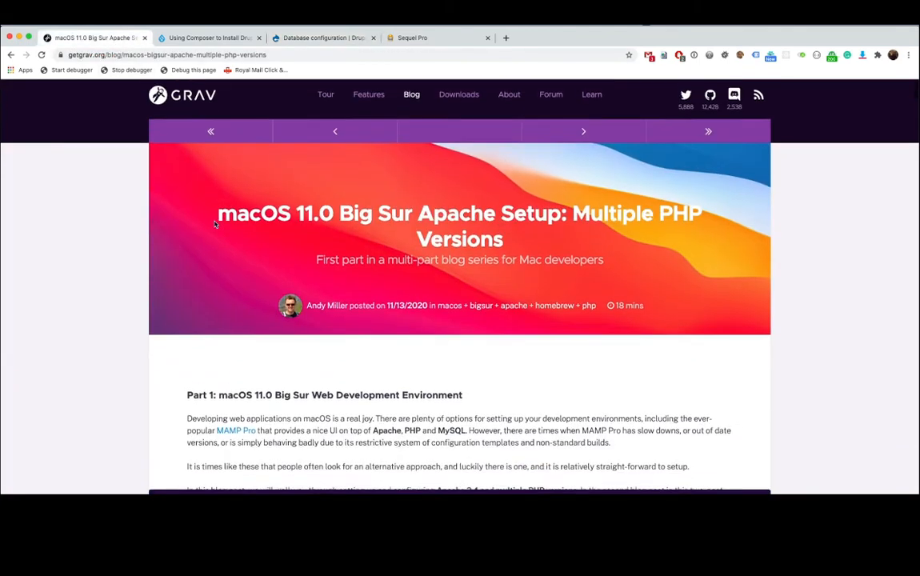
scroll(down, 3)
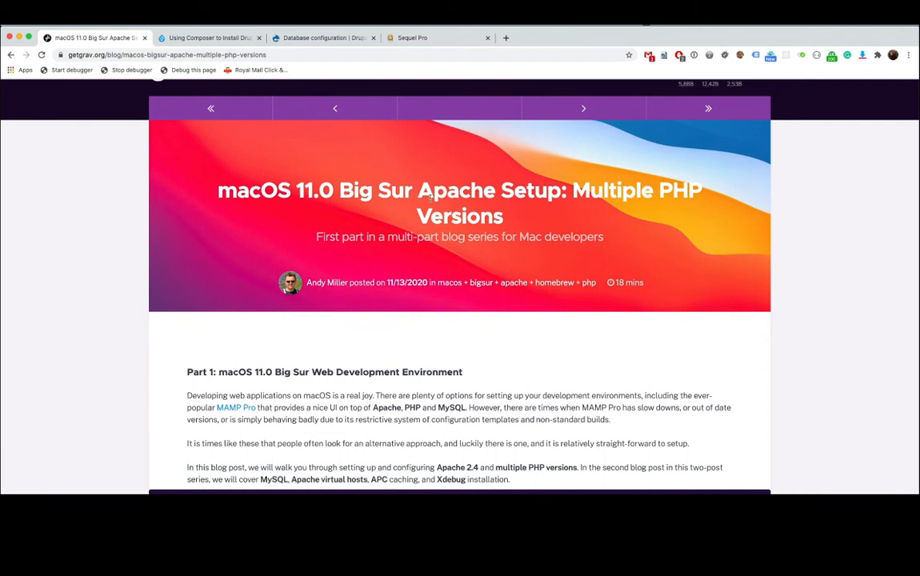
mouse_move(430, 197)
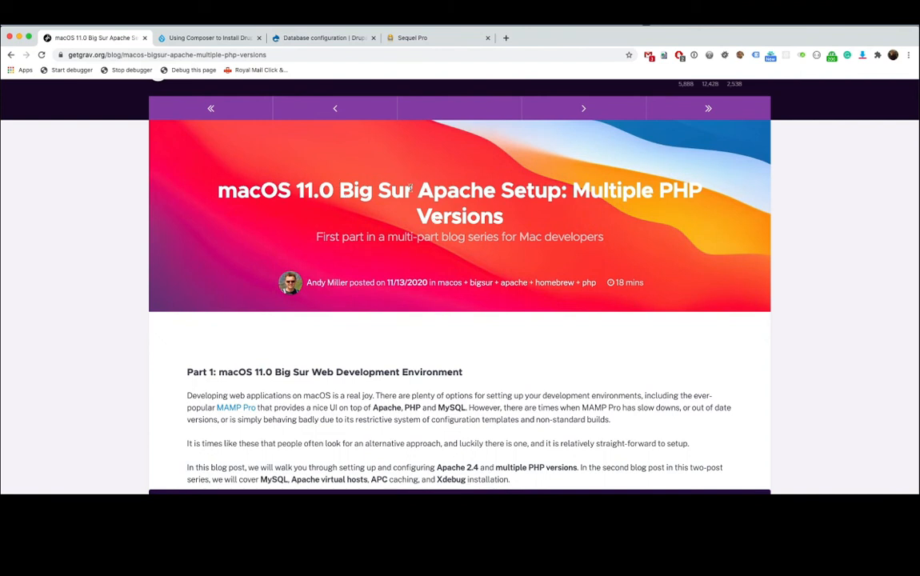
mouse_move(375, 88)
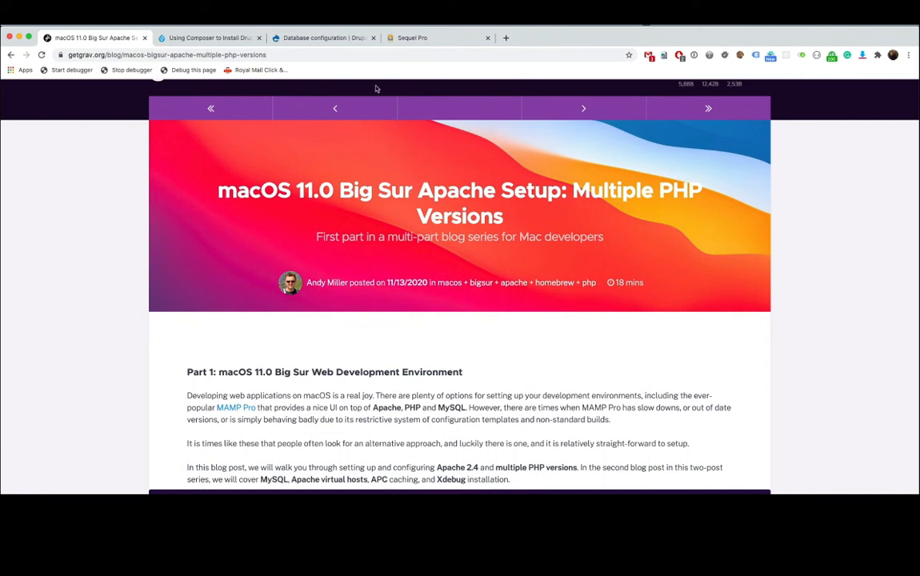
click(320, 37)
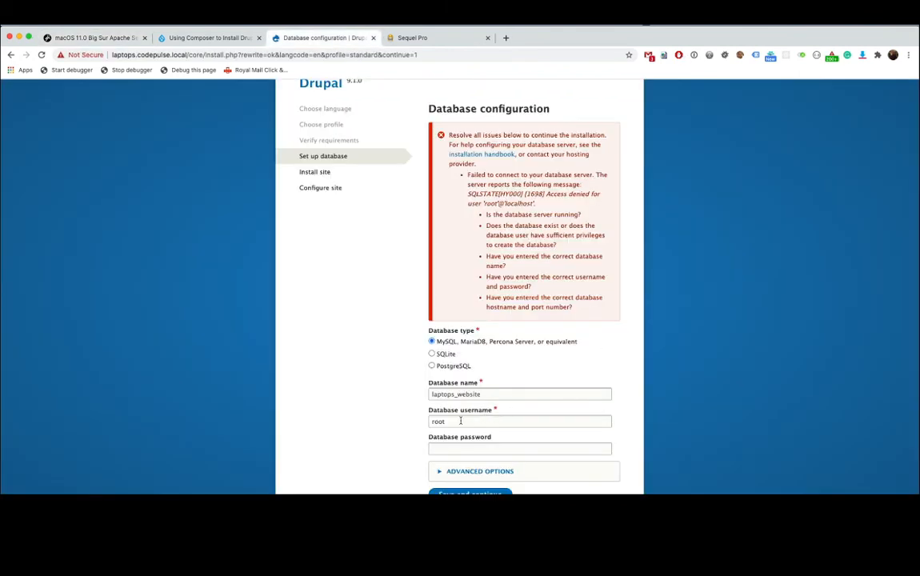
click(519, 448)
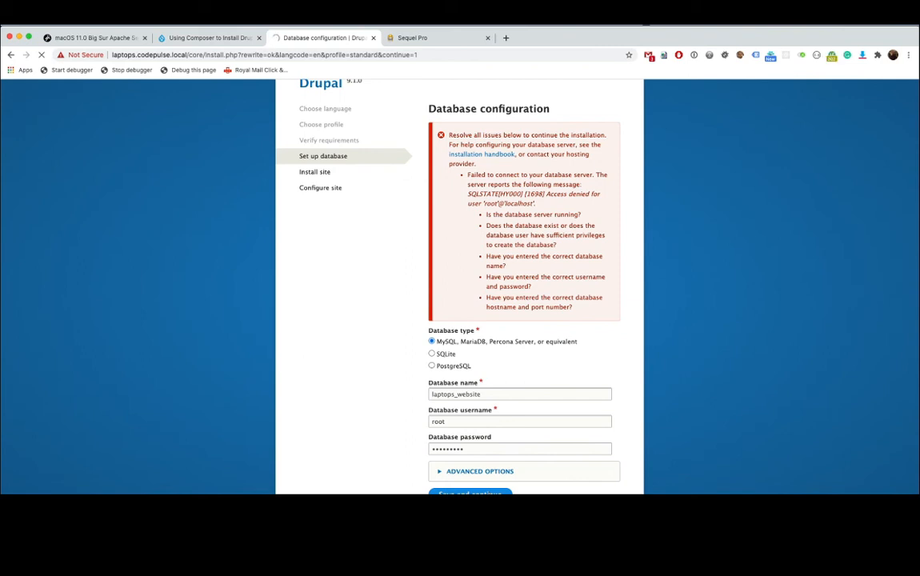
click(470, 491)
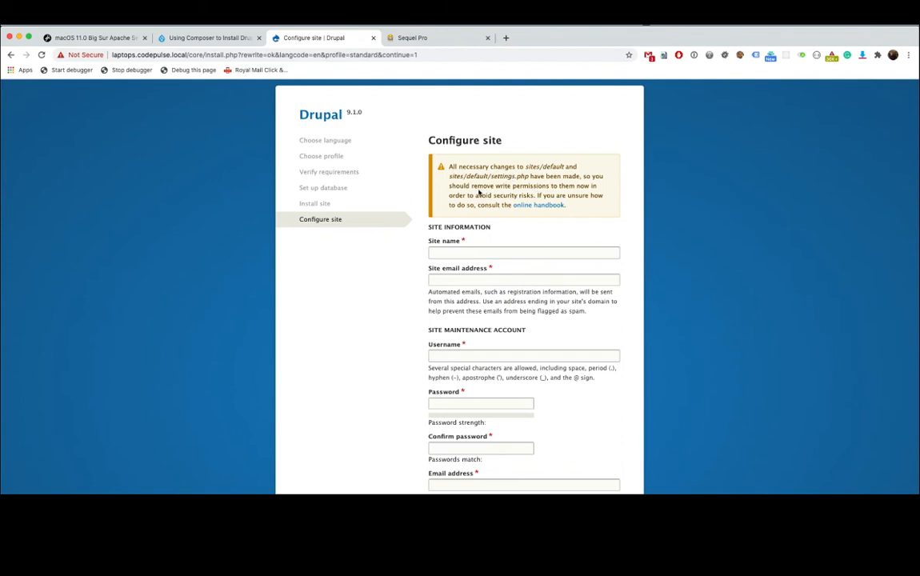
mouse_move(516, 177)
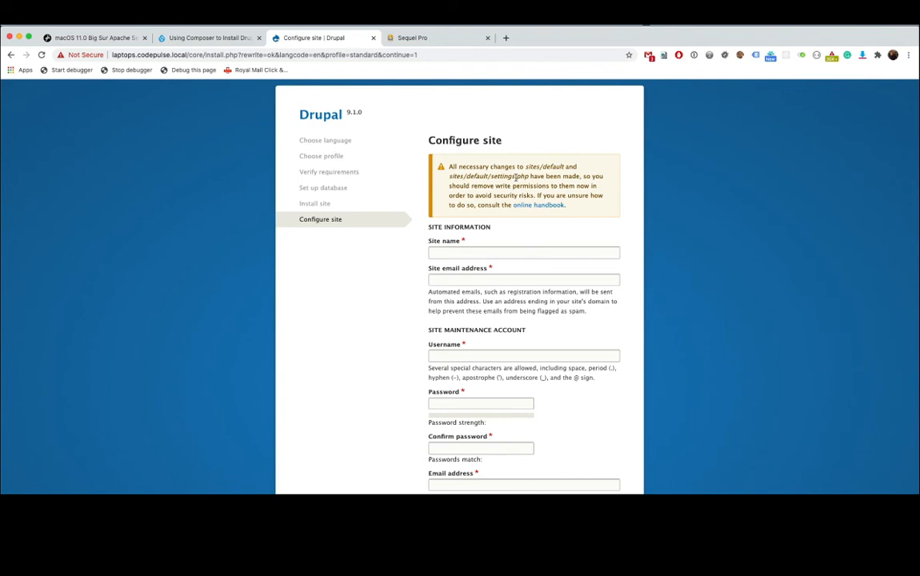
mouse_move(474, 228)
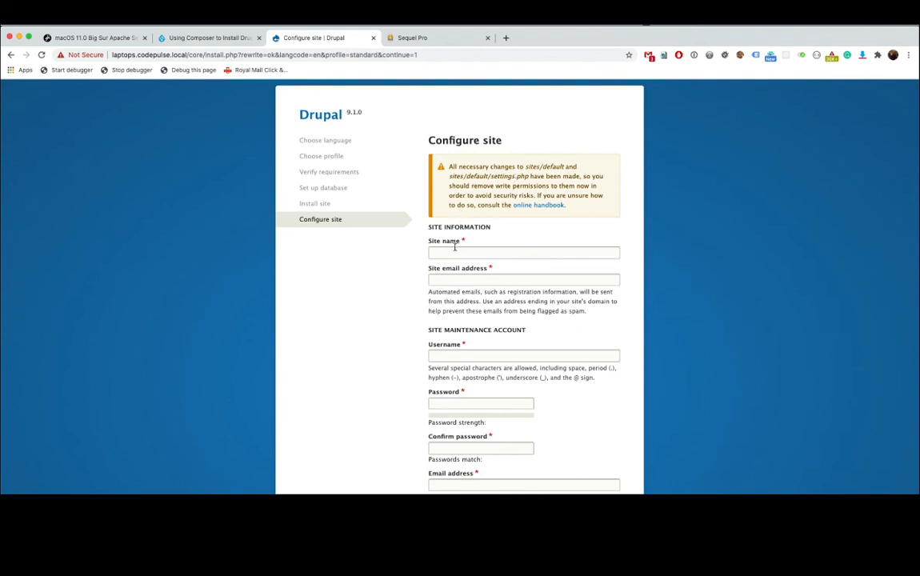
Enter site name Laptops Website, accept the suggested site email, and set username admin
scroll(down, 3)
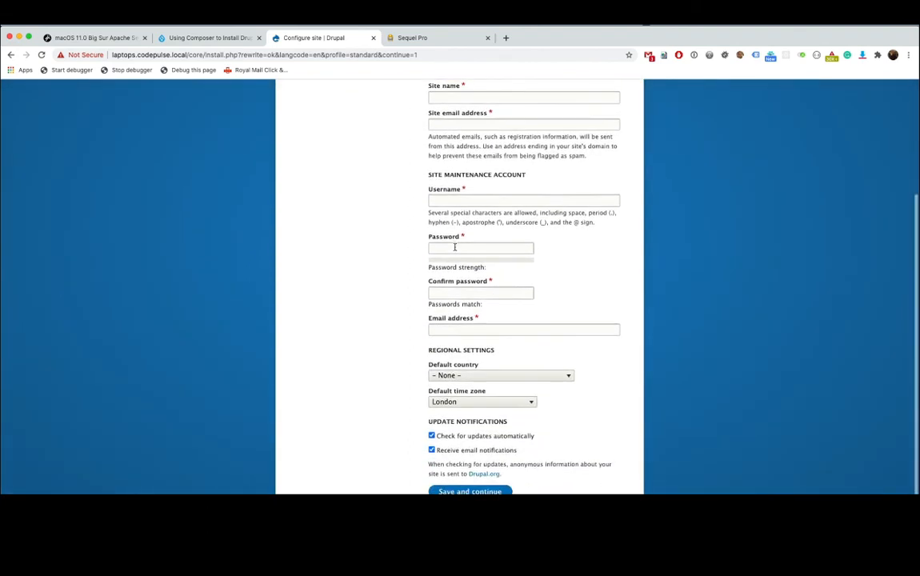
scroll(up, 3)
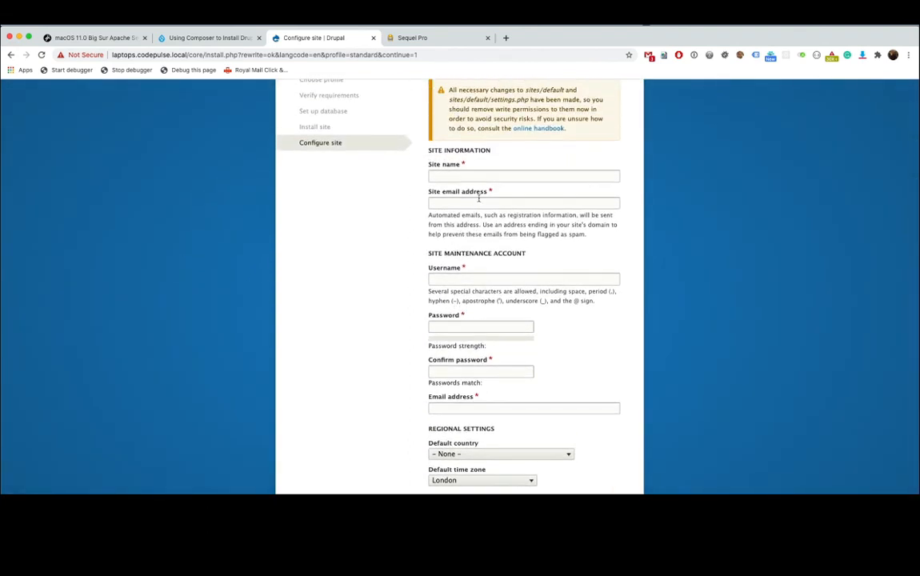
text(Laptops Website)
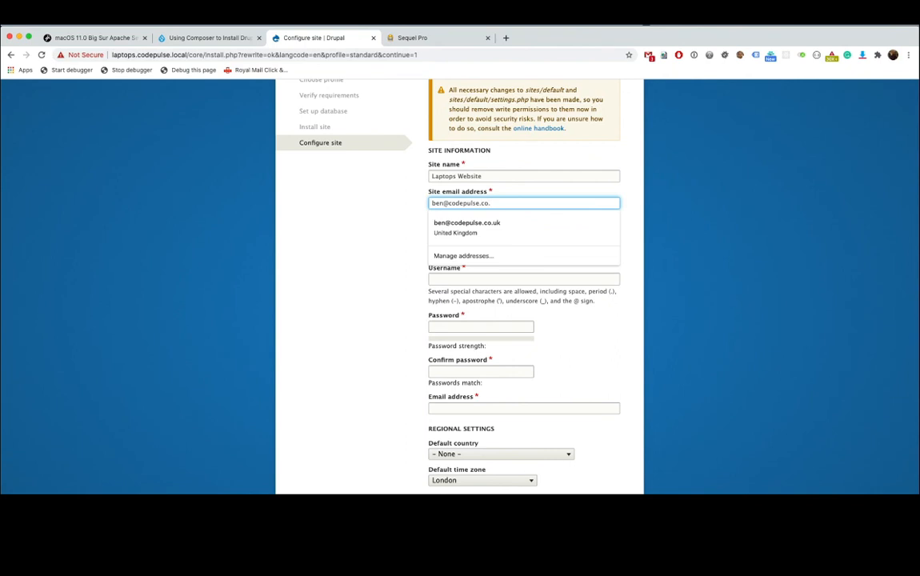
click(467, 223)
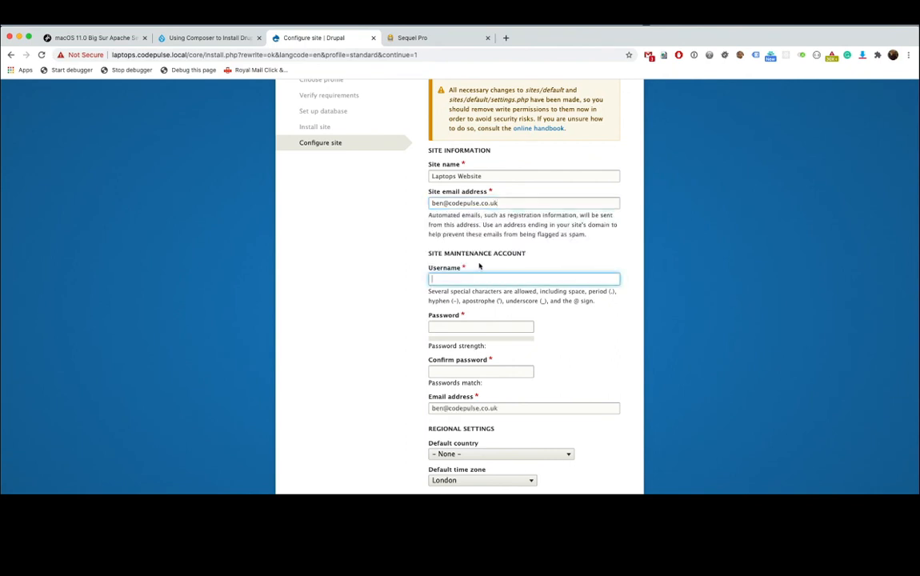
text(admin)
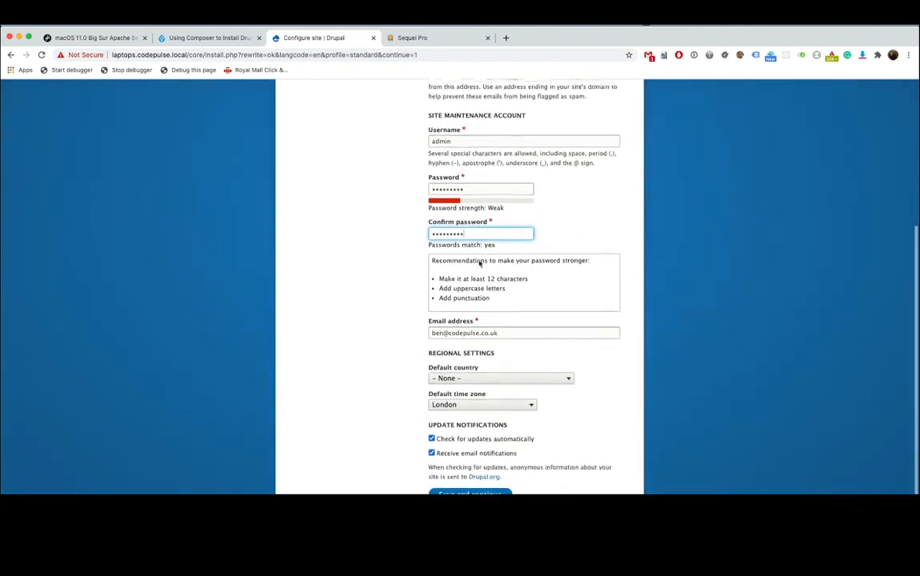
Set the default country to United Kingdom and save to finish installing
click(499, 377)
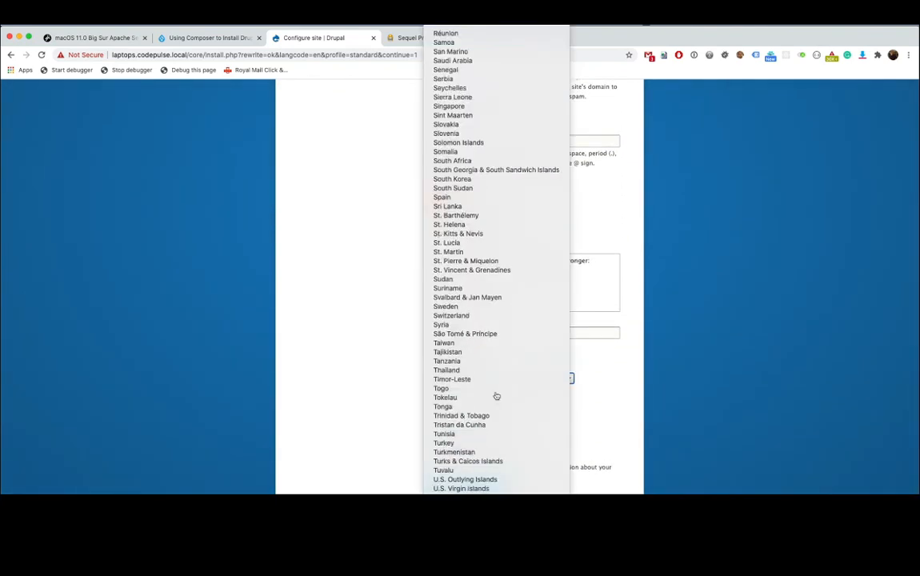
scroll(down, 3)
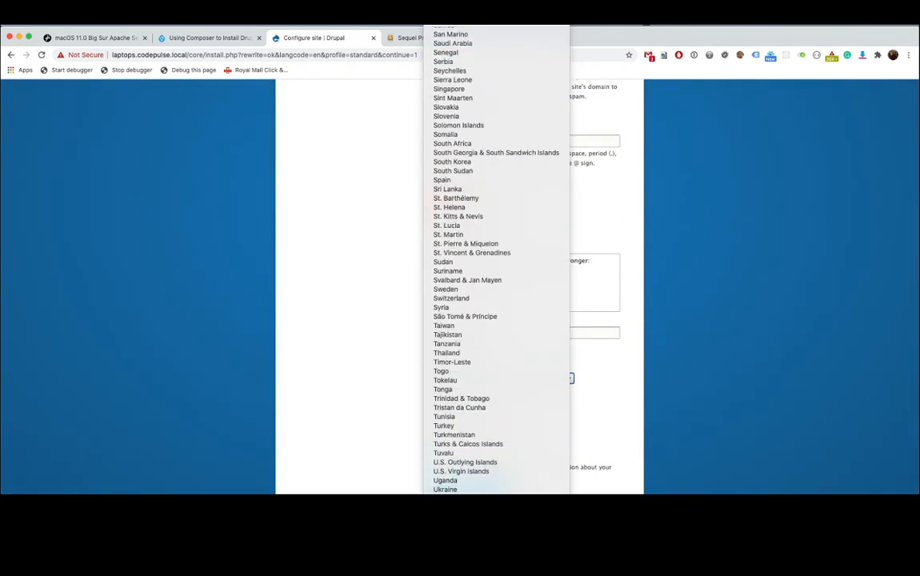
click(500, 377)
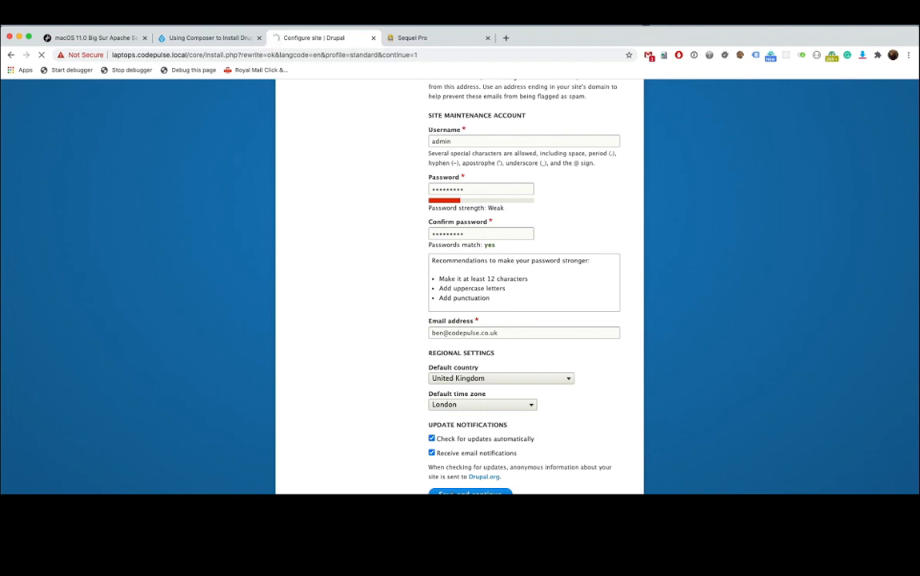
click(470, 491)
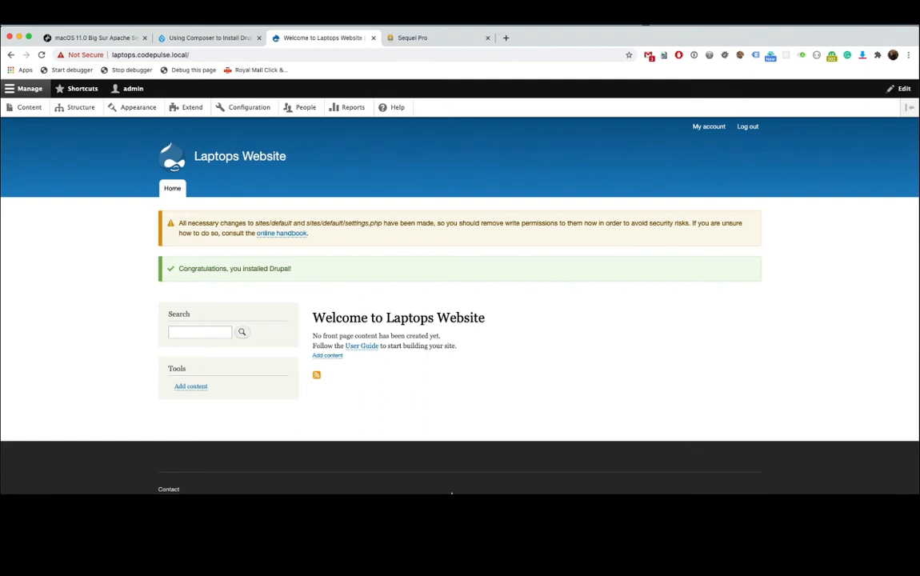
mouse_move(431, 445)
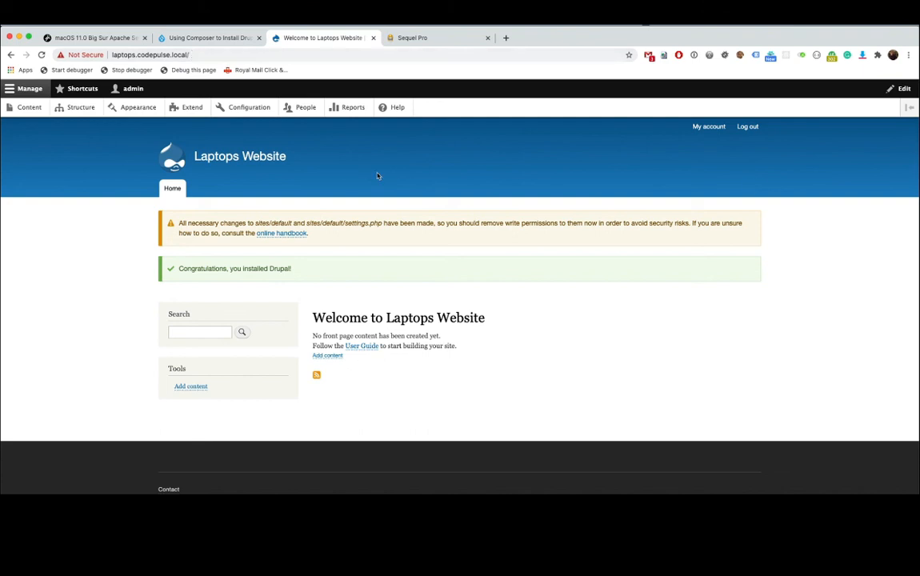
mouse_move(369, 221)
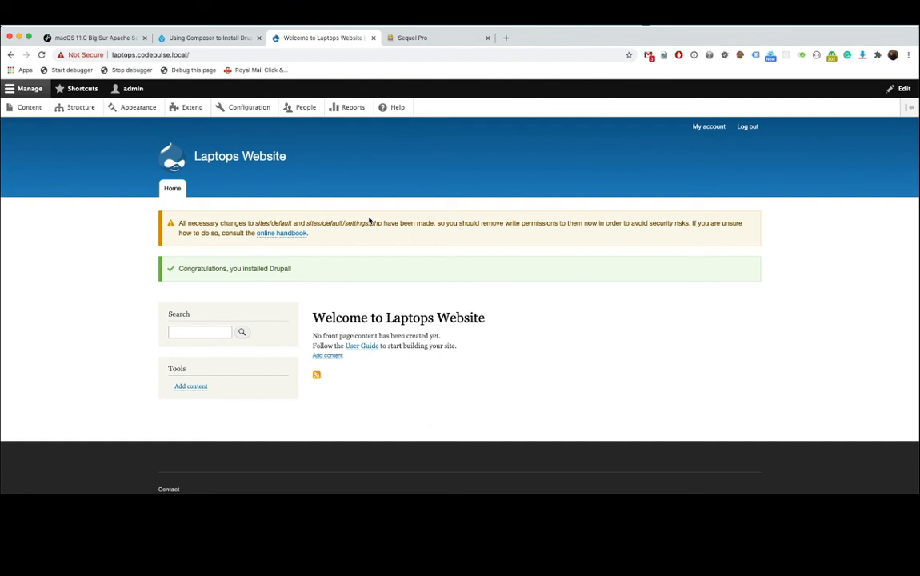
mouse_move(14, 247)
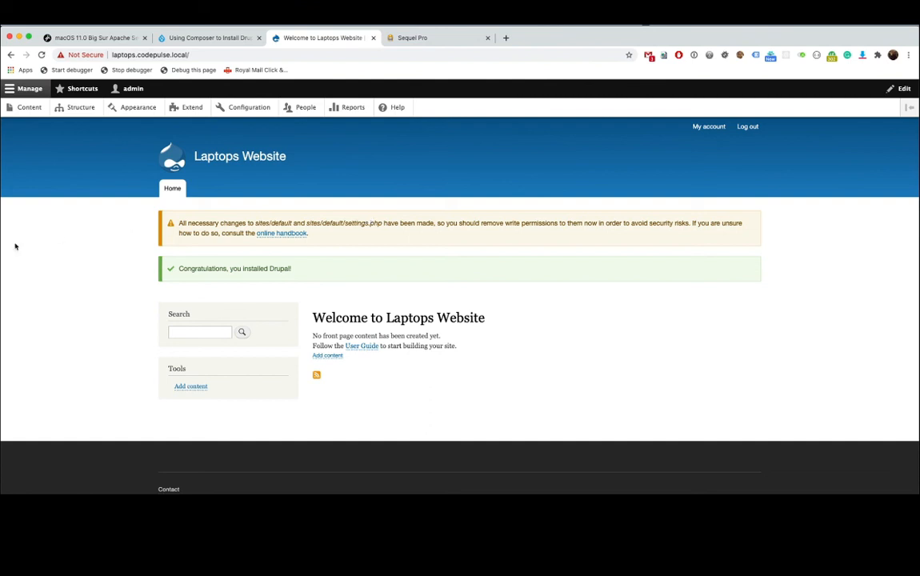
mouse_move(367, 223)
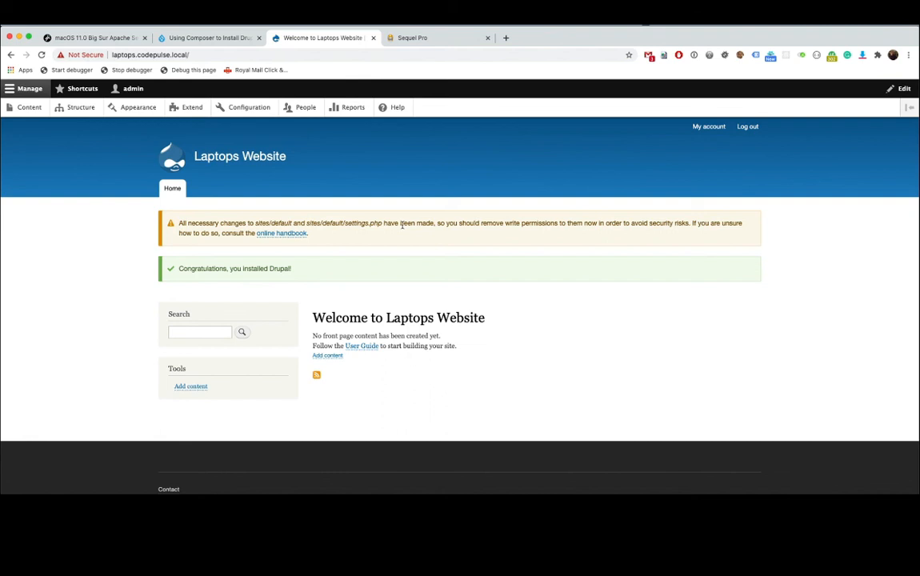
scroll(down, 3)
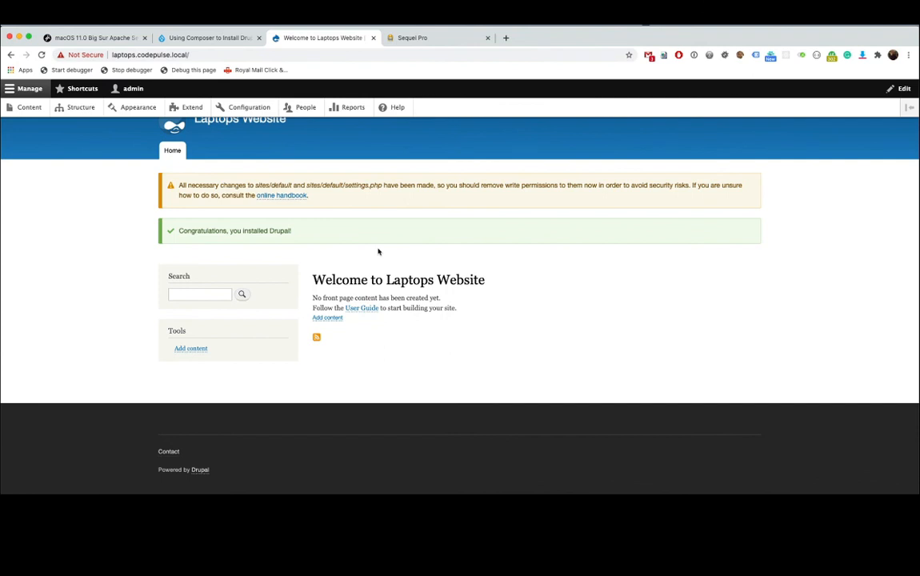
mouse_move(147, 179)
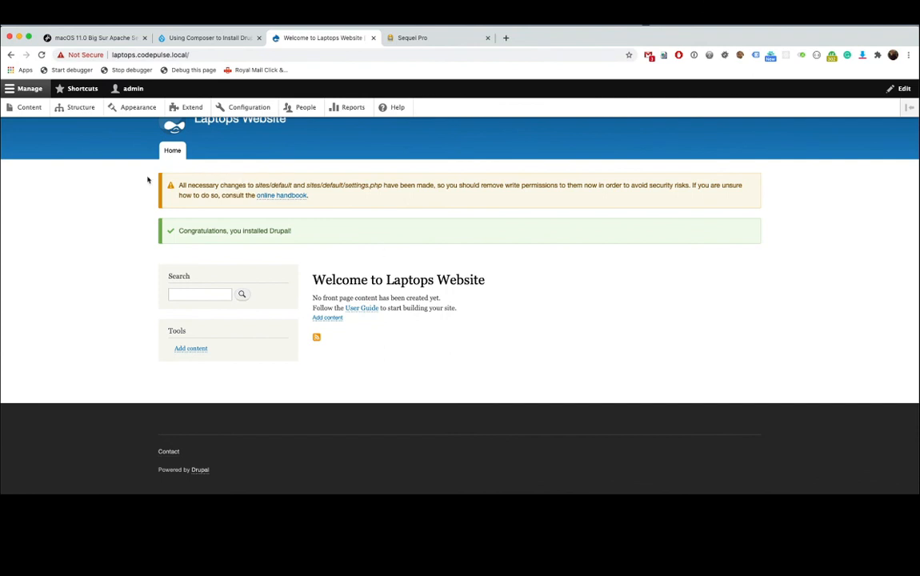